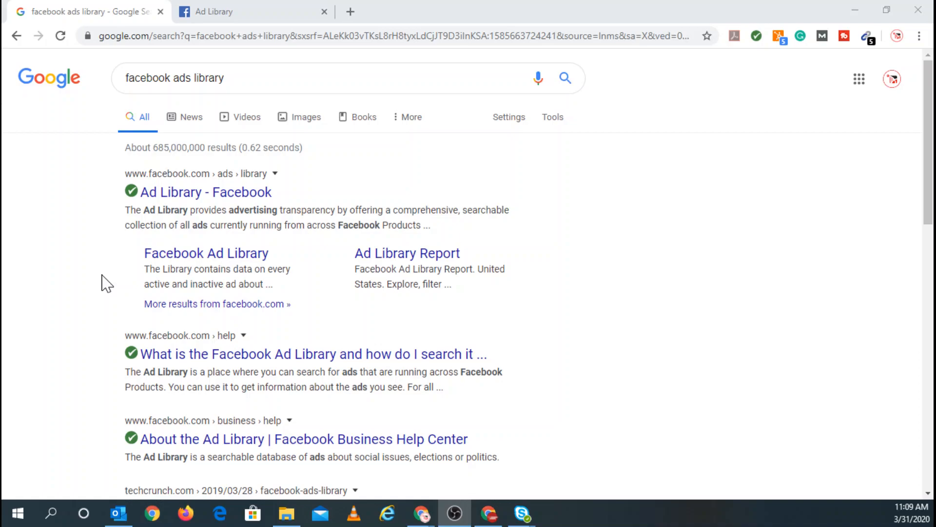
{"action": "mouse_move", "coordinate": [72, 183]}
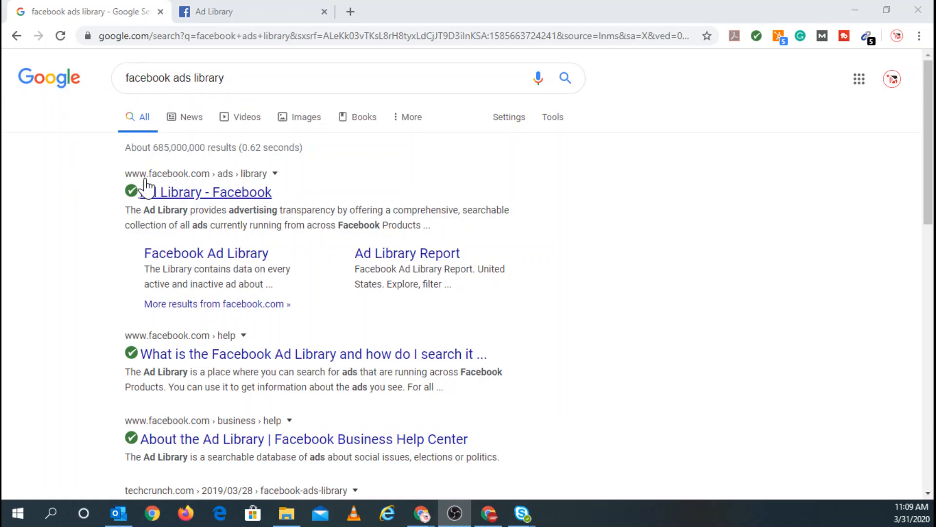
{"action": "mouse_move", "coordinate": [189, 187]}
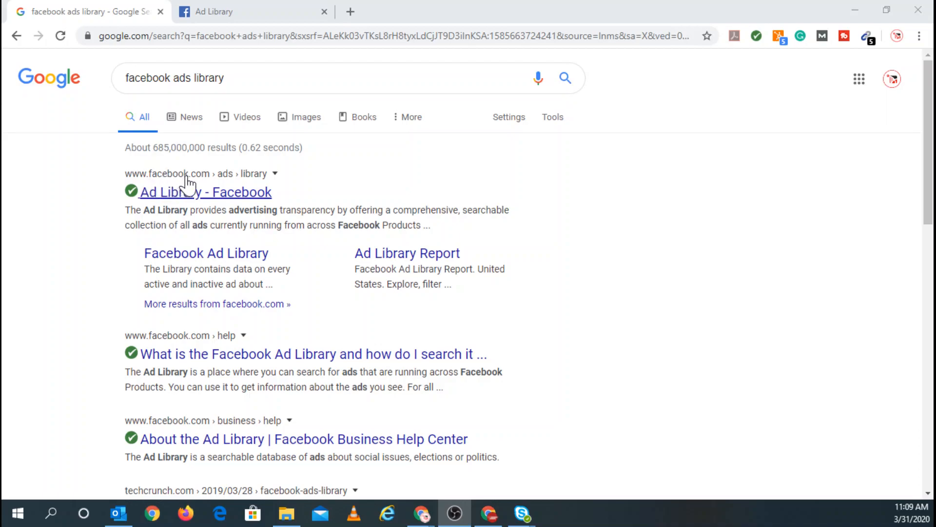
{"action": "mouse_move", "coordinate": [179, 206]}
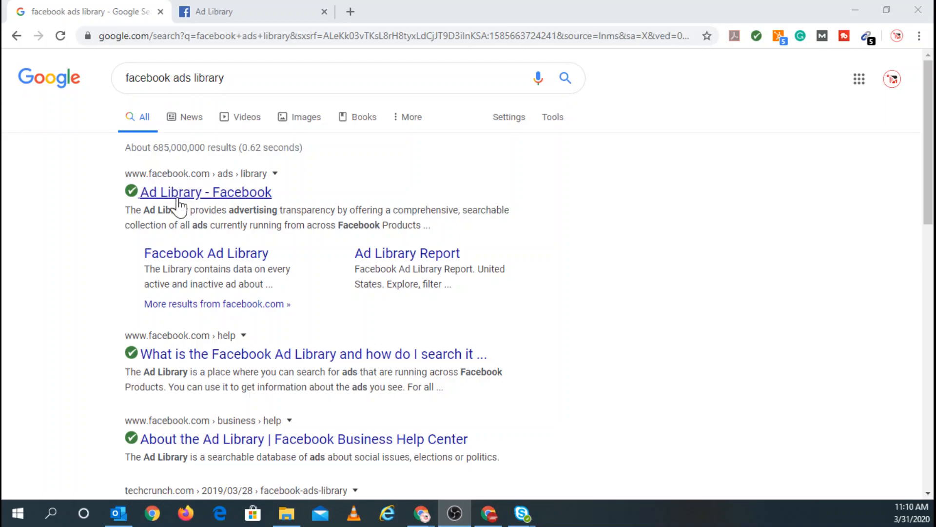
{"action": "mouse_move", "coordinate": [218, 90]}
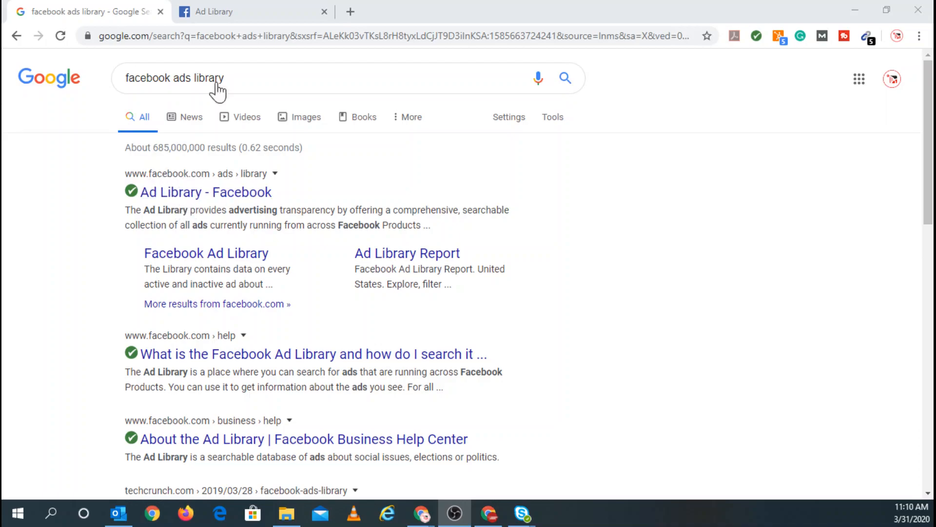
- Open the facebook.com Ad Library result and scroll through its landing page description
{"action": "left_click", "coordinate": [227, 11]}
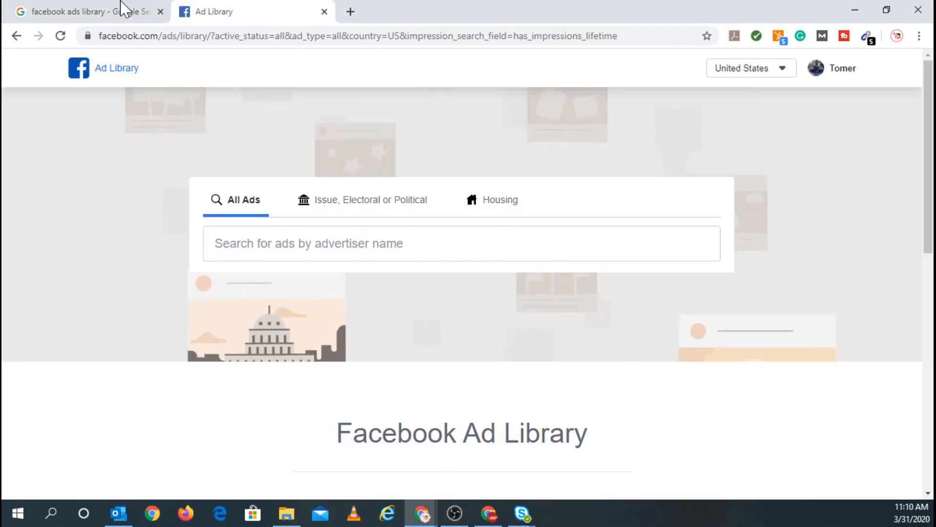
{"action": "left_click", "coordinate": [83, 12]}
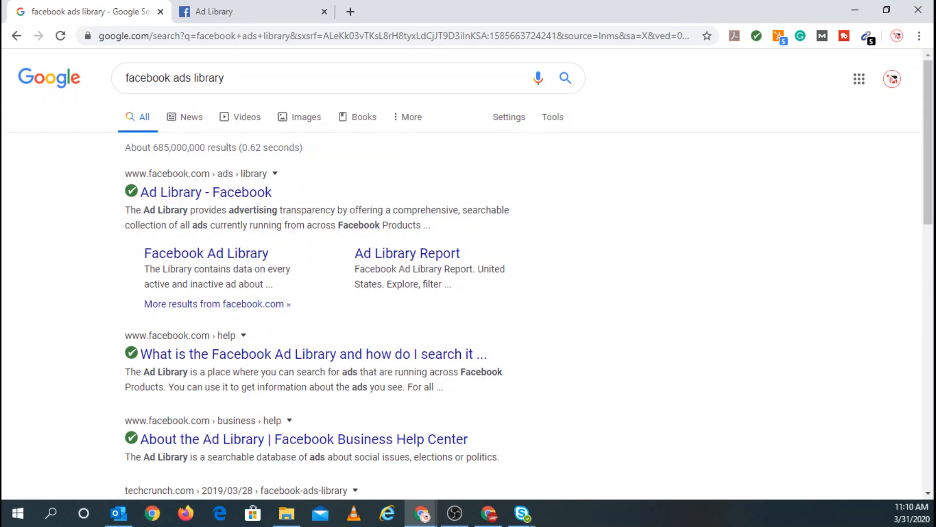
{"action": "mouse_move", "coordinate": [197, 247]}
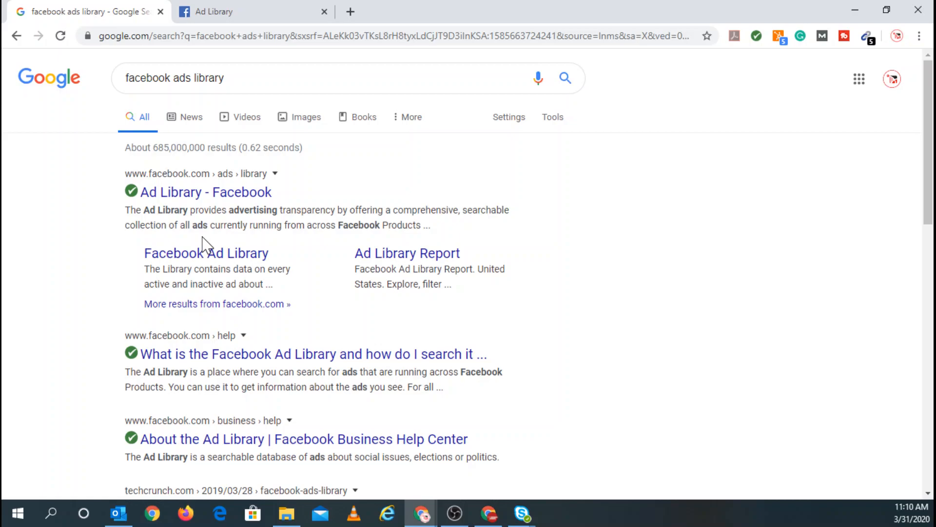
{"action": "mouse_move", "coordinate": [192, 233]}
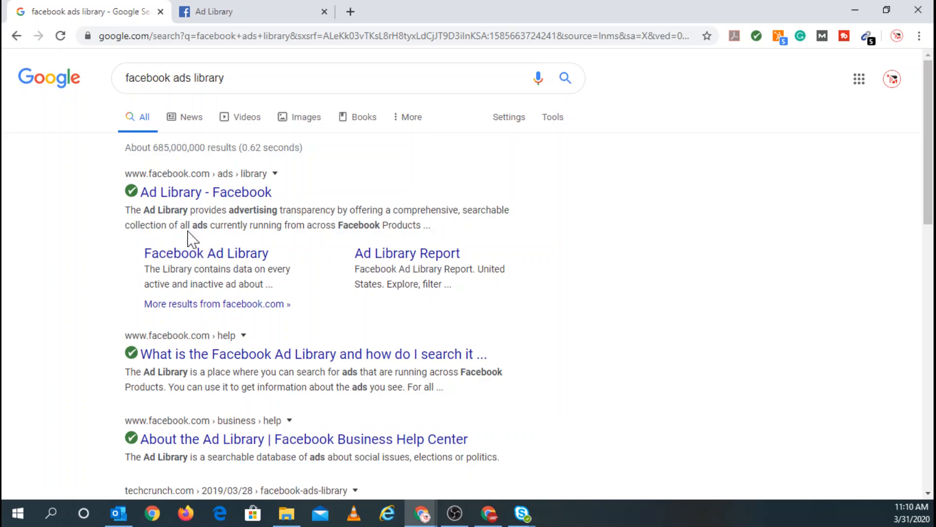
{"action": "mouse_move", "coordinate": [314, 347]}
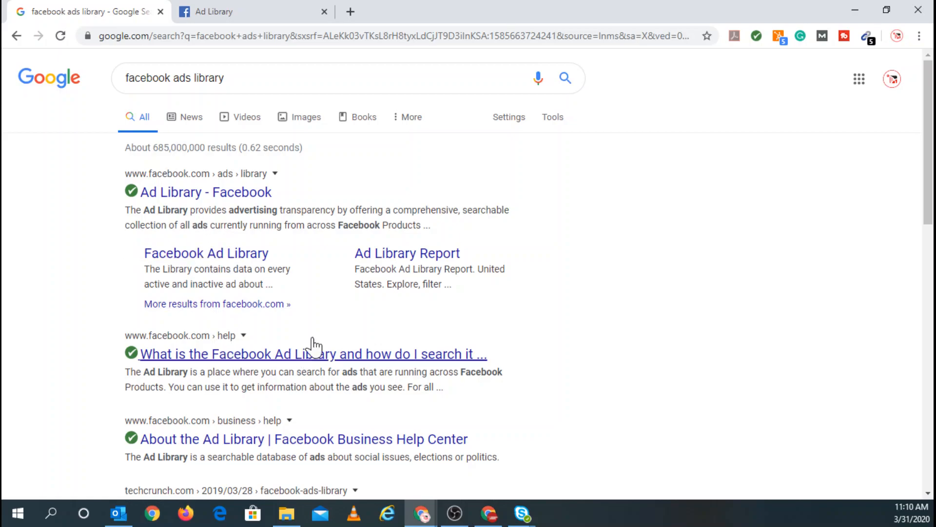
{"action": "mouse_move", "coordinate": [205, 191]}
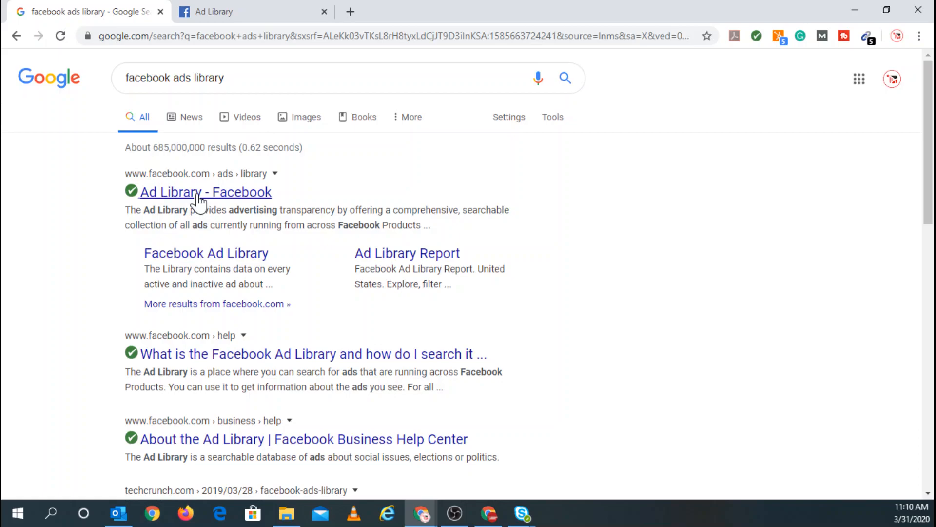
{"action": "left_click", "coordinate": [205, 191]}
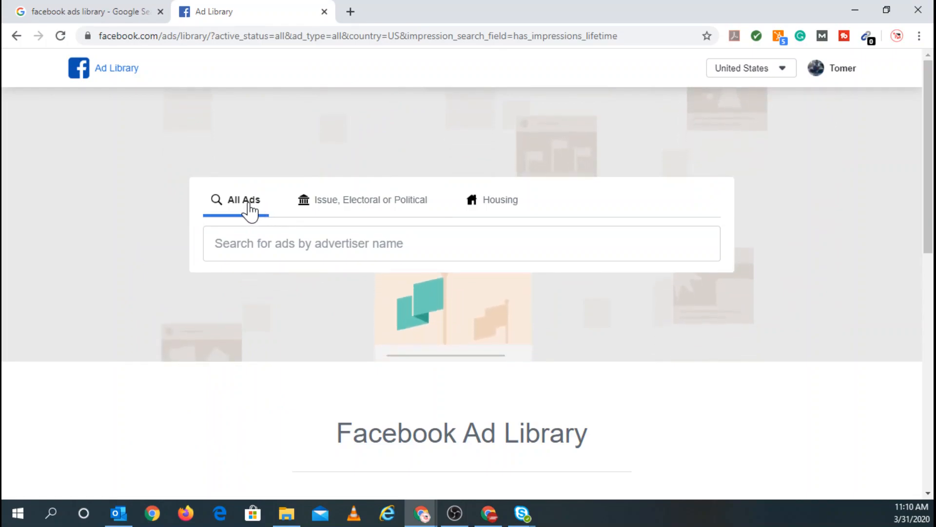
{"action": "mouse_move", "coordinate": [320, 203]}
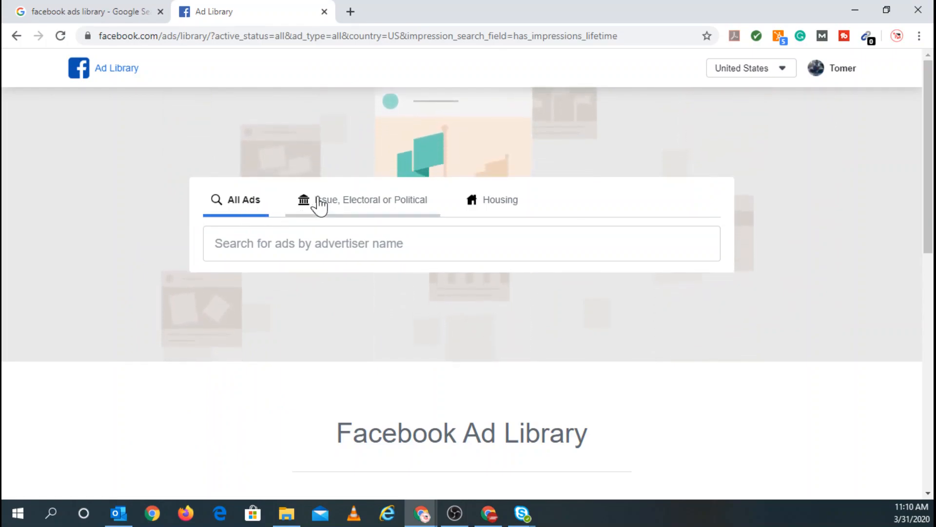
{"action": "mouse_move", "coordinate": [388, 208]}
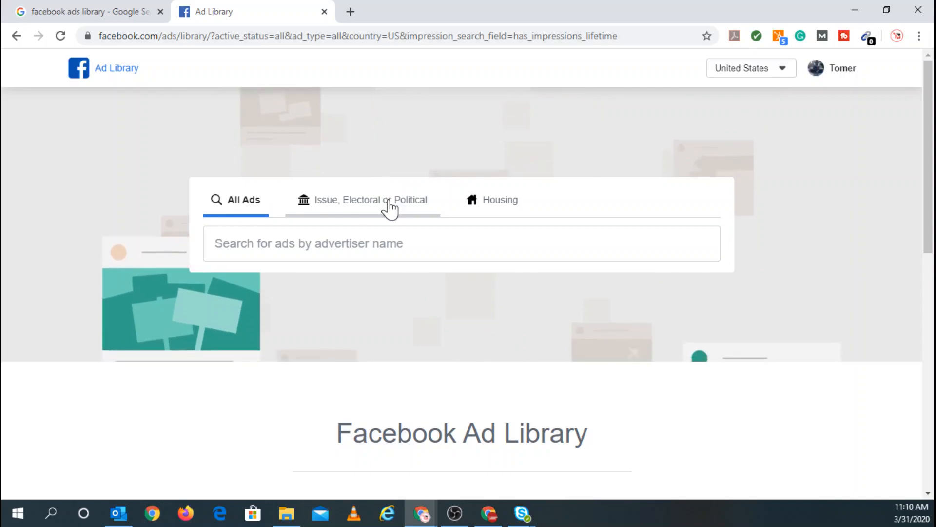
{"action": "mouse_move", "coordinate": [486, 214]}
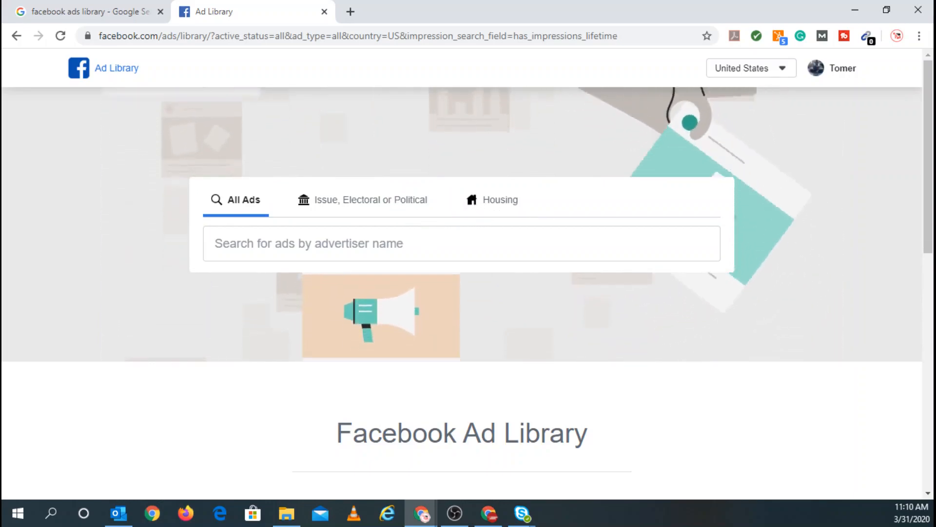
{"action": "scroll", "scroll_direction": "down", "scroll_amount": 3}
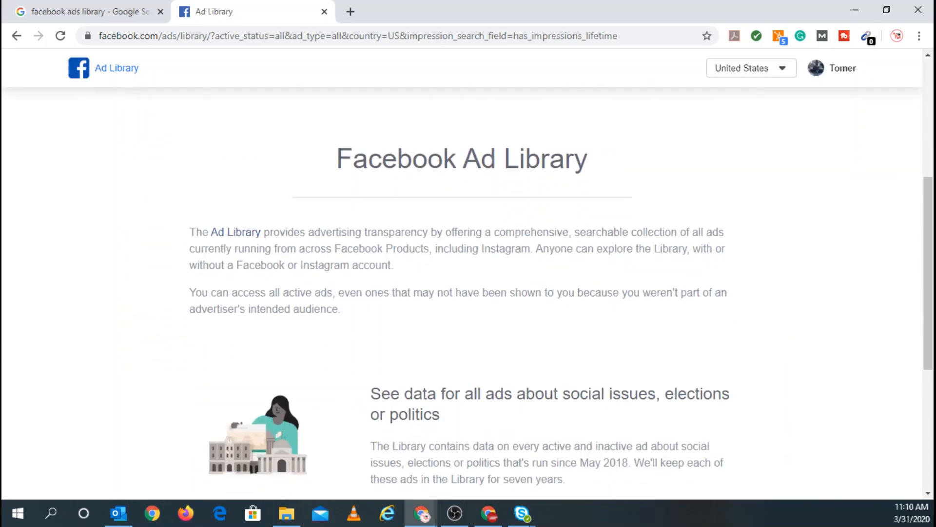
{"action": "mouse_move", "coordinate": [415, 202]}
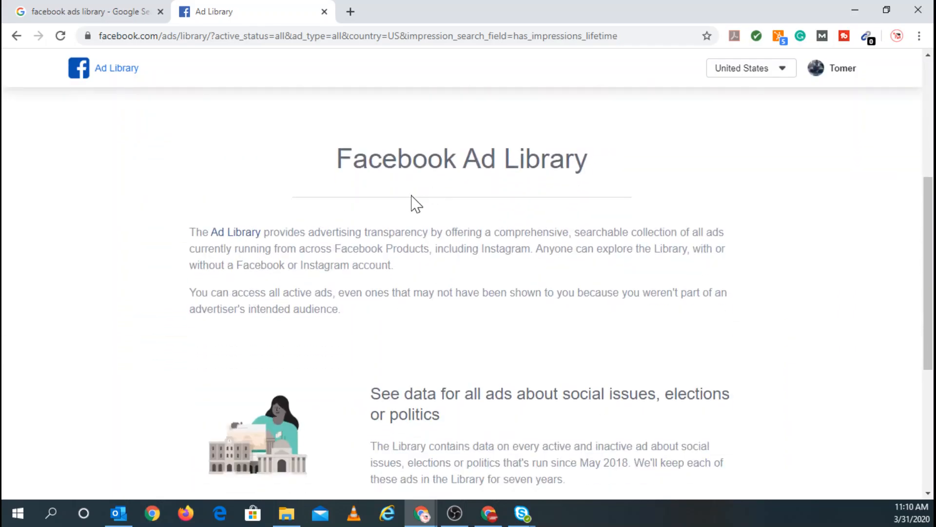
{"action": "scroll", "scroll_direction": "down", "scroll_amount": 3}
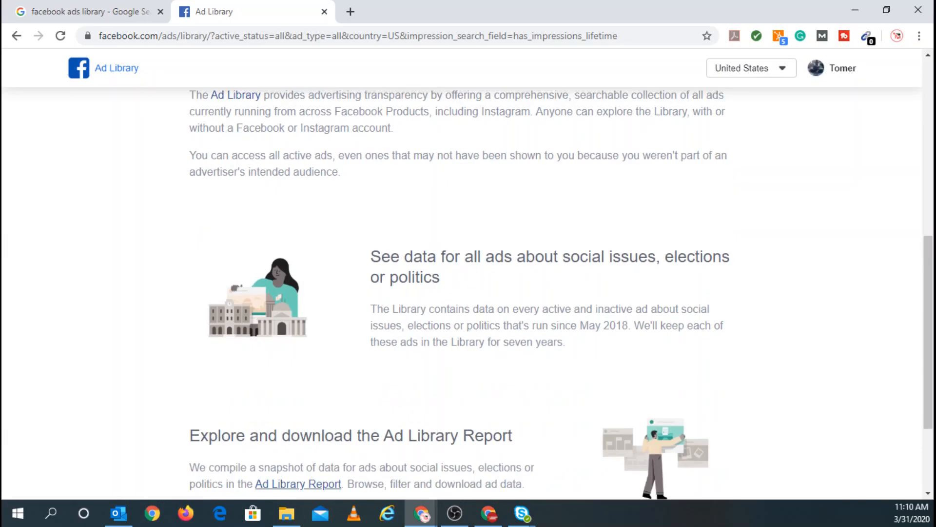
{"action": "mouse_move", "coordinate": [430, 306]}
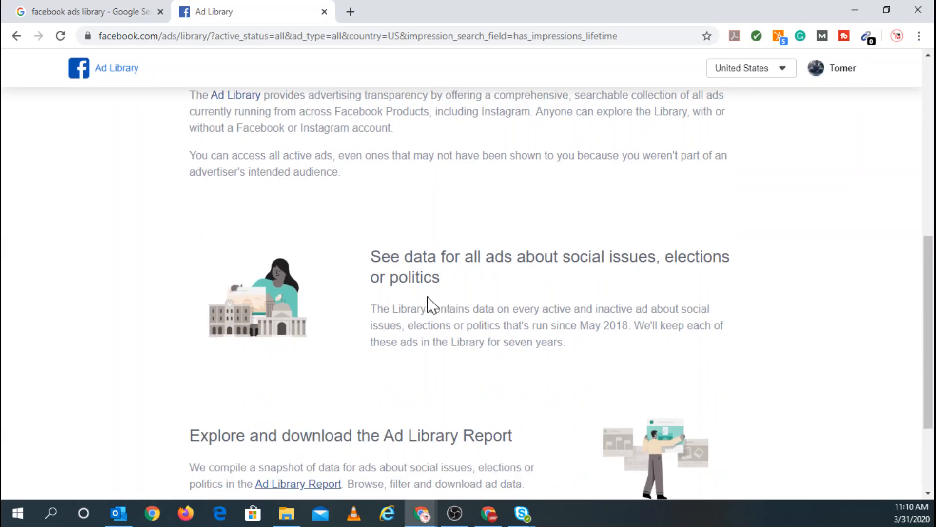
{"action": "scroll", "scroll_direction": "down", "scroll_amount": 3}
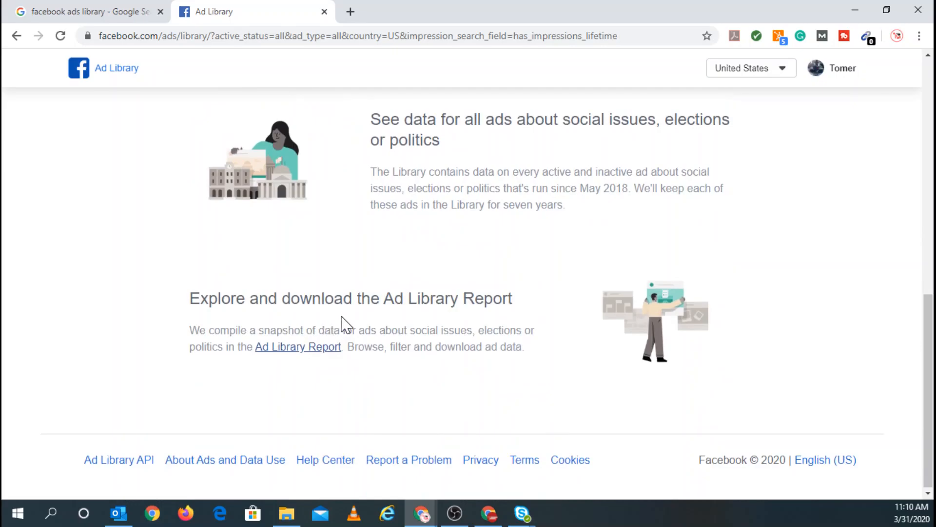
{"action": "scroll", "scroll_direction": "up", "scroll_amount": 3}
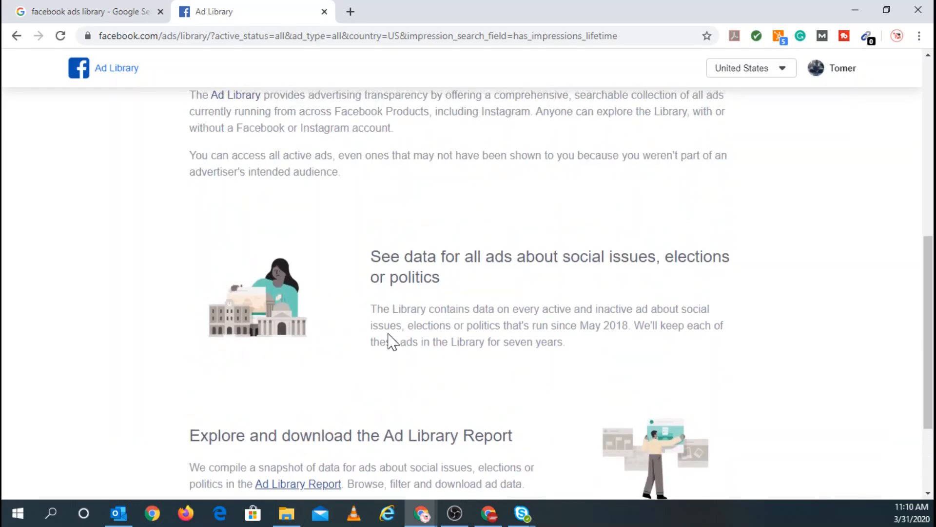
{"action": "scroll", "scroll_direction": "up", "scroll_amount": 3}
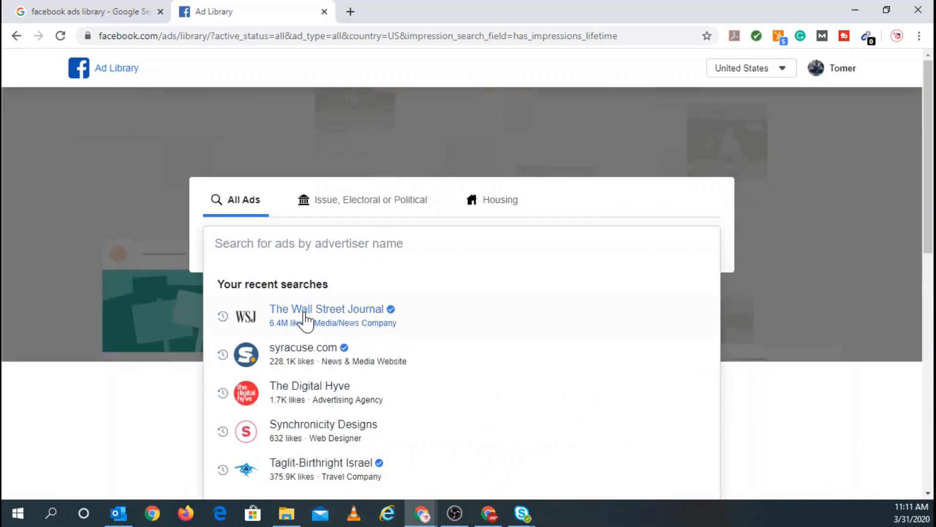
- Search 'the wall street journal', correcting the 'hournal' typo, and open its advertiser suggestion
{"action": "type", "text": "the wal"}
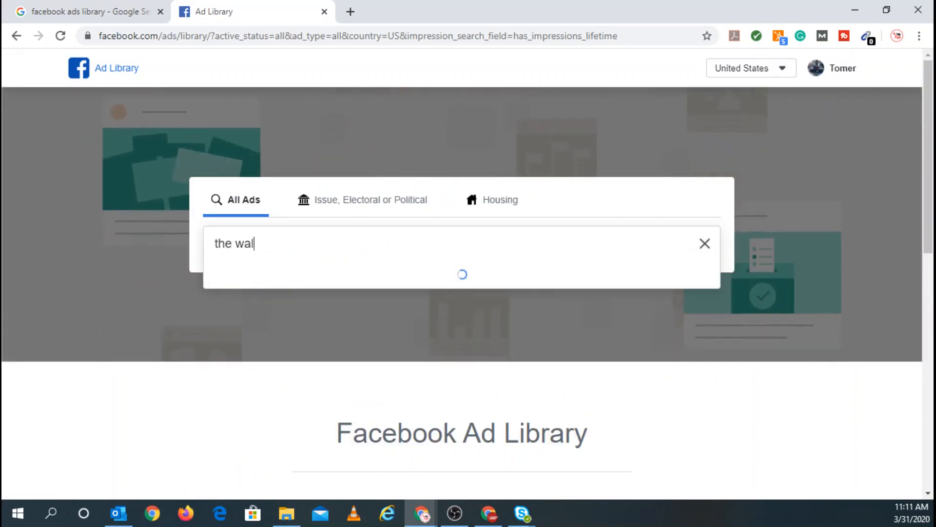
{"action": "type", "text": "l street"}
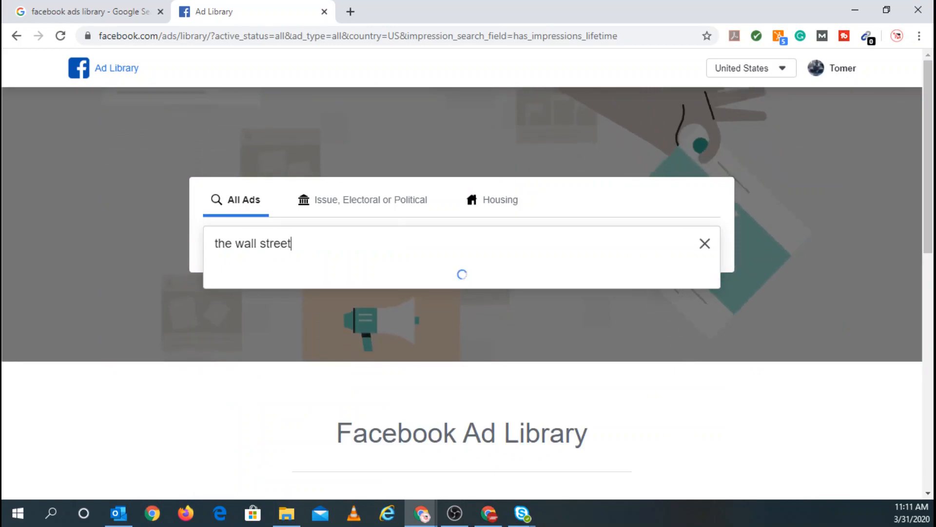
{"action": "type", "text": "hournal"}
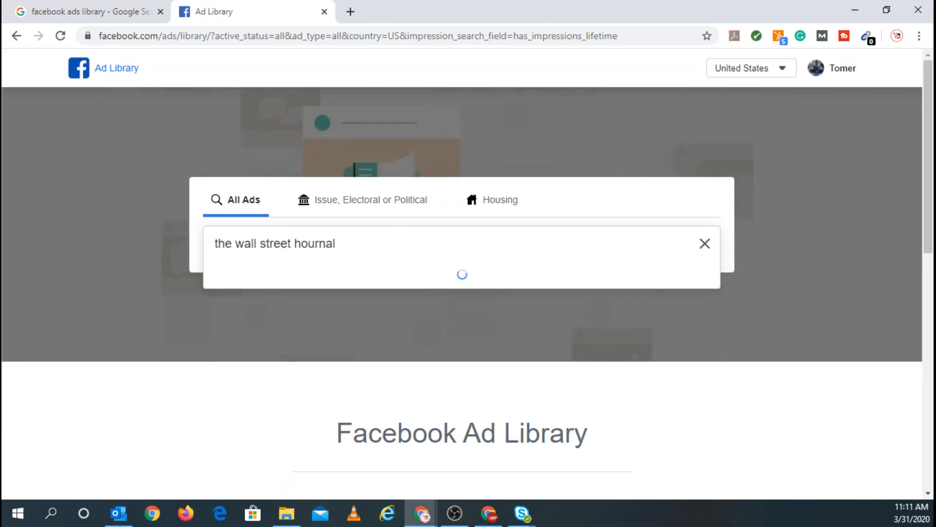
{"action": "key", "text": "Backspace"}
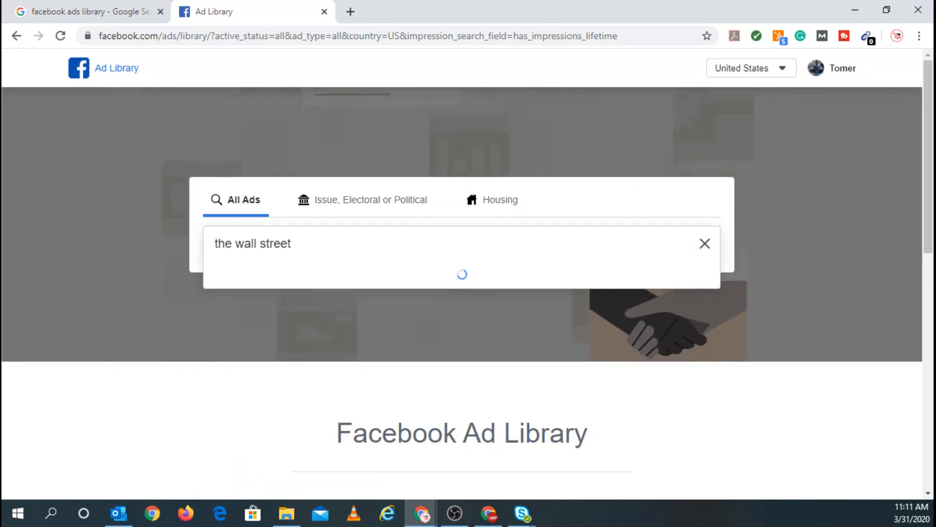
{"action": "type", "text": "journal"}
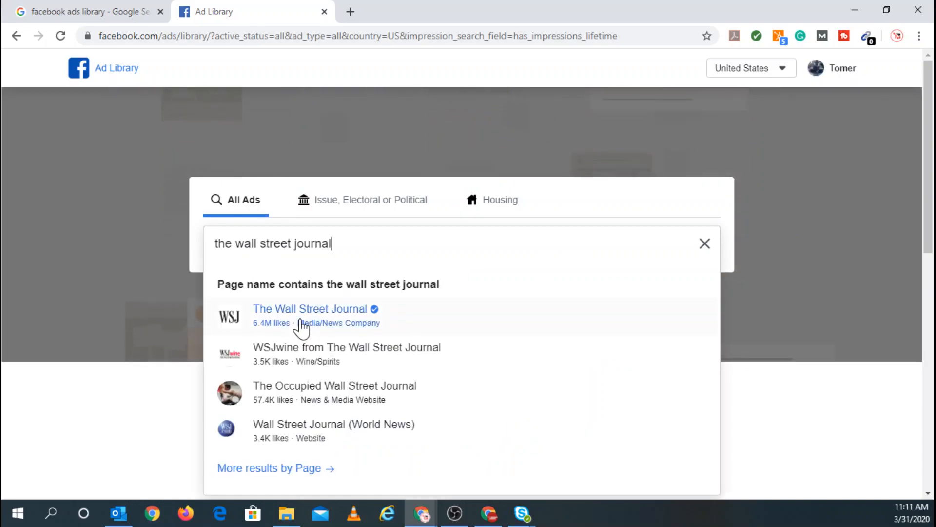
{"action": "left_click", "coordinate": [310, 309]}
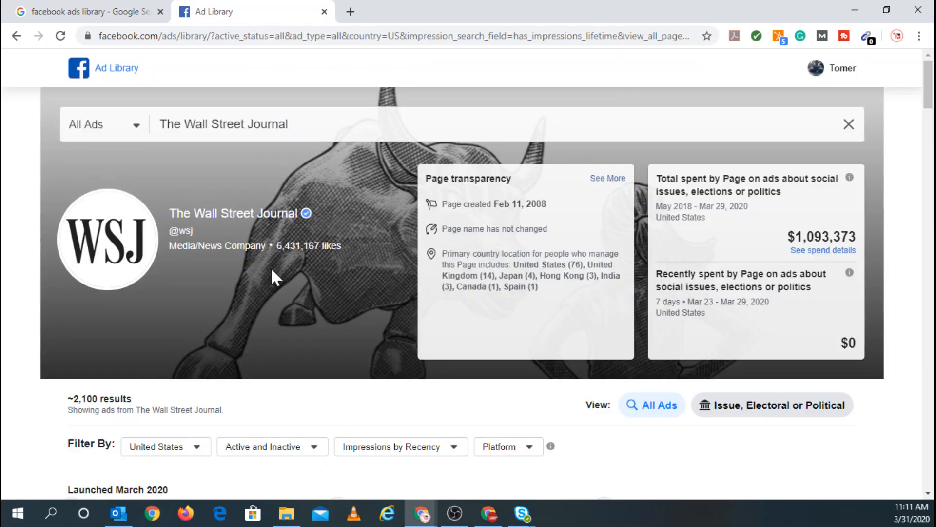
{"action": "scroll", "scroll_direction": "down", "scroll_amount": 3}
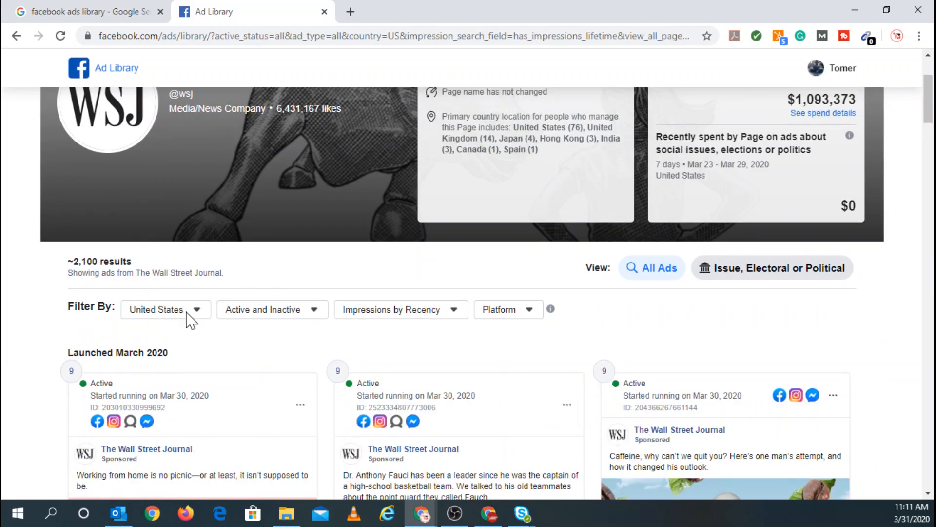
{"action": "mouse_move", "coordinate": [281, 319]}
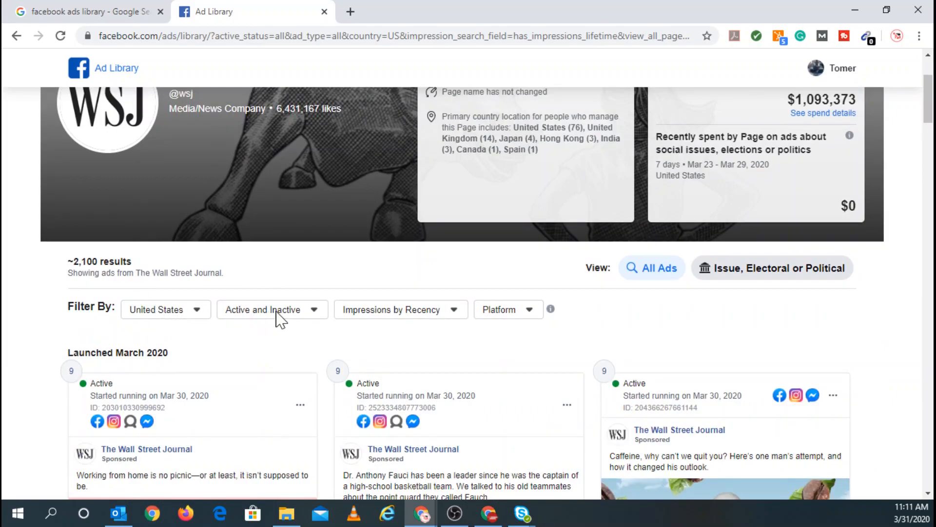
{"action": "left_click", "coordinate": [400, 308]}
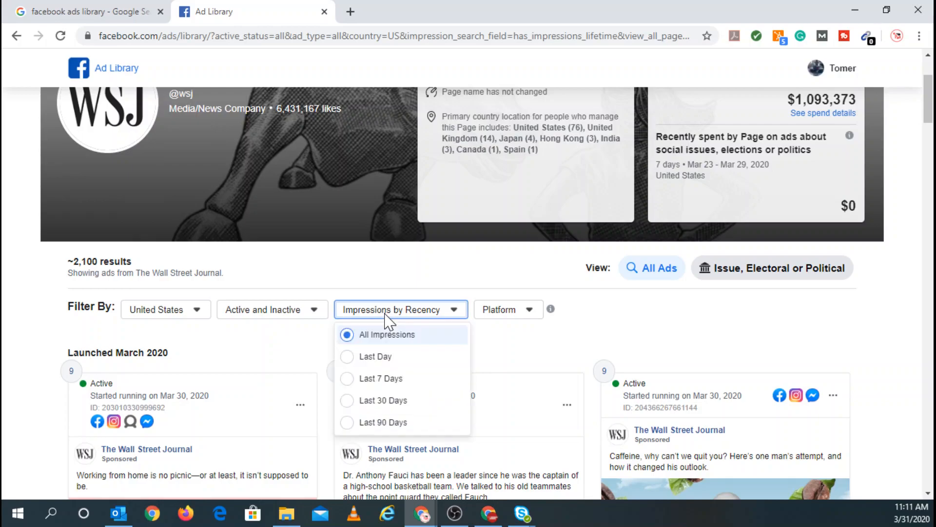
{"action": "mouse_move", "coordinate": [382, 378]}
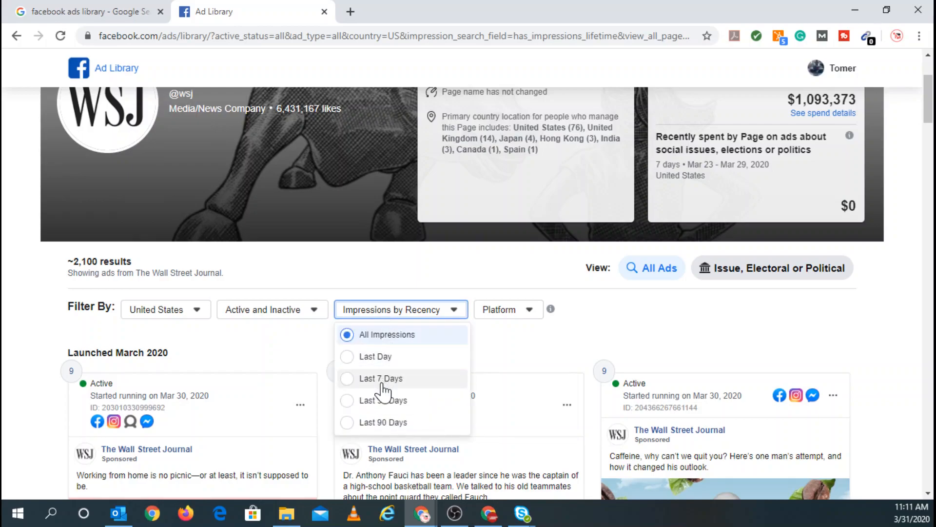
{"action": "mouse_move", "coordinate": [393, 428]}
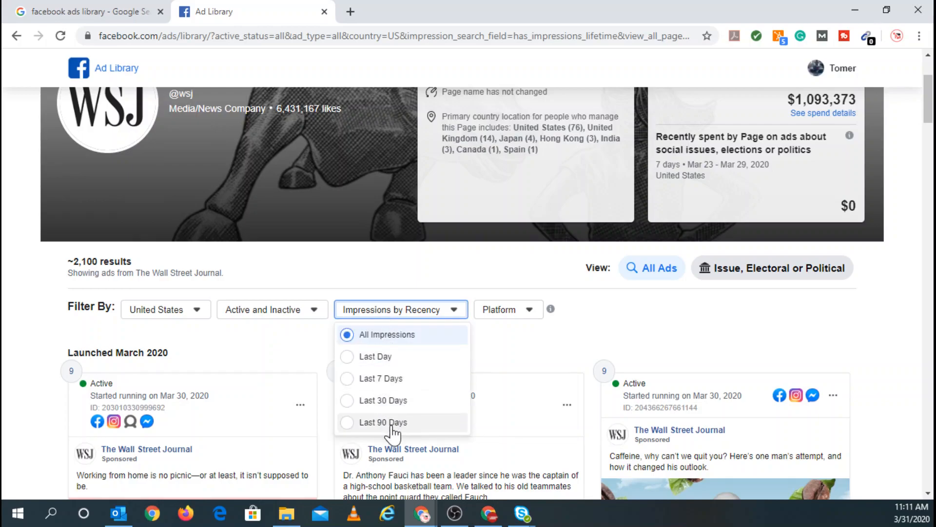
{"action": "left_click", "coordinate": [507, 309]}
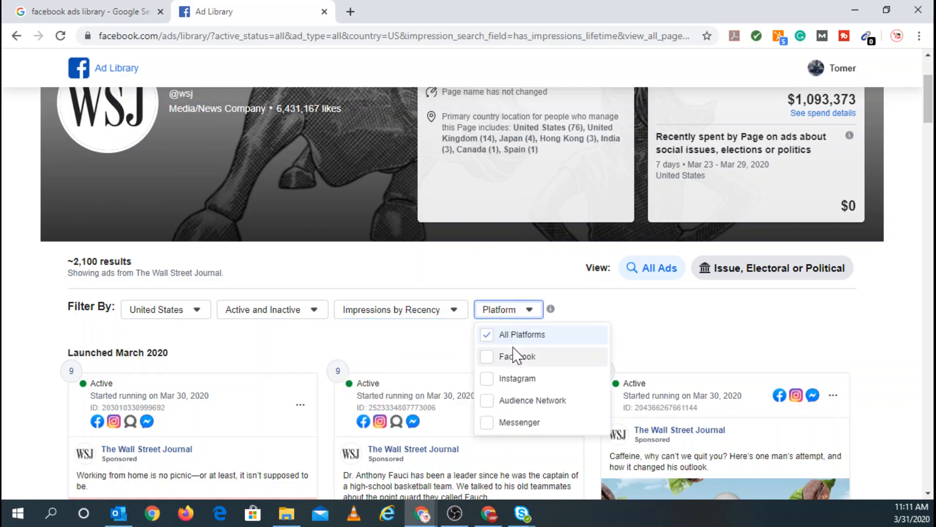
{"action": "mouse_move", "coordinate": [518, 382]}
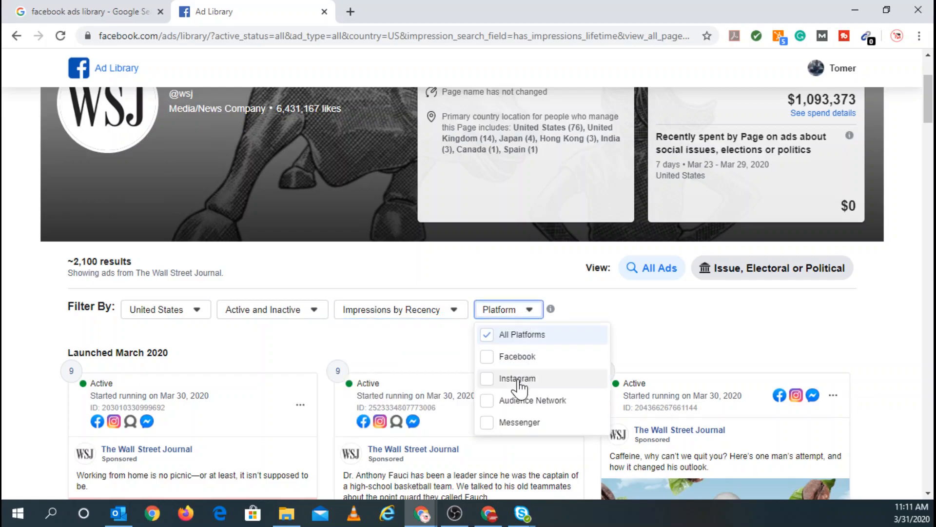
{"action": "left_click", "coordinate": [622, 332]}
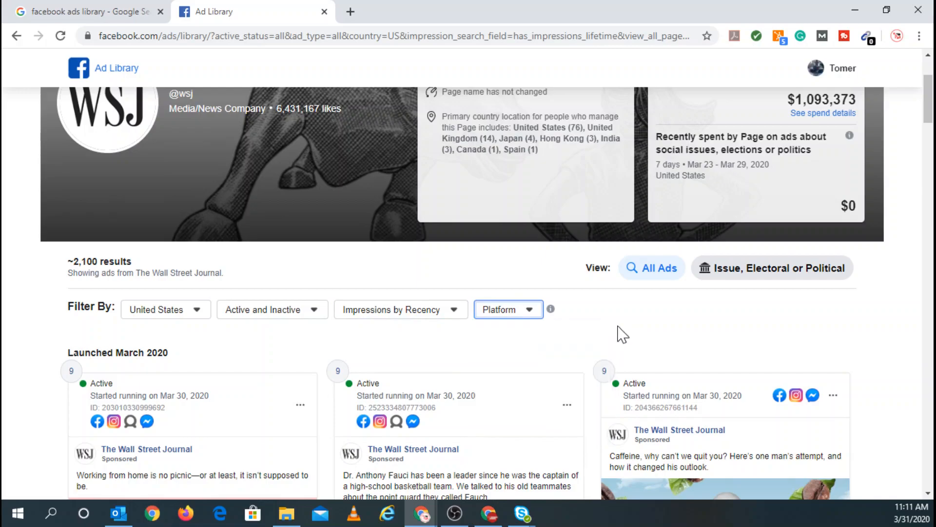
{"action": "left_click", "coordinate": [272, 309]}
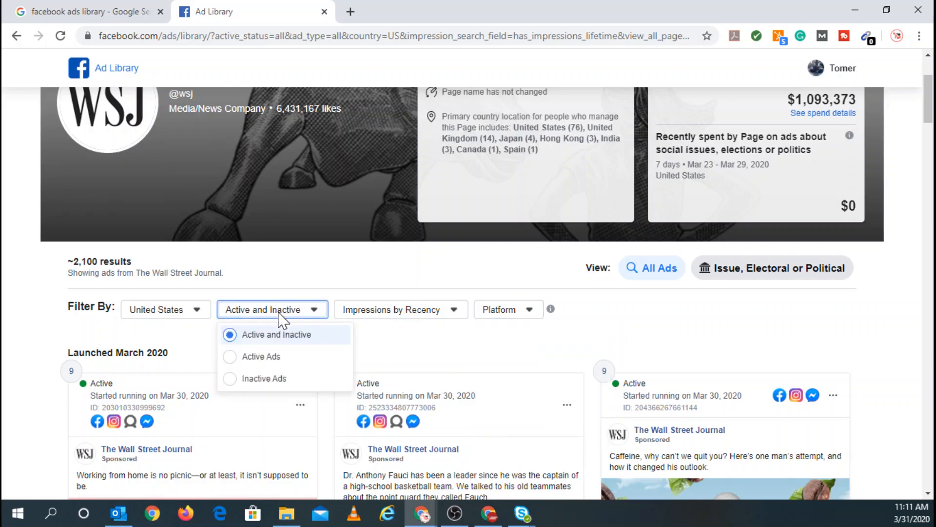
{"action": "mouse_move", "coordinate": [707, 363]}
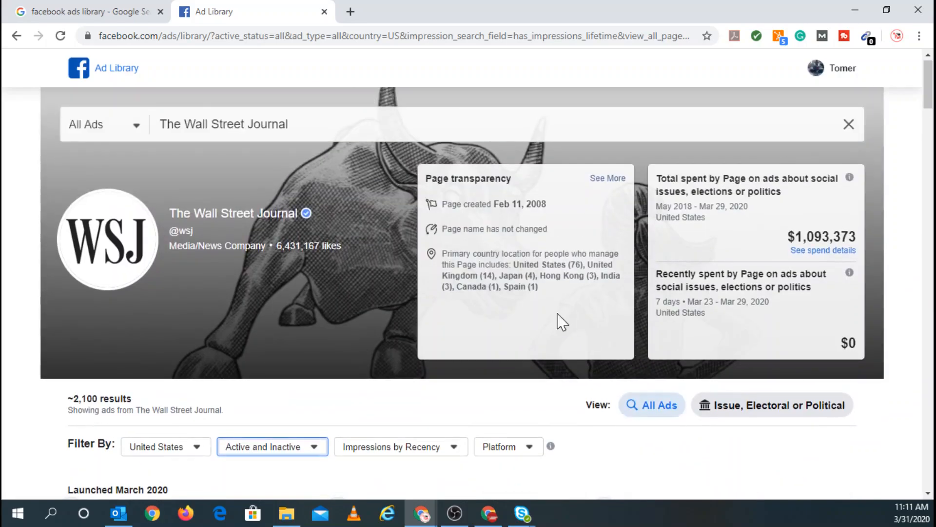
{"action": "mouse_move", "coordinate": [555, 209]}
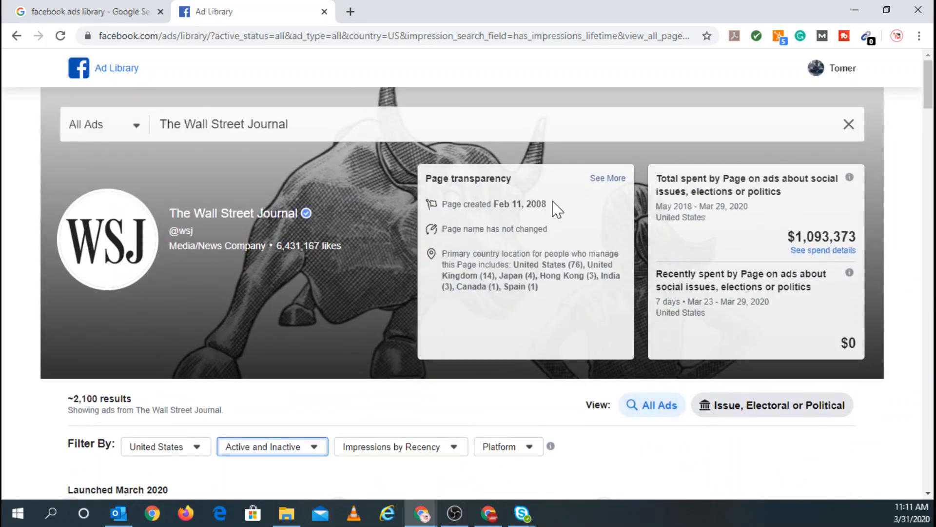
{"action": "mouse_move", "coordinate": [537, 221]}
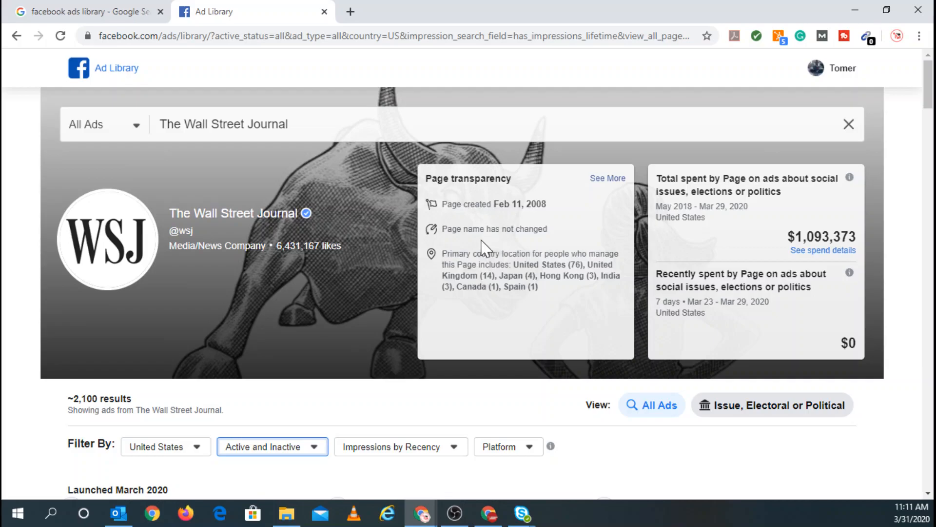
{"action": "mouse_move", "coordinate": [564, 297]}
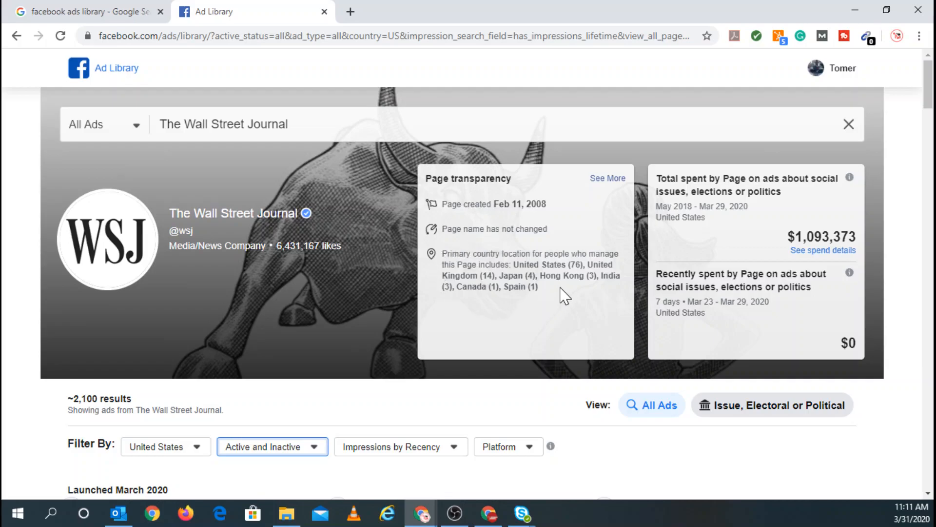
{"action": "mouse_move", "coordinate": [572, 251]}
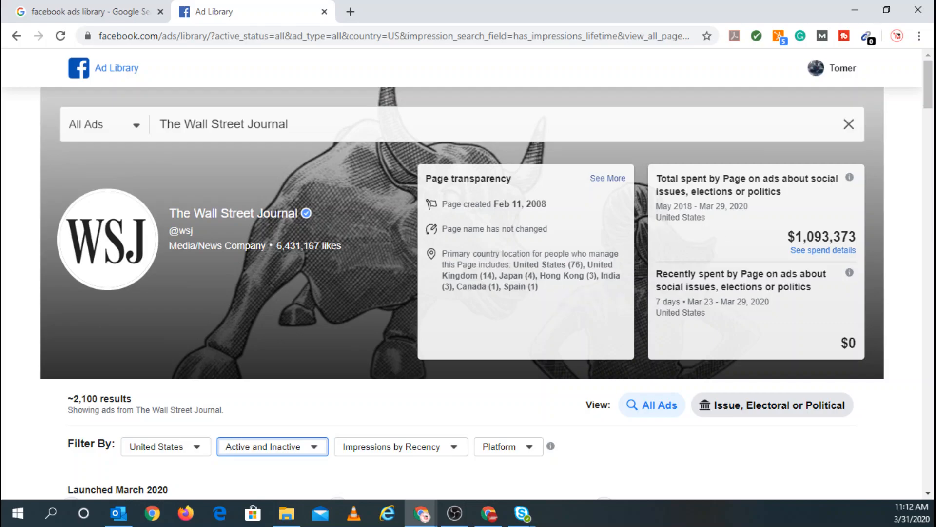
{"action": "mouse_move", "coordinate": [754, 207]}
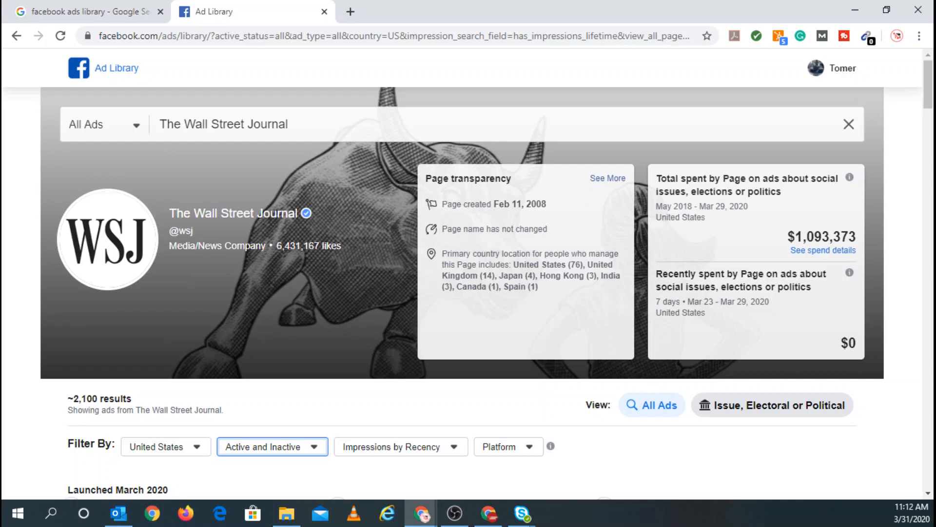
{"action": "mouse_move", "coordinate": [723, 222]}
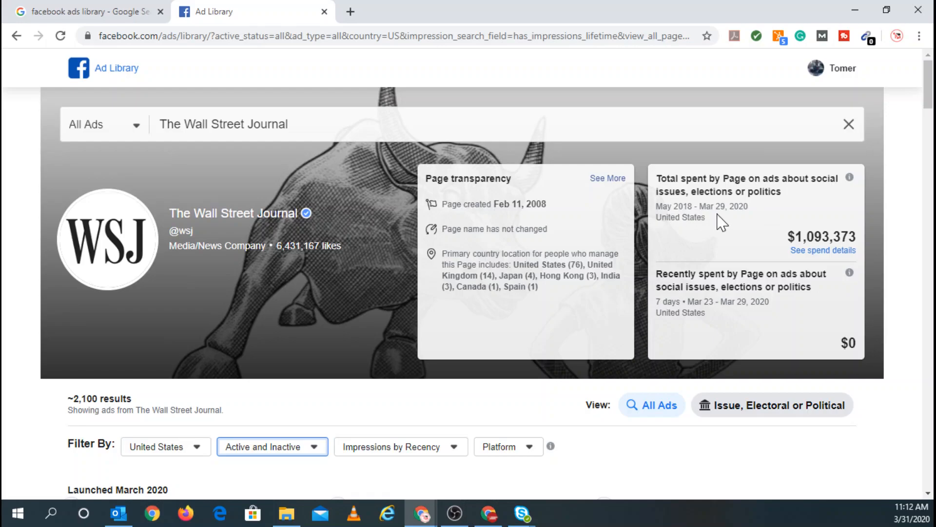
{"action": "scroll", "scroll_direction": "down", "scroll_amount": 3}
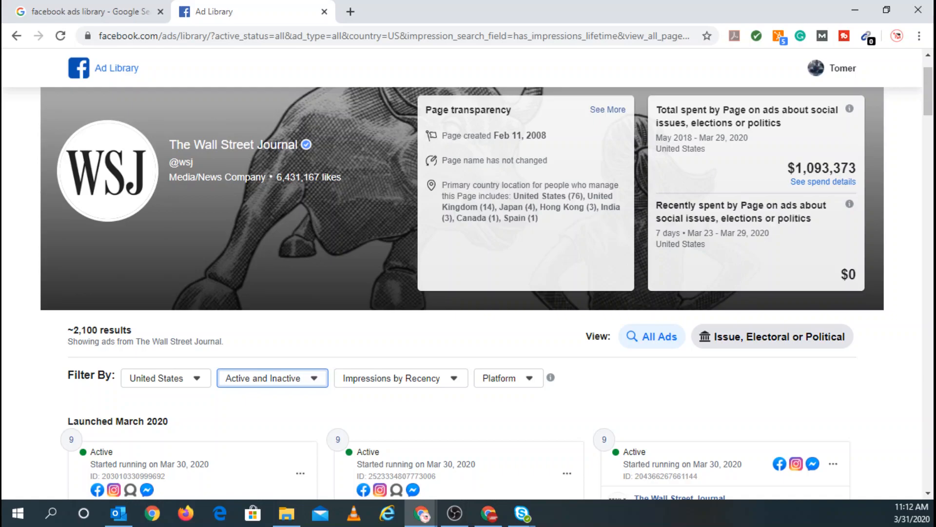
{"action": "mouse_move", "coordinate": [789, 285]}
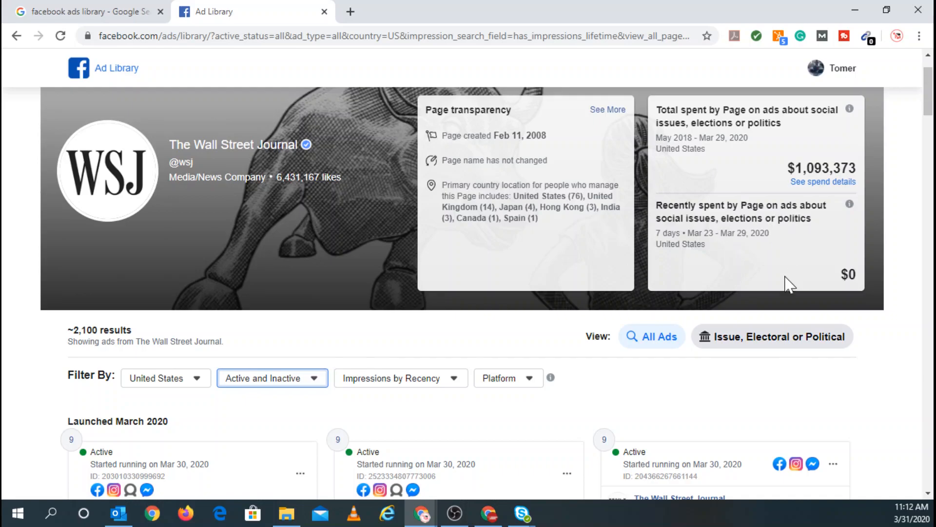
{"action": "scroll", "scroll_direction": "down", "scroll_amount": 3}
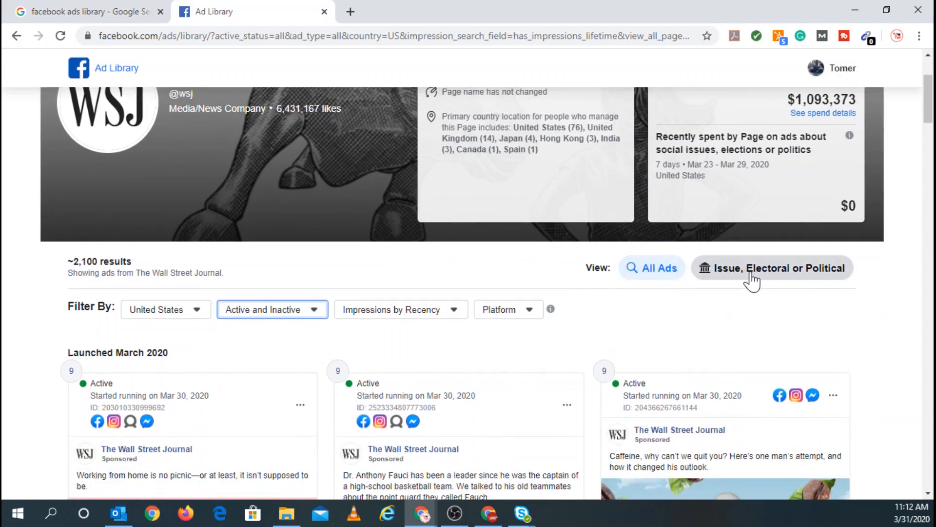
{"action": "scroll", "scroll_direction": "down", "scroll_amount": 3}
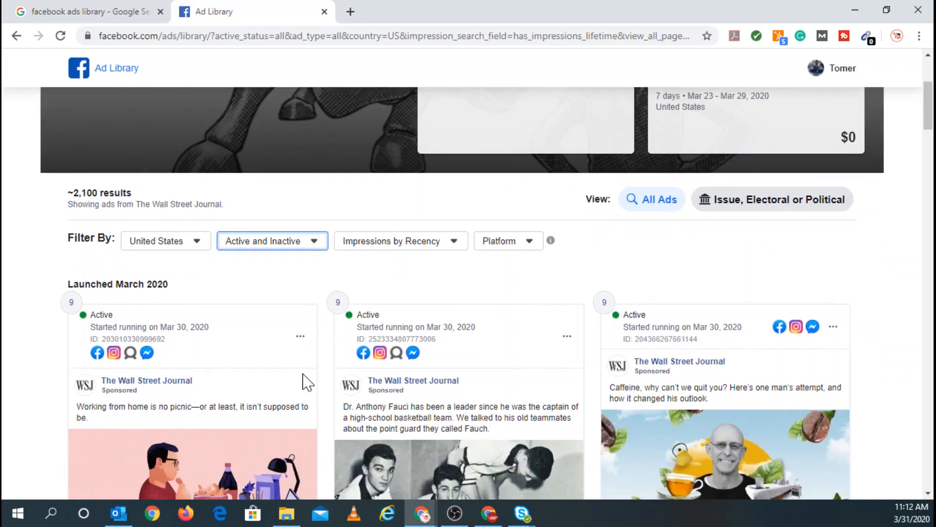
{"action": "scroll", "scroll_direction": "down", "scroll_amount": 3}
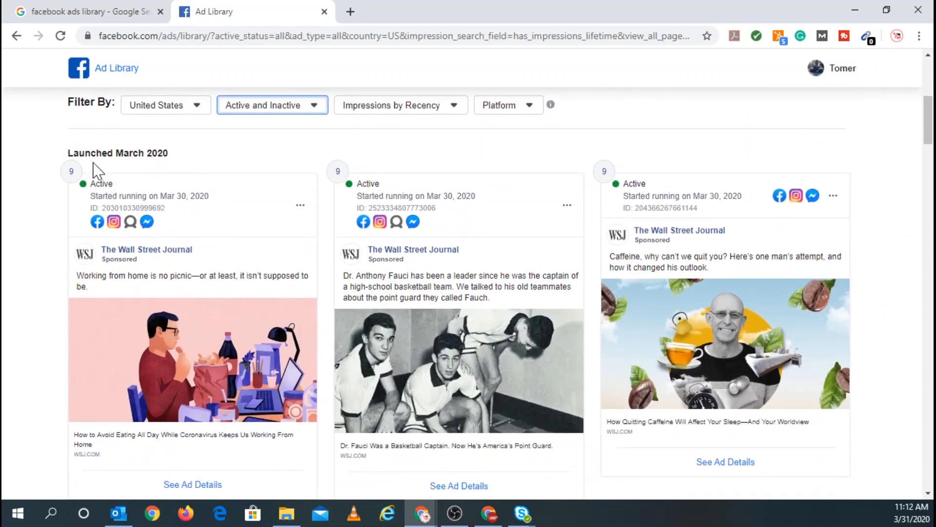
{"action": "mouse_move", "coordinate": [181, 169]}
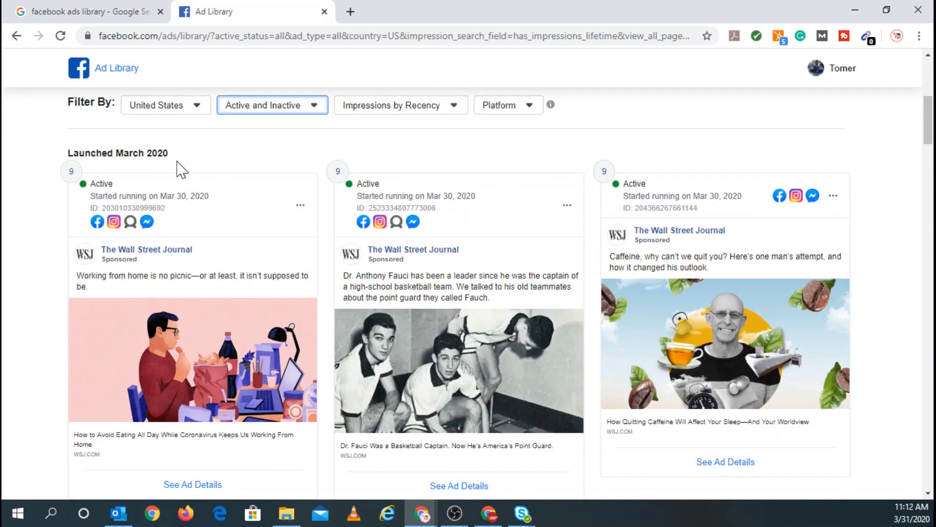
{"action": "mouse_move", "coordinate": [80, 179]}
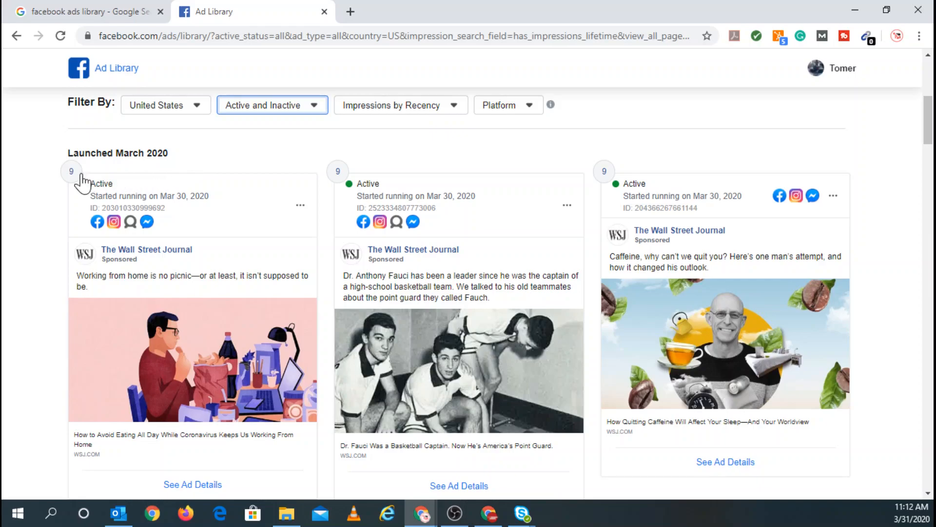
{"action": "mouse_move", "coordinate": [356, 186]}
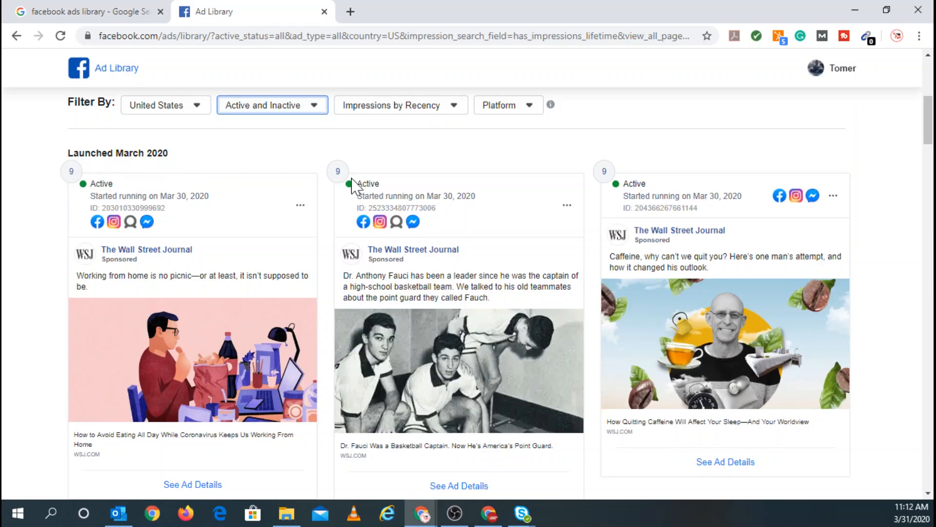
{"action": "mouse_move", "coordinate": [81, 186]}
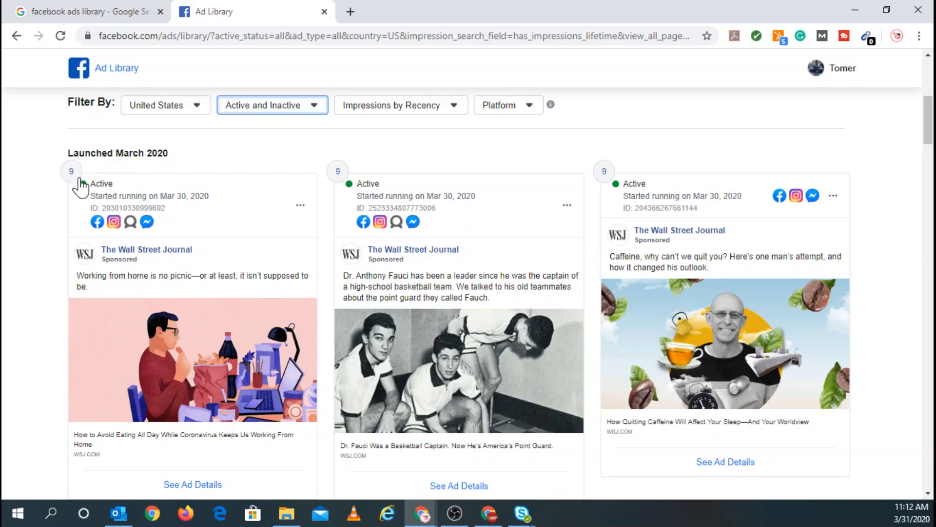
{"action": "mouse_move", "coordinate": [114, 222]}
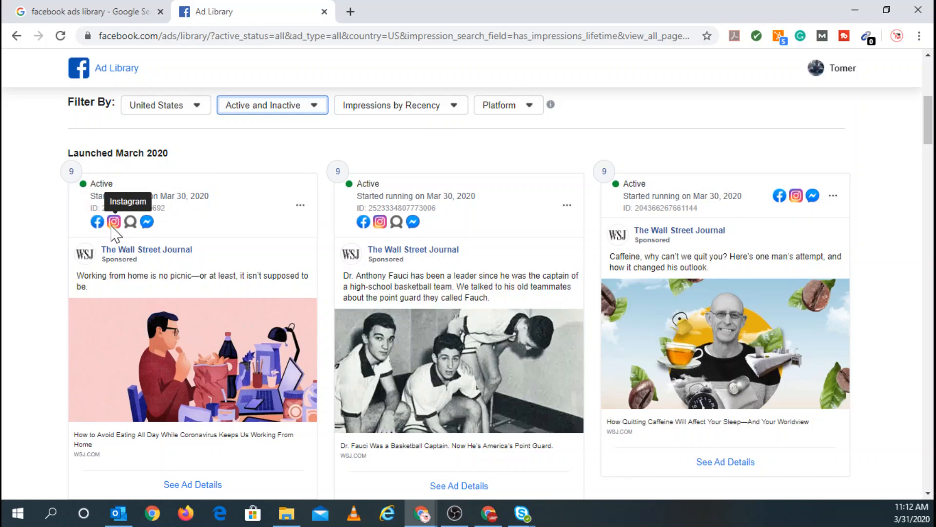
{"action": "mouse_move", "coordinate": [146, 222]}
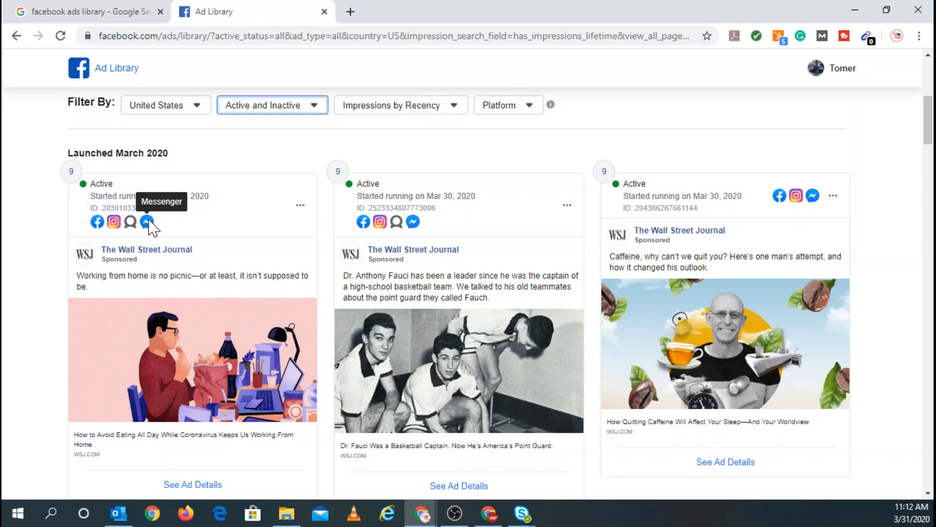
{"action": "scroll", "scroll_direction": "down", "scroll_amount": 3}
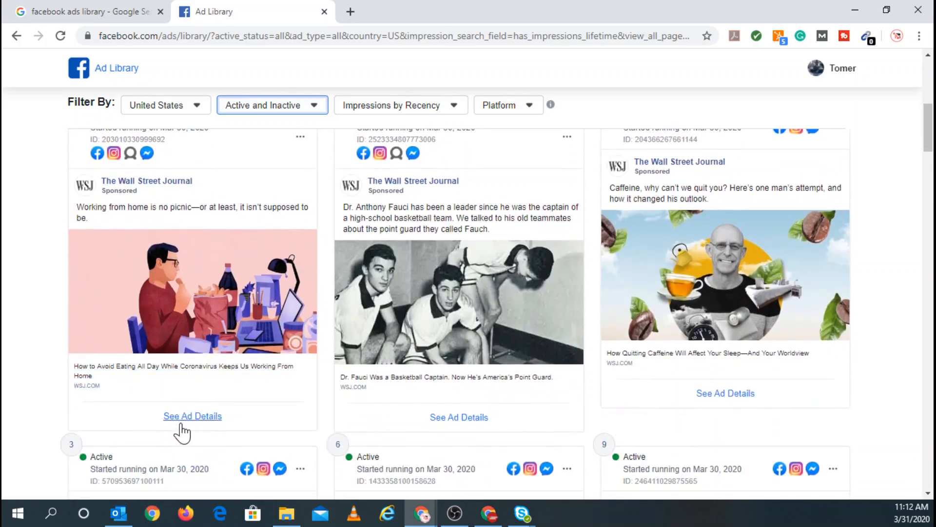
- Open the working-from-home ad's details and step through its versions to 6 of 9
{"action": "left_click", "coordinate": [192, 415]}
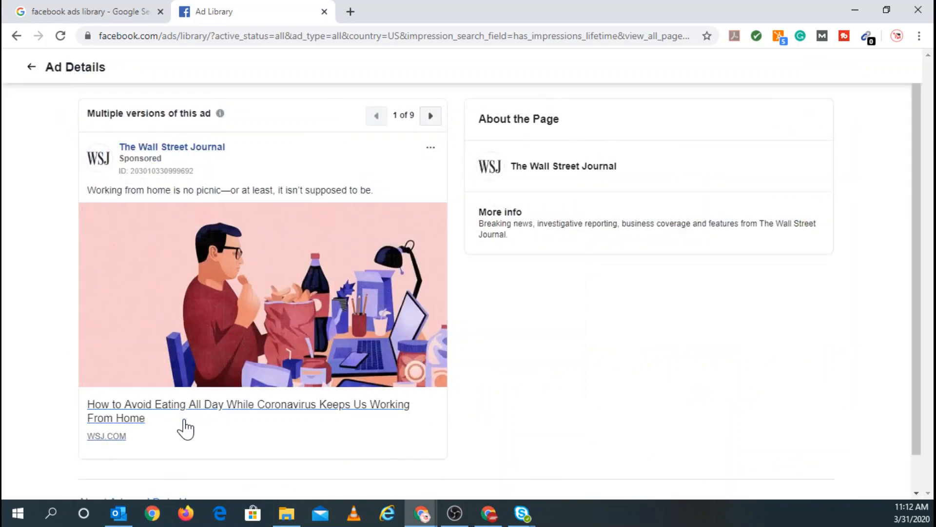
{"action": "mouse_move", "coordinate": [292, 335]}
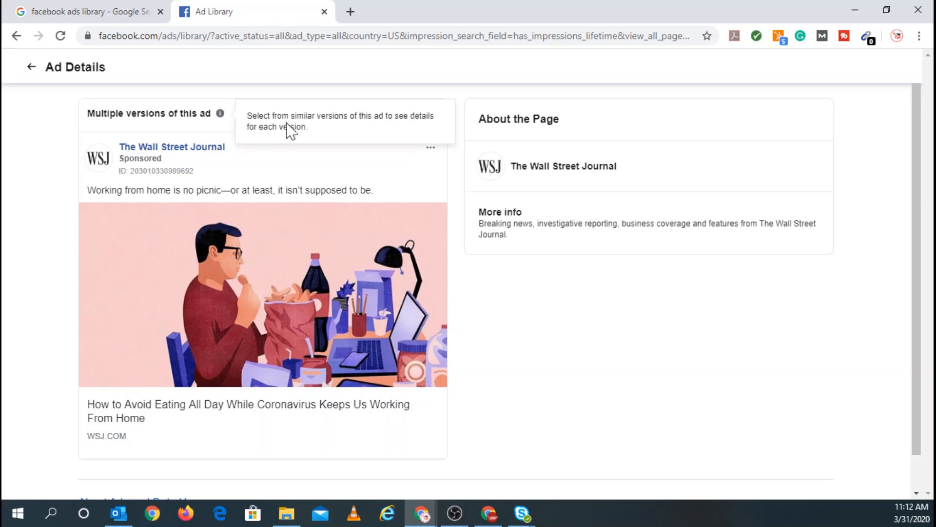
{"action": "mouse_move", "coordinate": [370, 136]}
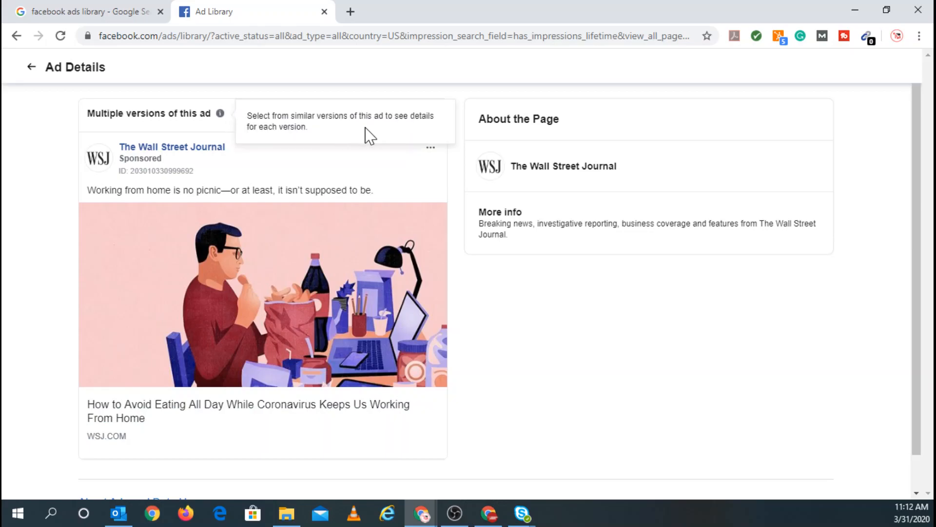
{"action": "left_click", "coordinate": [430, 115]}
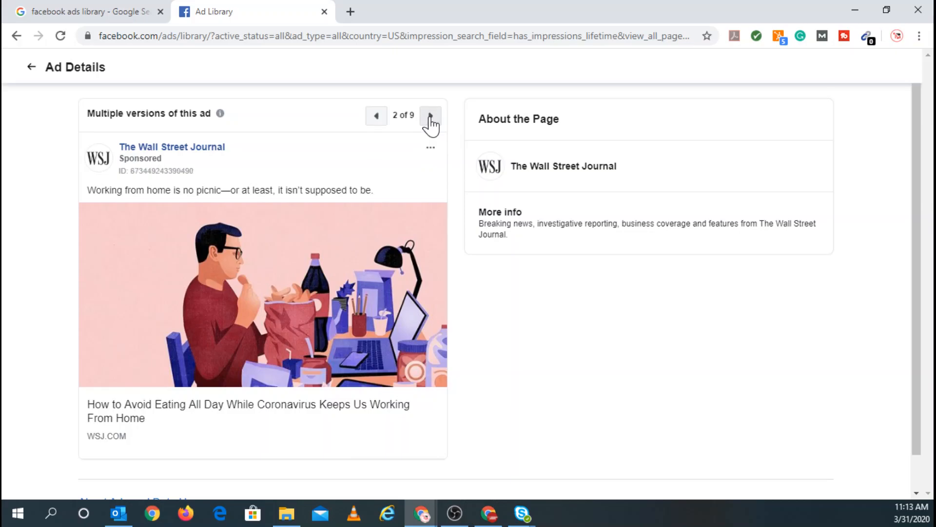
{"action": "left_click", "coordinate": [429, 115]}
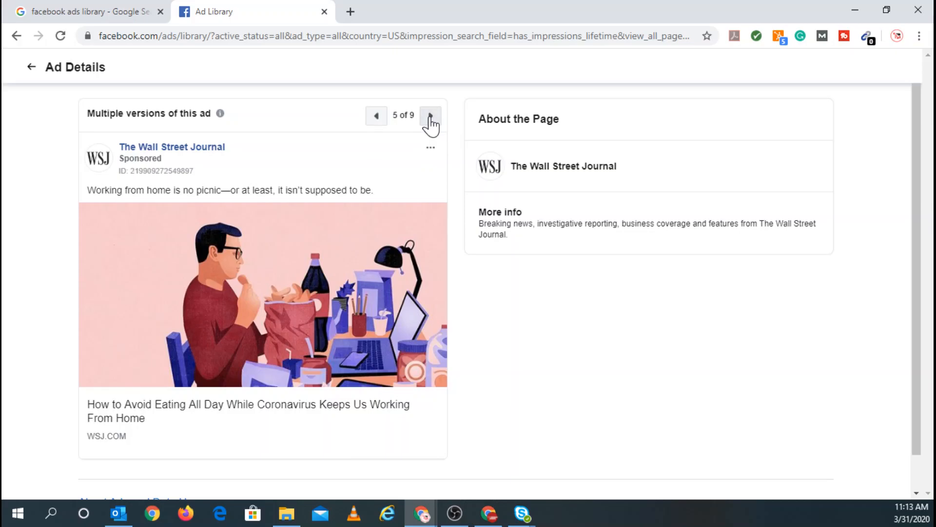
{"action": "left_click", "coordinate": [430, 115]}
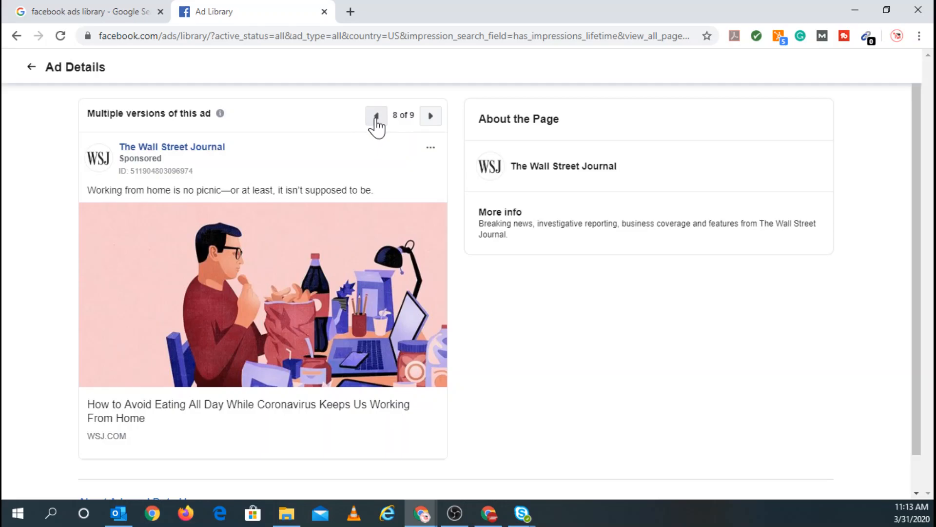
{"action": "left_click", "coordinate": [376, 115]}
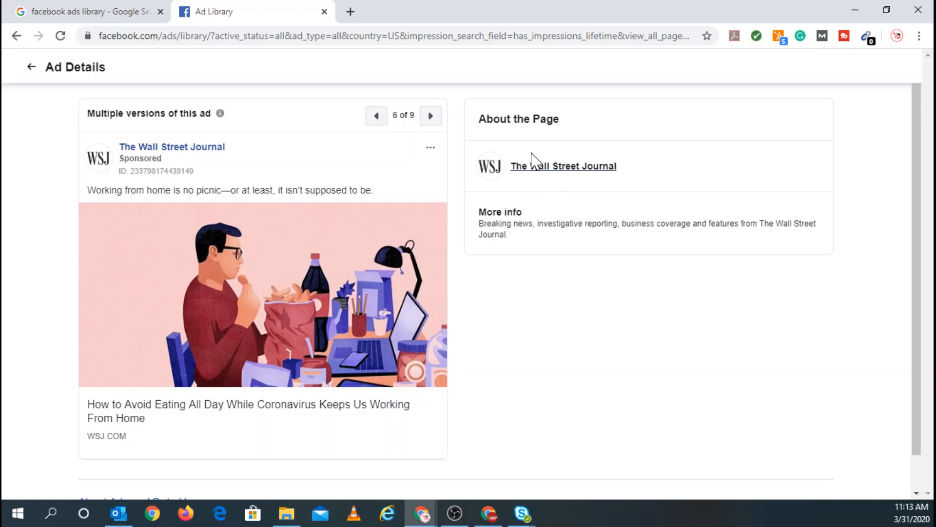
{"action": "scroll", "scroll_direction": "down", "scroll_amount": 3}
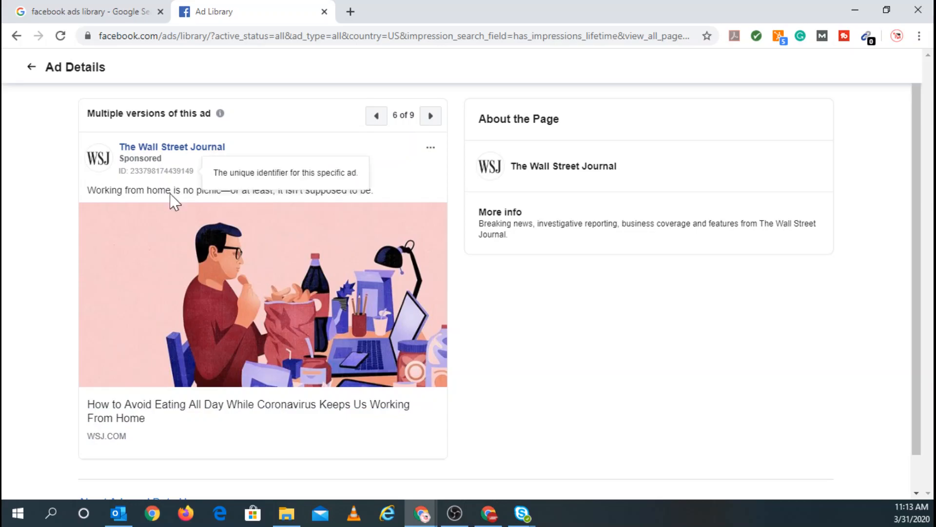
{"action": "mouse_move", "coordinate": [173, 201]}
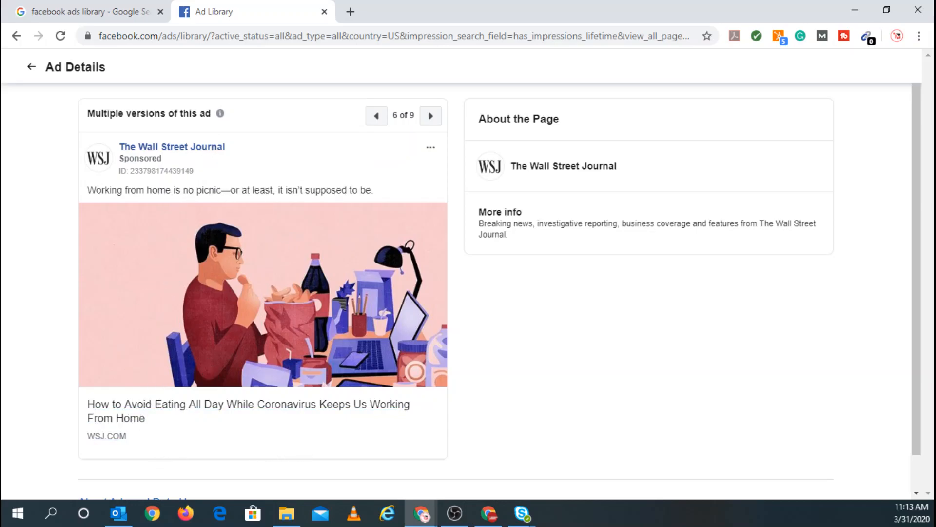
- Go back from Ad Details to The Wall Street Journal's results, keeping All Platforms
{"action": "left_click", "coordinate": [32, 66]}
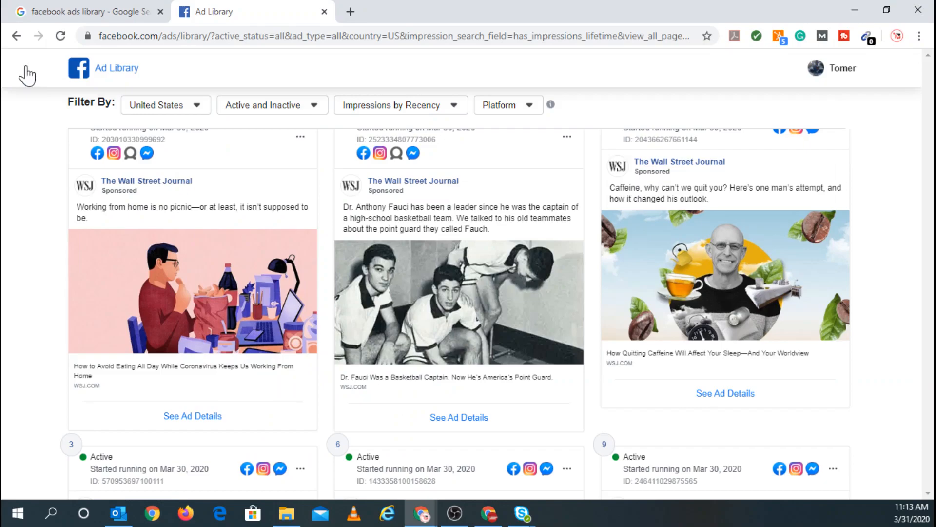
{"action": "scroll", "scroll_direction": "up", "scroll_amount": 3}
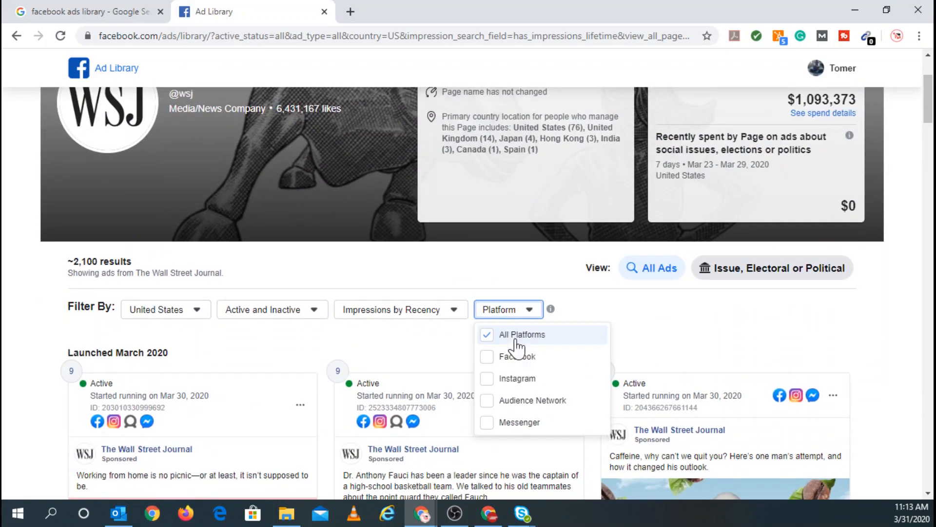
{"action": "mouse_move", "coordinate": [500, 430]}
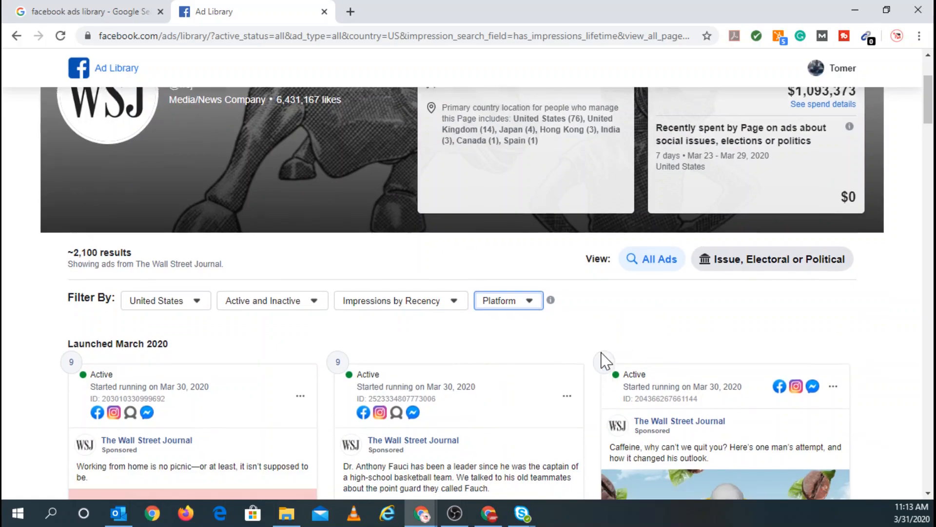
{"action": "scroll", "scroll_direction": "down", "scroll_amount": 3}
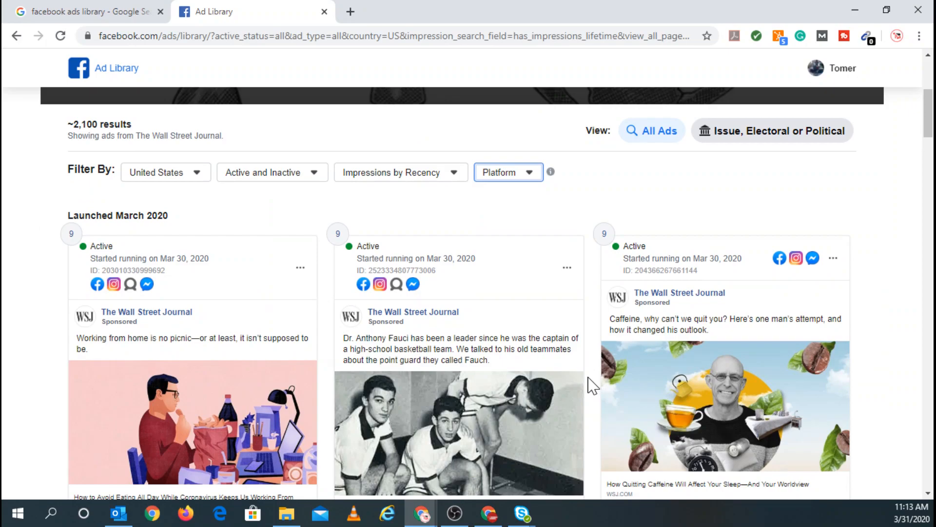
{"action": "mouse_move", "coordinate": [575, 385]}
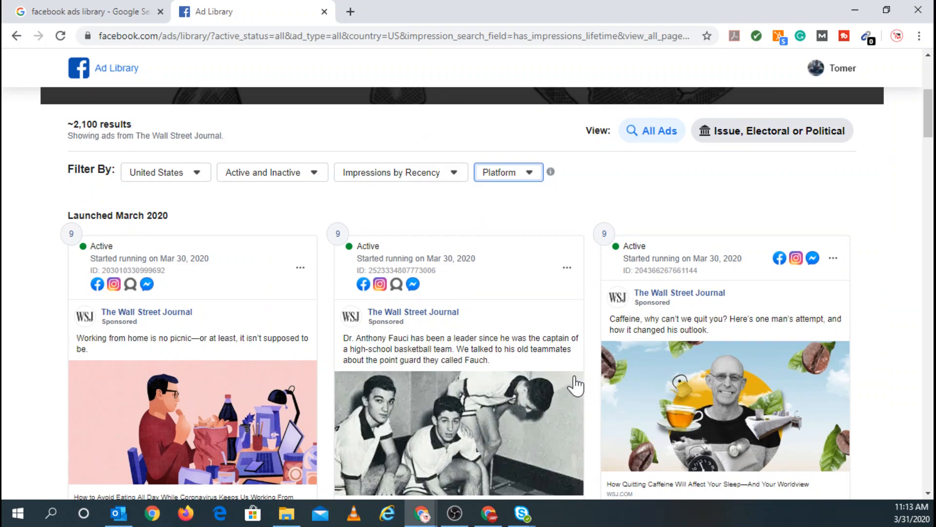
{"action": "mouse_move", "coordinate": [564, 379]}
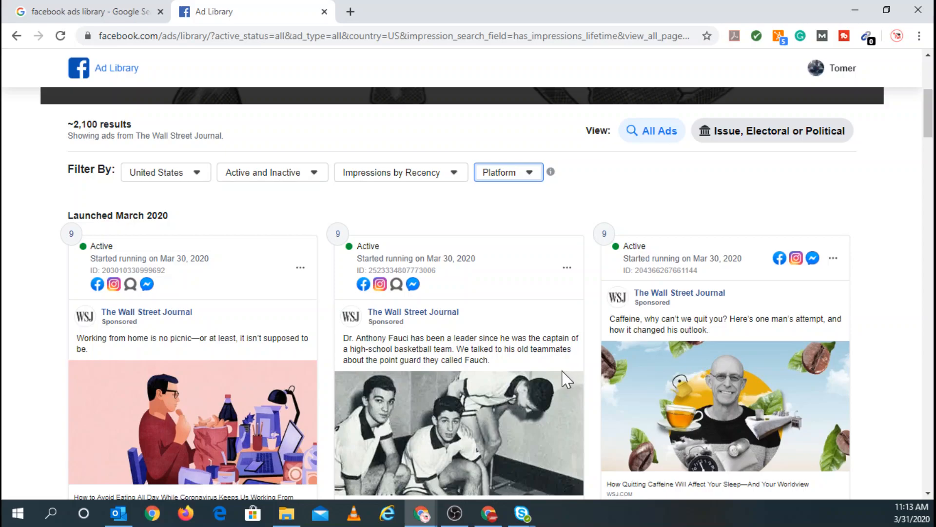
{"action": "mouse_move", "coordinate": [561, 380]}
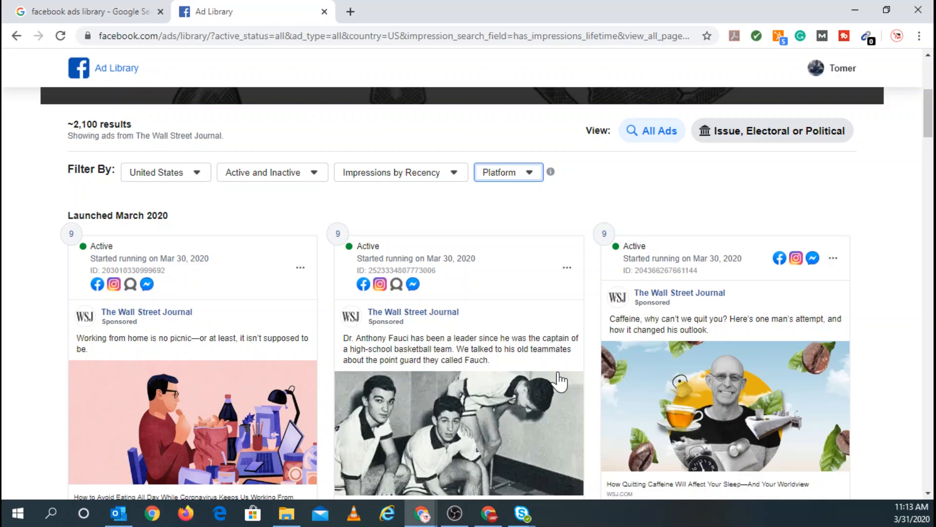
{"action": "mouse_move", "coordinate": [550, 382]}
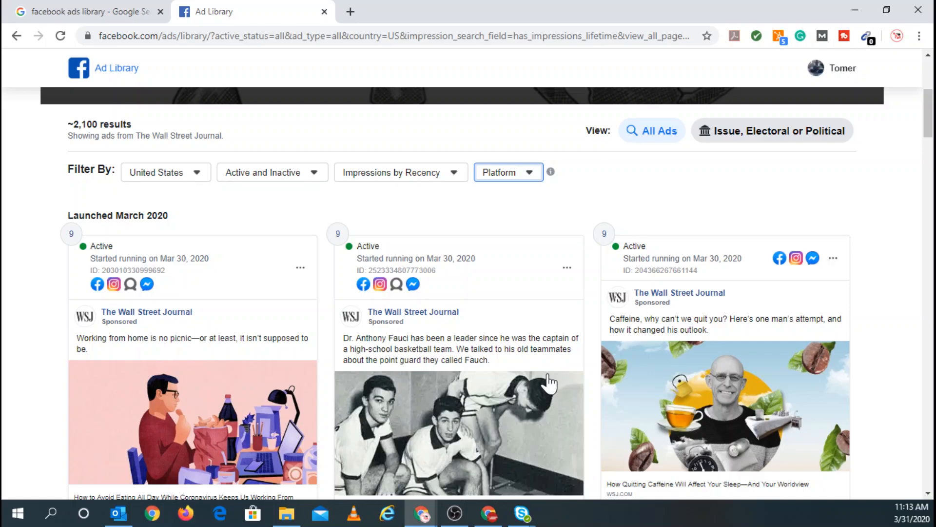
- Scroll down to the late-March 2020 'How the U.S. Is Trying to Contain Coronavirus' ad
{"action": "scroll", "scroll_direction": "down", "scroll_amount": 3}
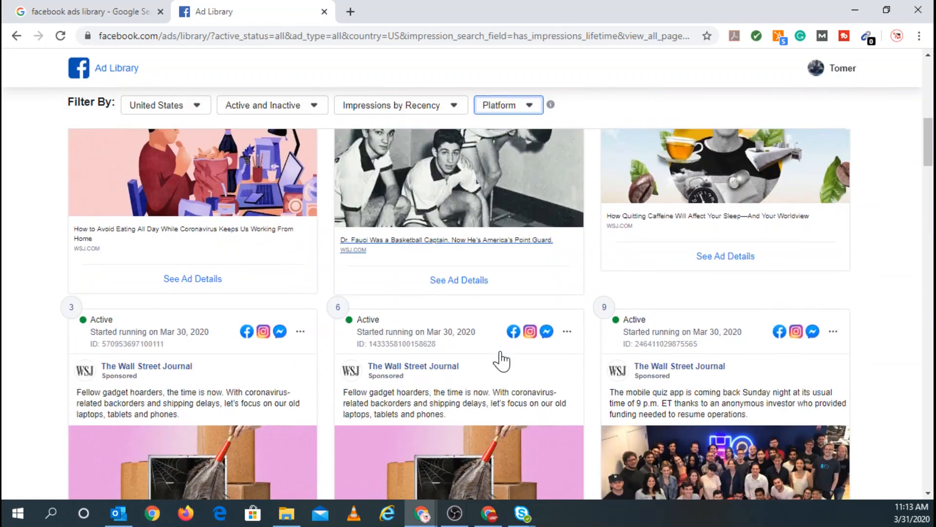
{"action": "scroll", "scroll_direction": "down", "scroll_amount": 3}
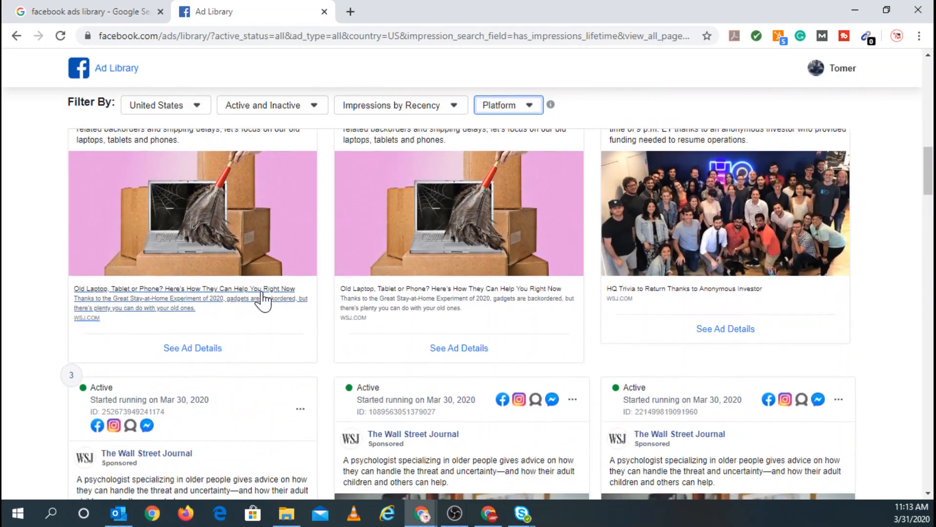
{"action": "scroll", "scroll_direction": "up", "scroll_amount": 3}
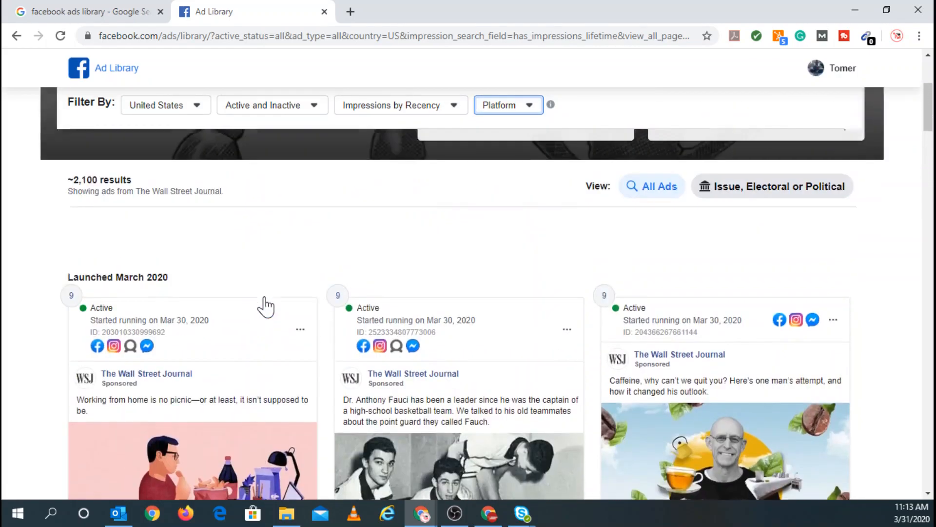
{"action": "scroll", "scroll_direction": "down", "scroll_amount": 3}
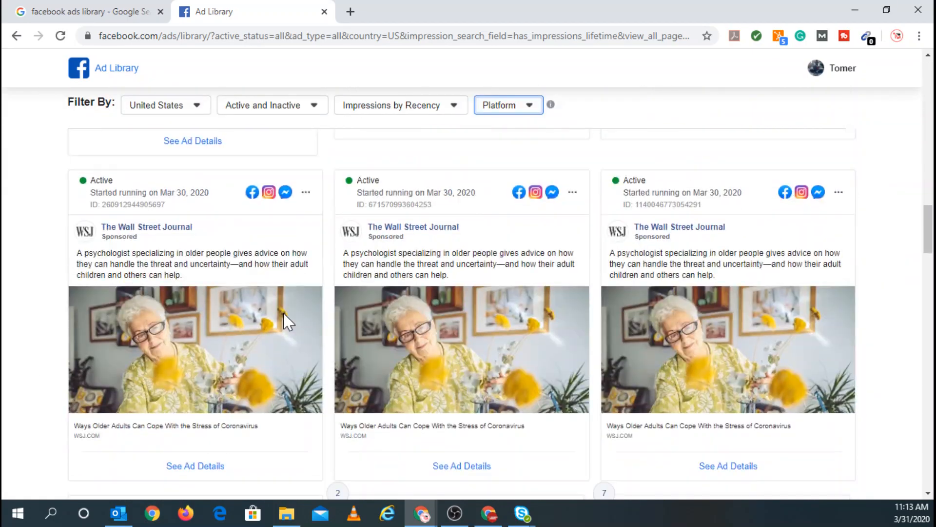
{"action": "scroll", "scroll_direction": "down", "scroll_amount": 3}
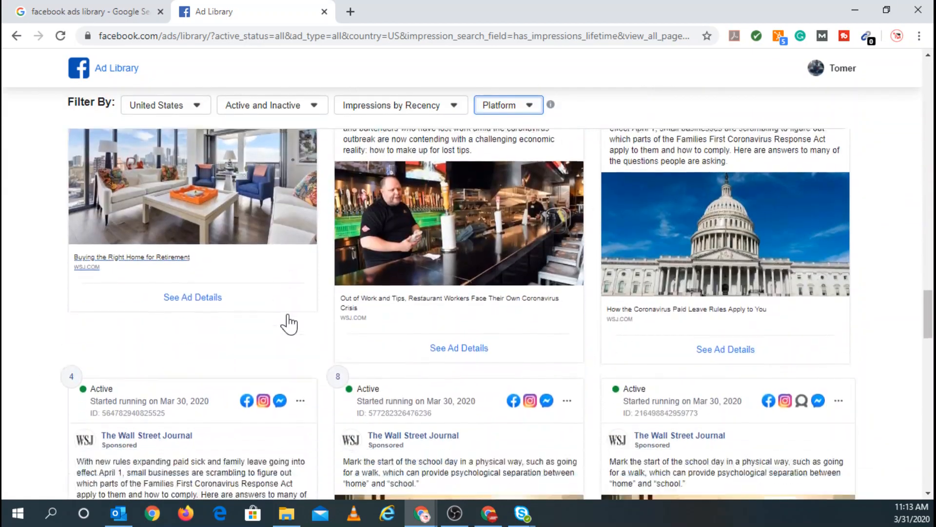
{"action": "scroll", "scroll_direction": "down", "scroll_amount": 3}
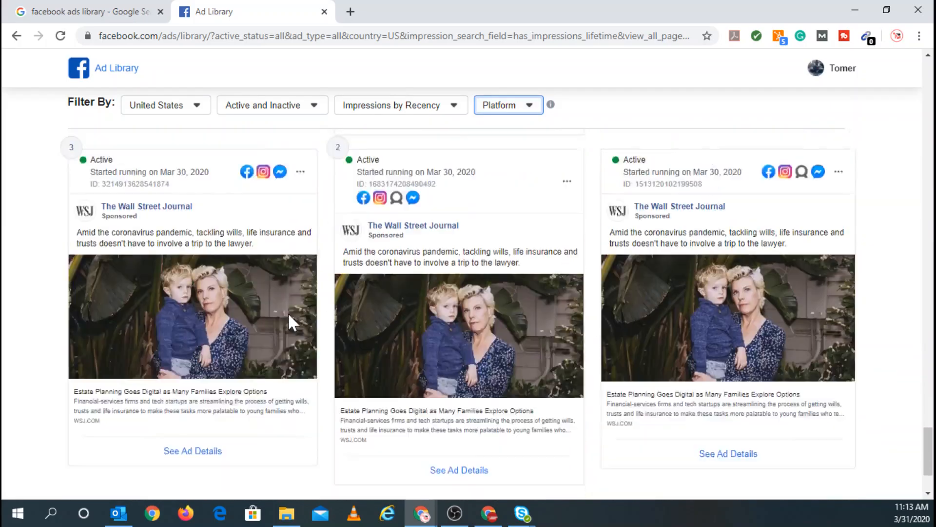
{"action": "scroll", "scroll_direction": "down", "scroll_amount": 3}
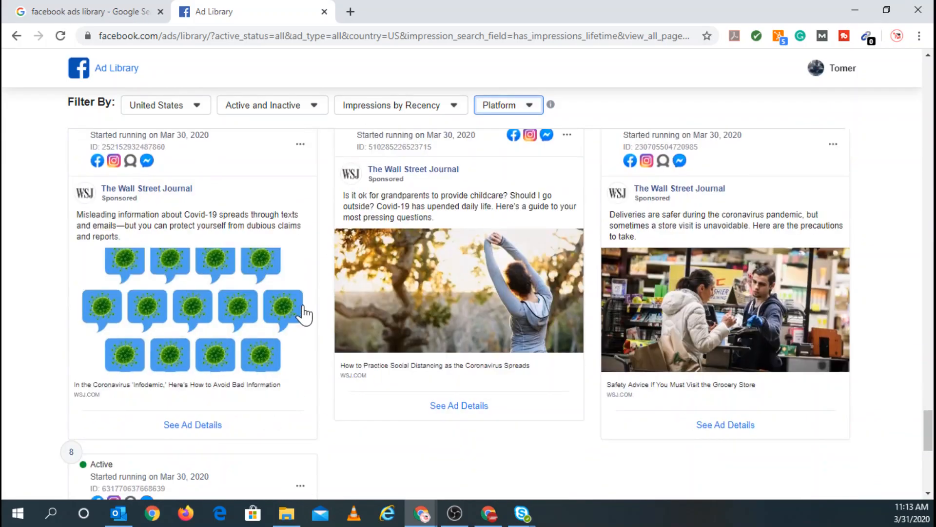
{"action": "scroll", "scroll_direction": "down", "scroll_amount": 3}
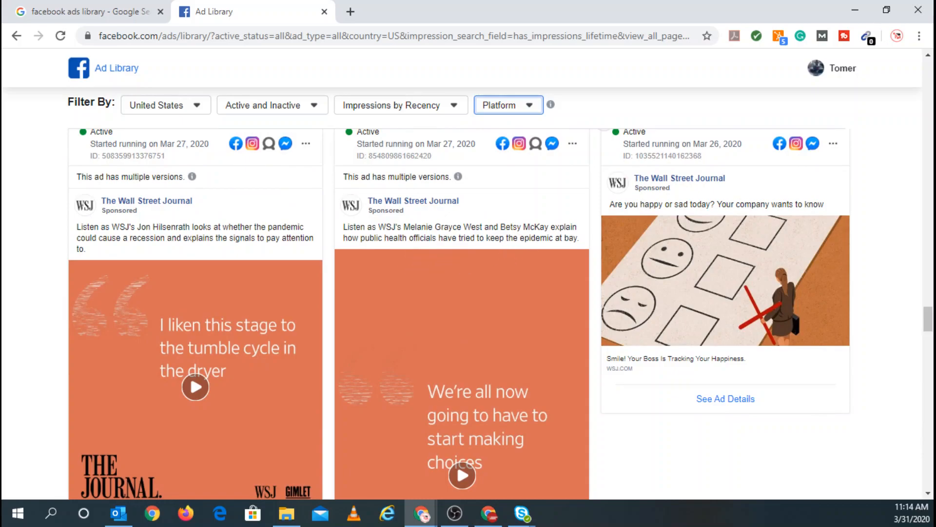
{"action": "mouse_move", "coordinate": [530, 250]}
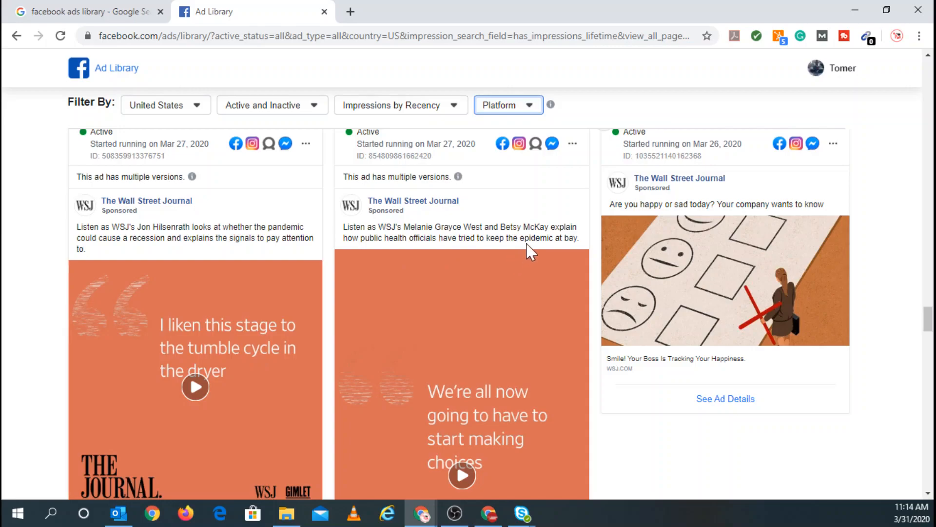
{"action": "mouse_move", "coordinate": [391, 214]}
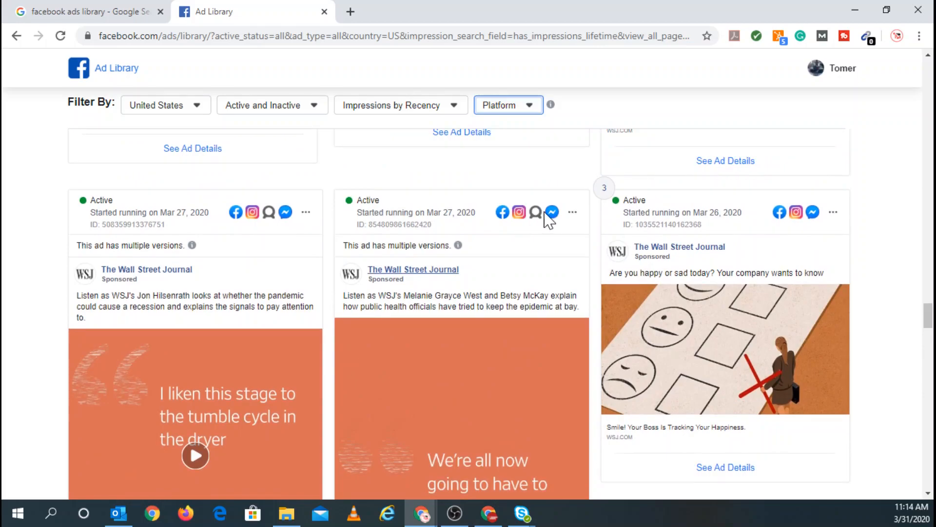
{"action": "scroll", "scroll_direction": "down", "scroll_amount": 3}
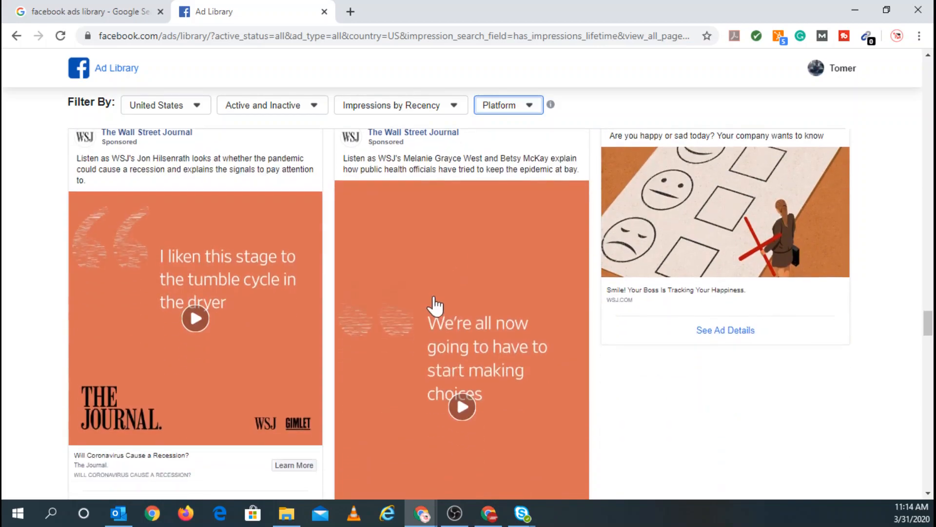
{"action": "scroll", "scroll_direction": "down", "scroll_amount": 3}
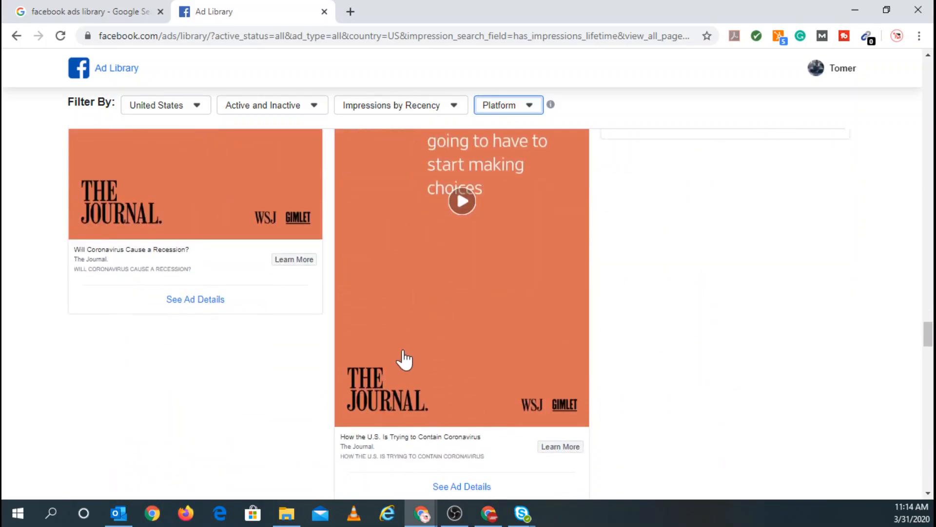
{"action": "scroll", "scroll_direction": "down", "scroll_amount": 3}
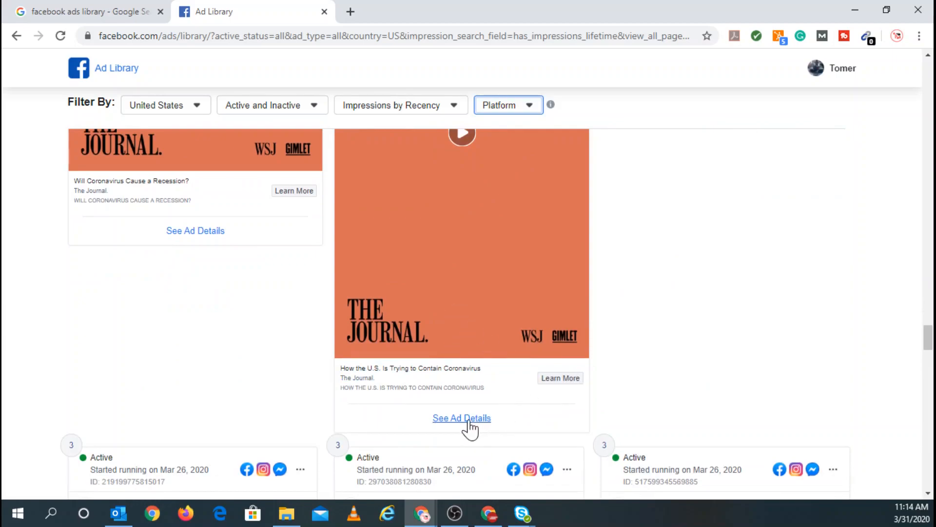
{"action": "mouse_move", "coordinate": [368, 376]}
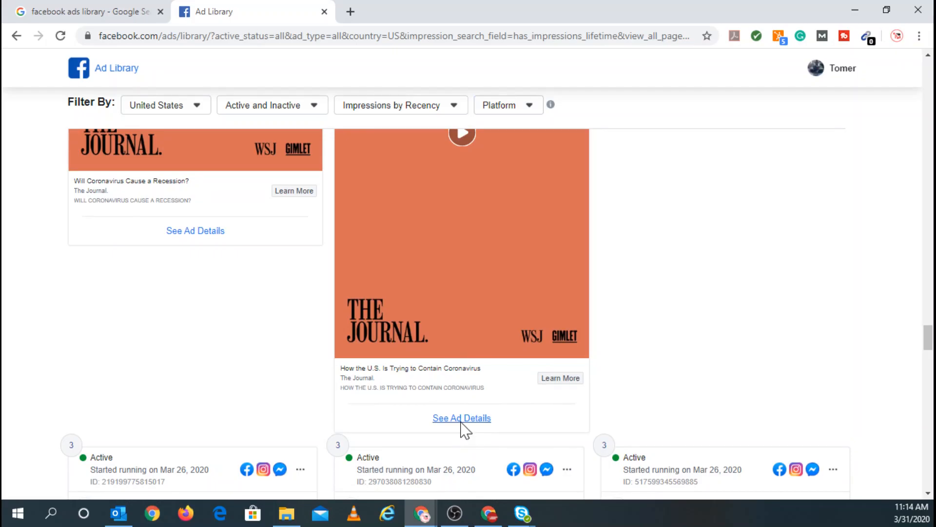
- Open the Contain Coronavirus ad's details and switch to version 2 of 2
{"action": "left_click", "coordinate": [460, 418]}
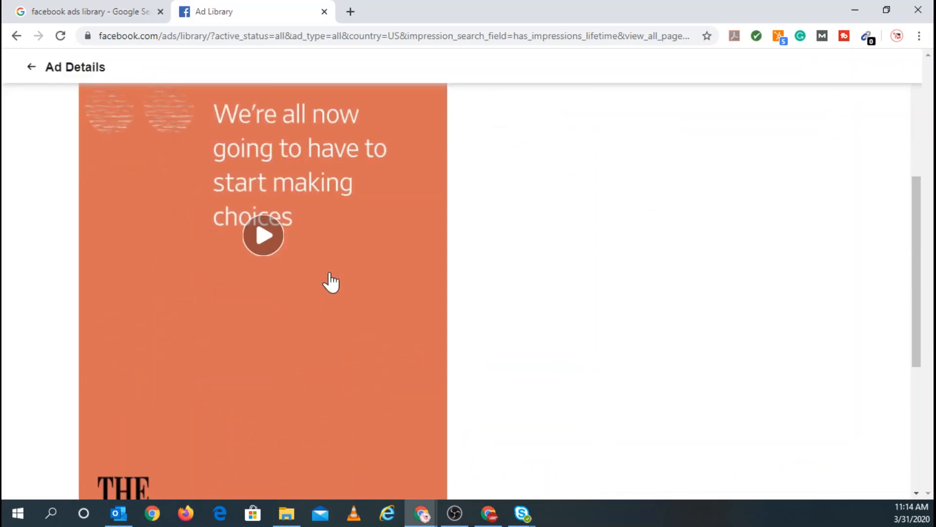
{"action": "scroll", "scroll_direction": "down", "scroll_amount": 3}
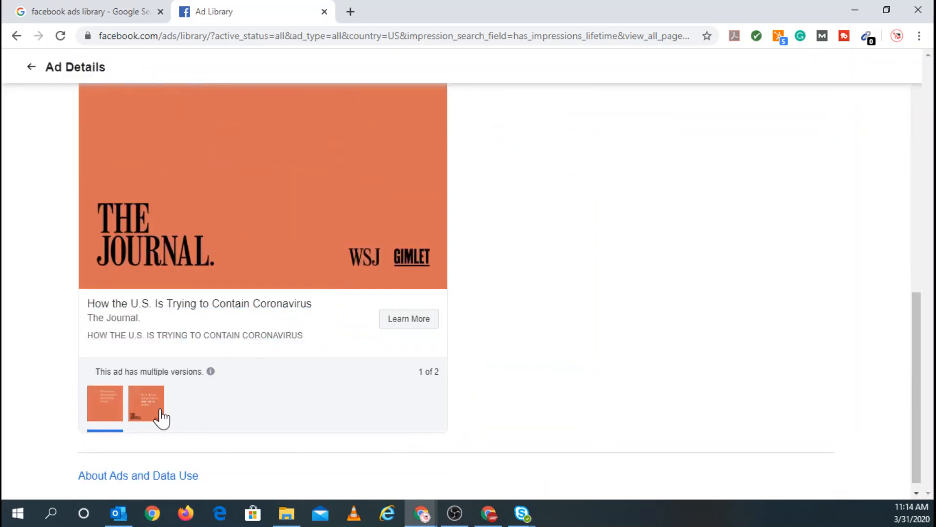
{"action": "left_click", "coordinate": [146, 403]}
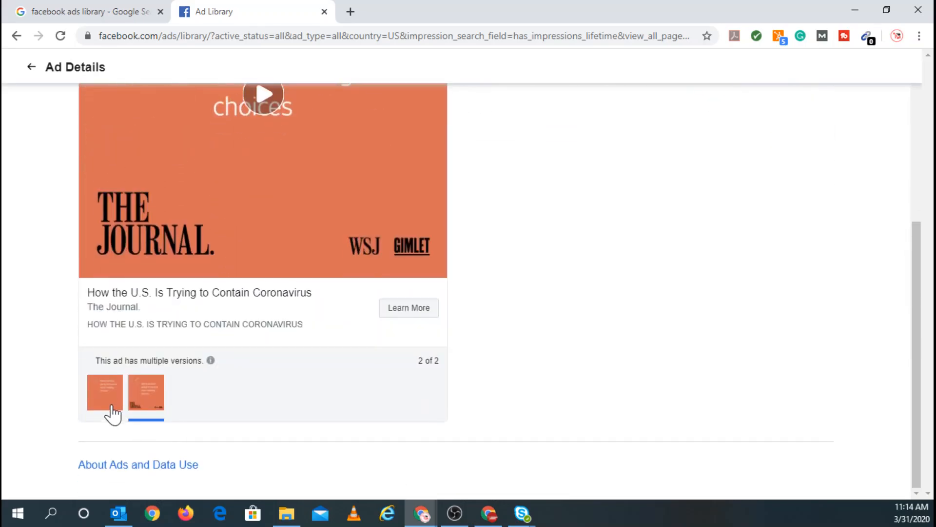
{"action": "scroll", "scroll_direction": "up", "scroll_amount": 3}
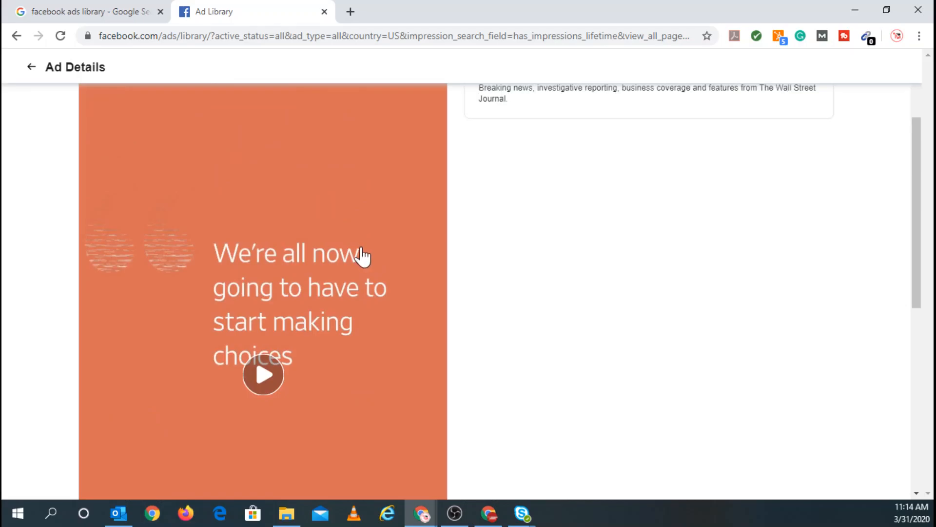
{"action": "scroll", "scroll_direction": "down", "scroll_amount": 3}
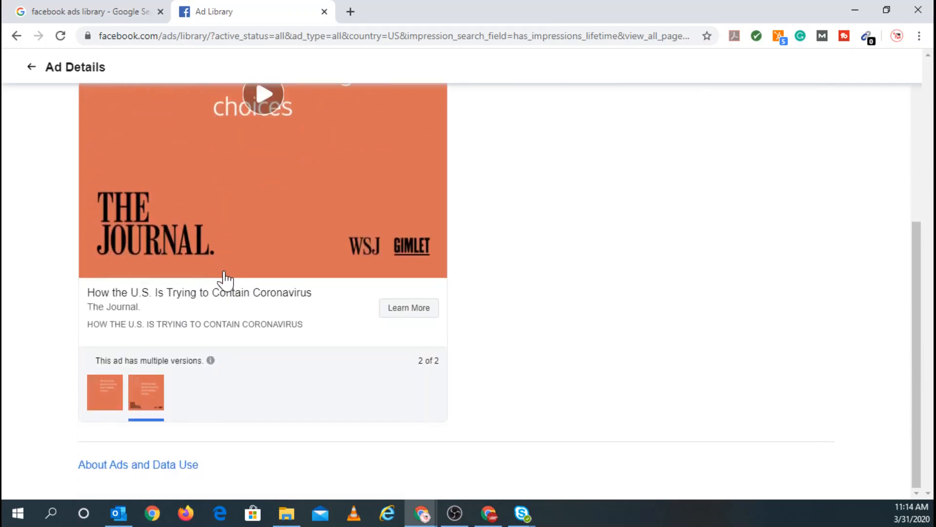
- Return from Ad Details to The Wall Street Journal's ad results list
{"action": "scroll", "scroll_direction": "up", "scroll_amount": 3}
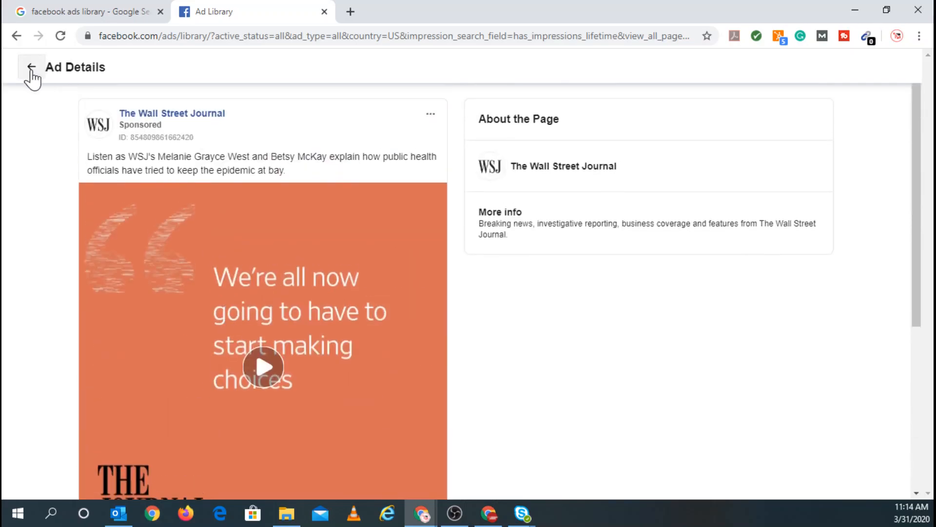
{"action": "left_click", "coordinate": [31, 67]}
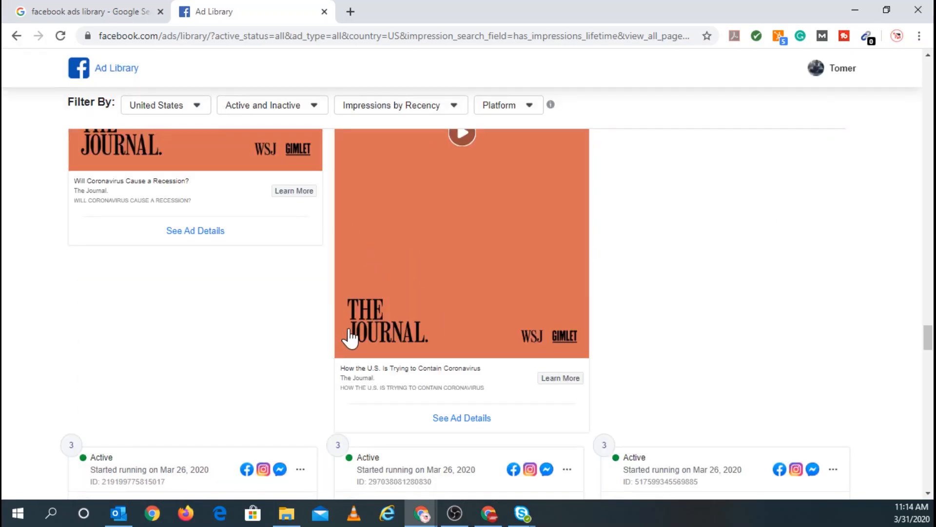
{"action": "scroll", "scroll_direction": "down", "scroll_amount": 3}
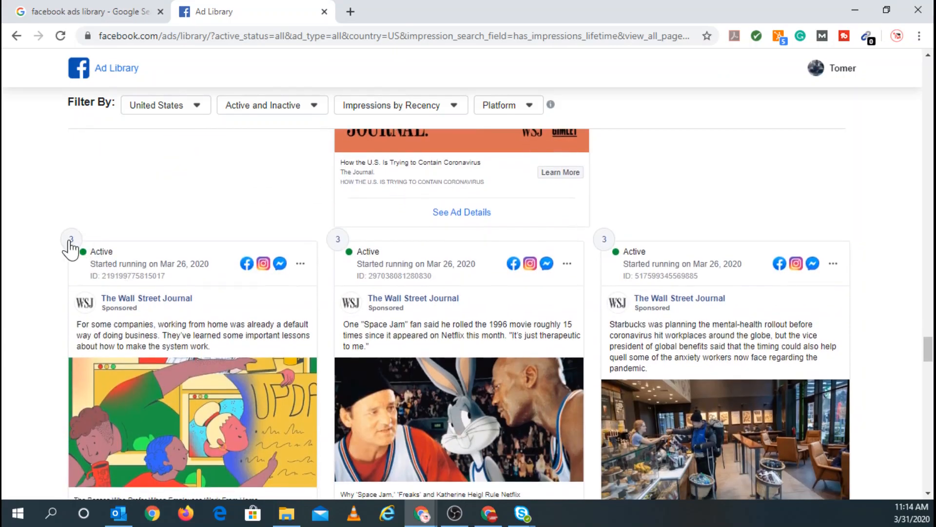
{"action": "mouse_move", "coordinate": [305, 313]}
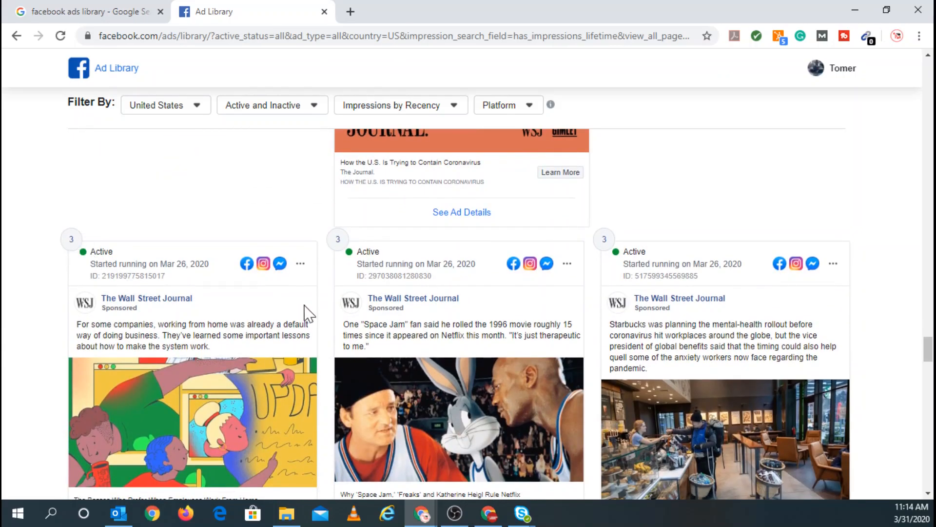
{"action": "scroll", "scroll_direction": "down", "scroll_amount": 3}
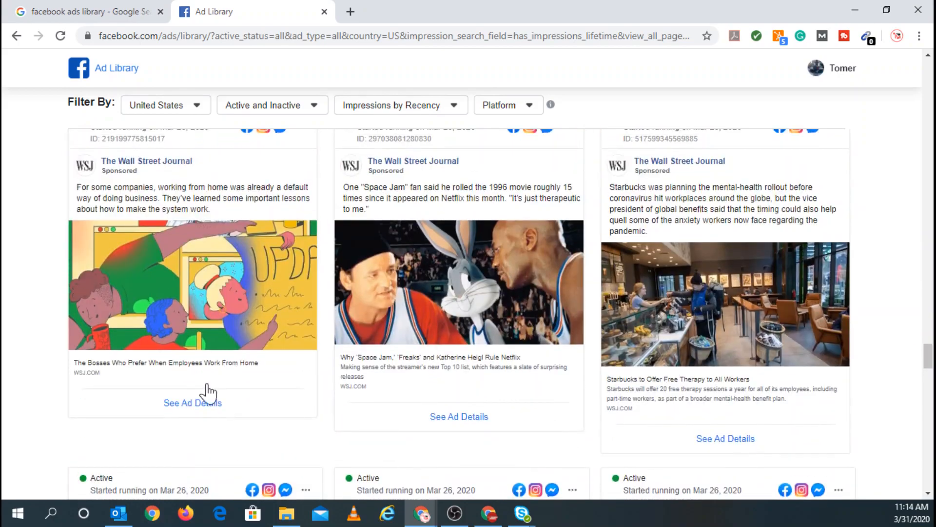
{"action": "scroll", "scroll_direction": "down", "scroll_amount": 3}
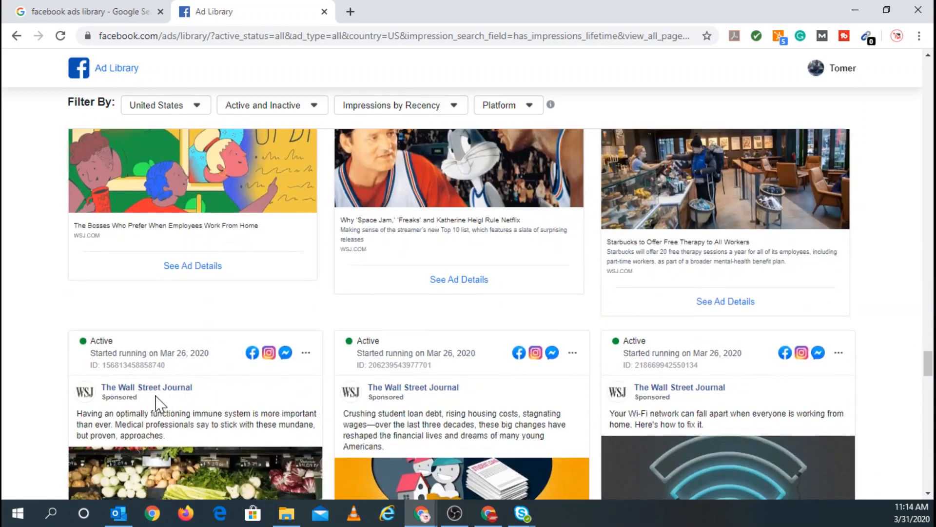
{"action": "scroll", "scroll_direction": "down", "scroll_amount": 3}
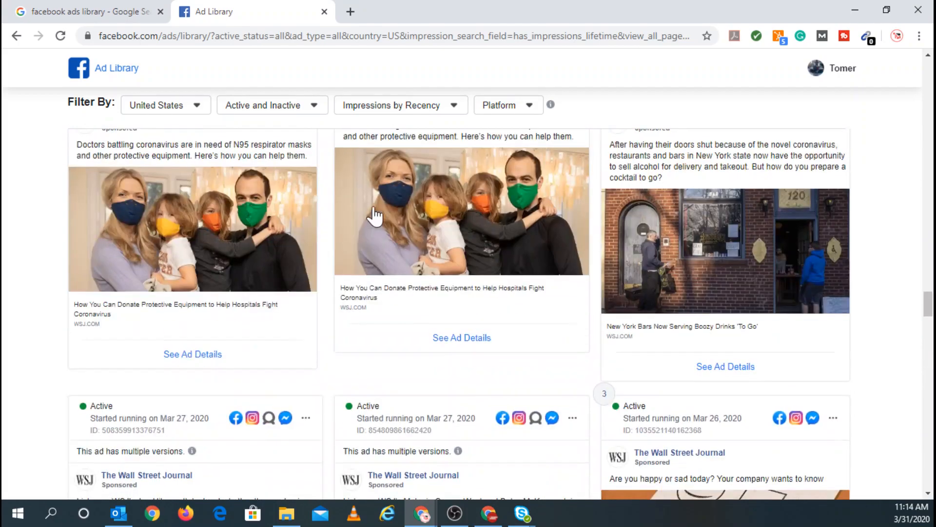
- Set the ad status filter to Inactive Ads only
{"action": "left_click", "coordinate": [271, 104]}
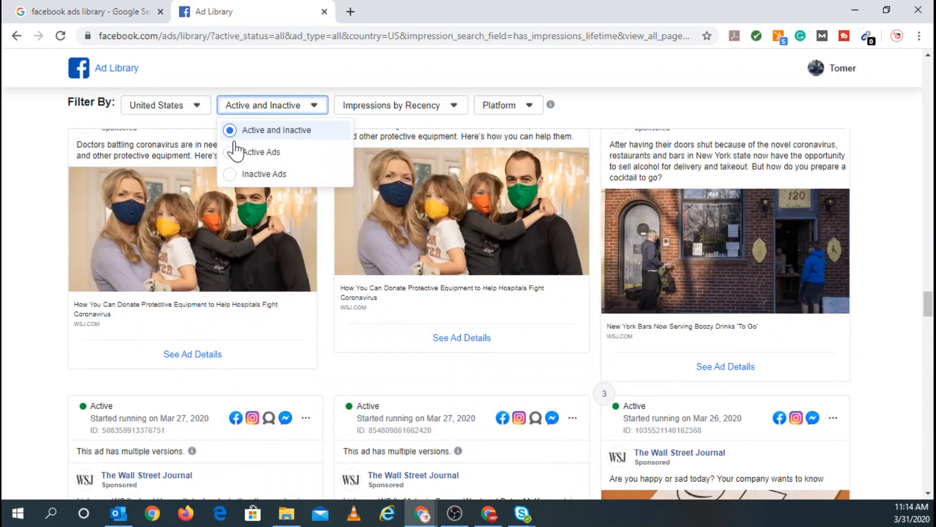
{"action": "left_click", "coordinate": [229, 173]}
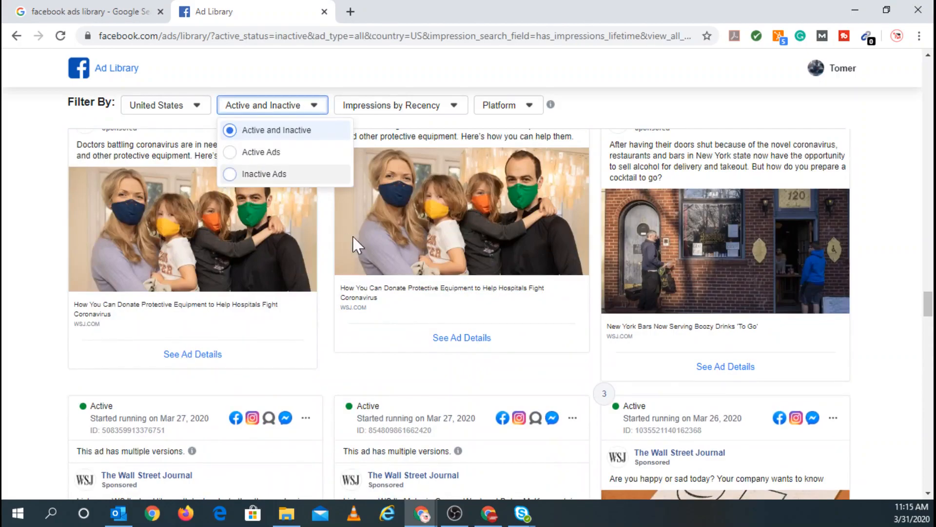
{"action": "left_click", "coordinate": [264, 173]}
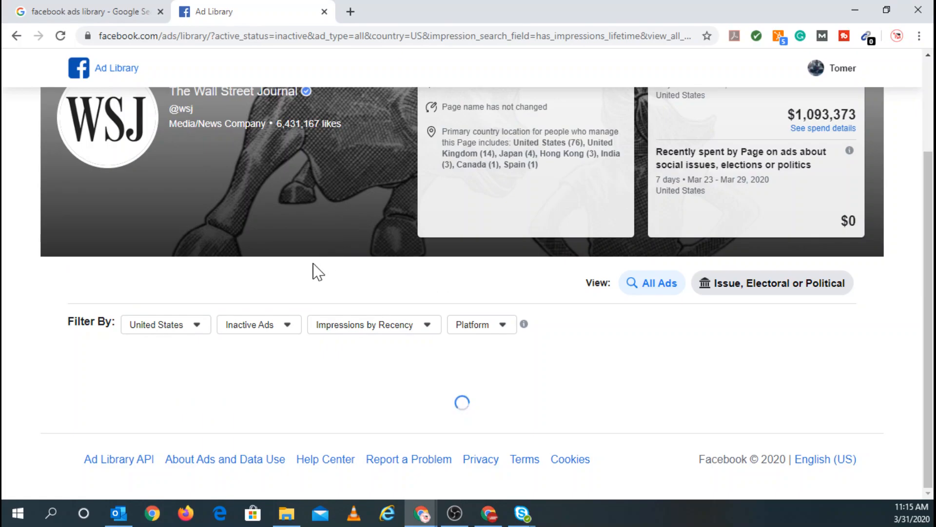
- Scroll the inactive ads down to the May 2019 Presidents' Day Sale subscription ads
{"action": "scroll", "scroll_direction": "down", "scroll_amount": 3}
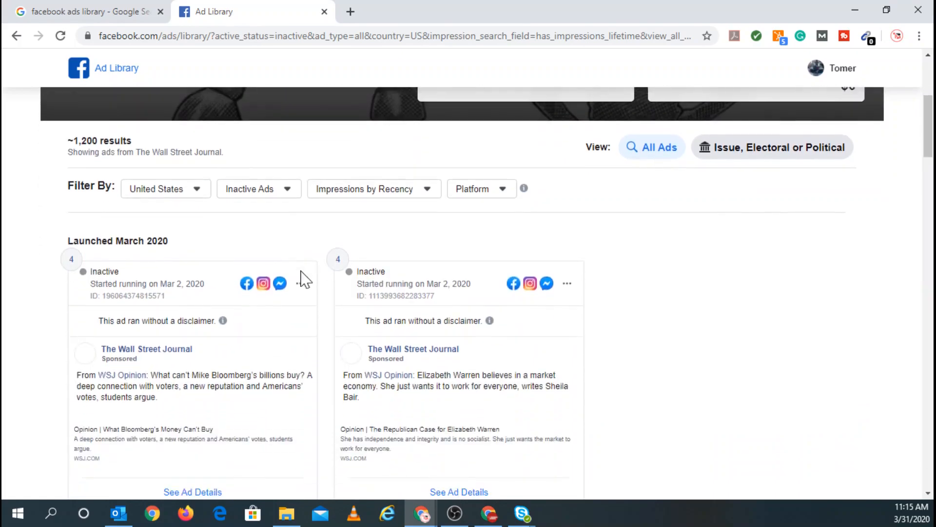
{"action": "scroll", "scroll_direction": "down", "scroll_amount": 3}
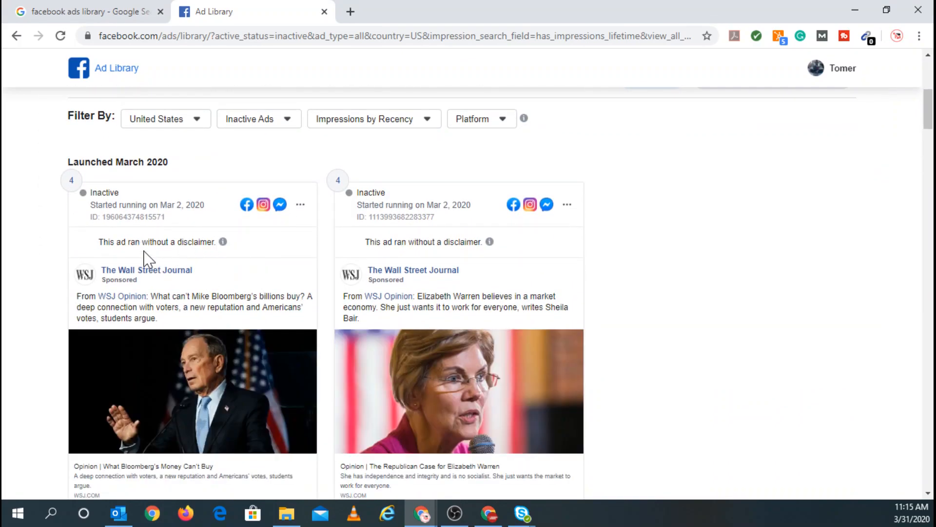
{"action": "scroll", "scroll_direction": "down", "scroll_amount": 3}
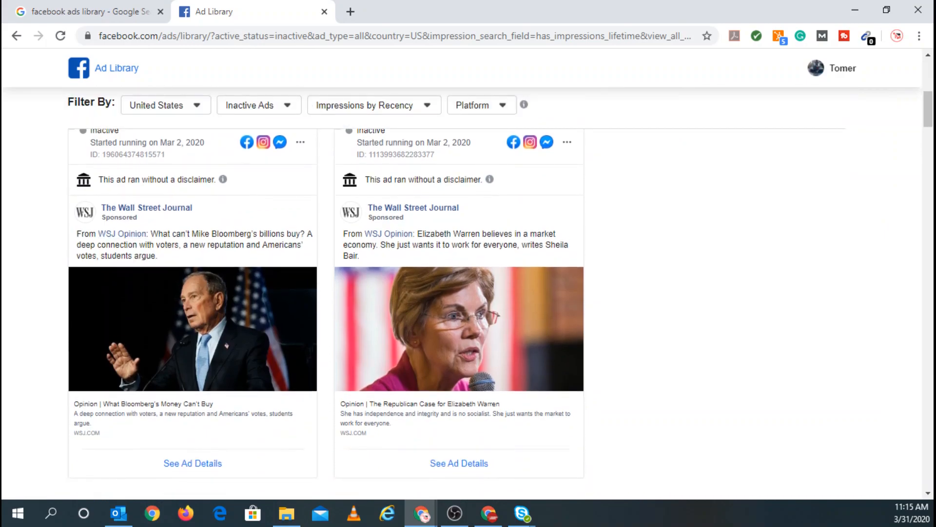
{"action": "mouse_move", "coordinate": [152, 220]}
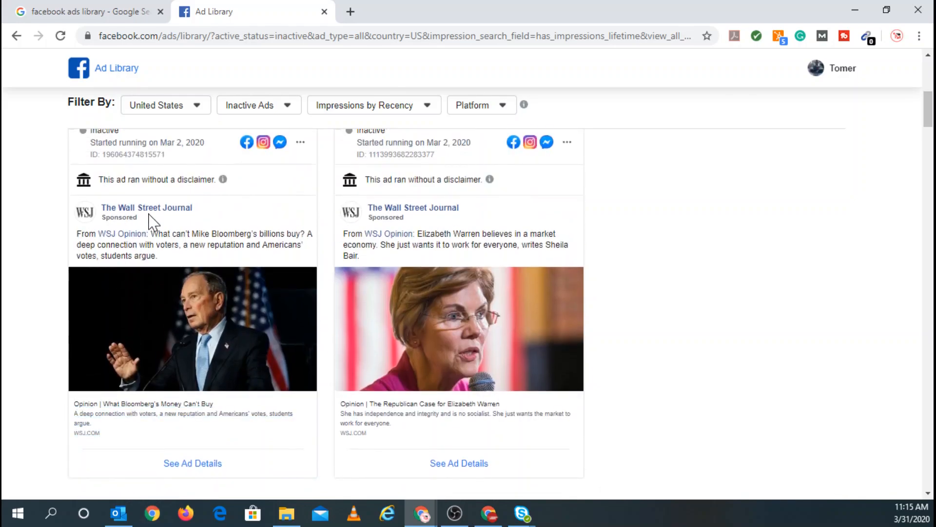
{"action": "scroll", "scroll_direction": "up", "scroll_amount": 3}
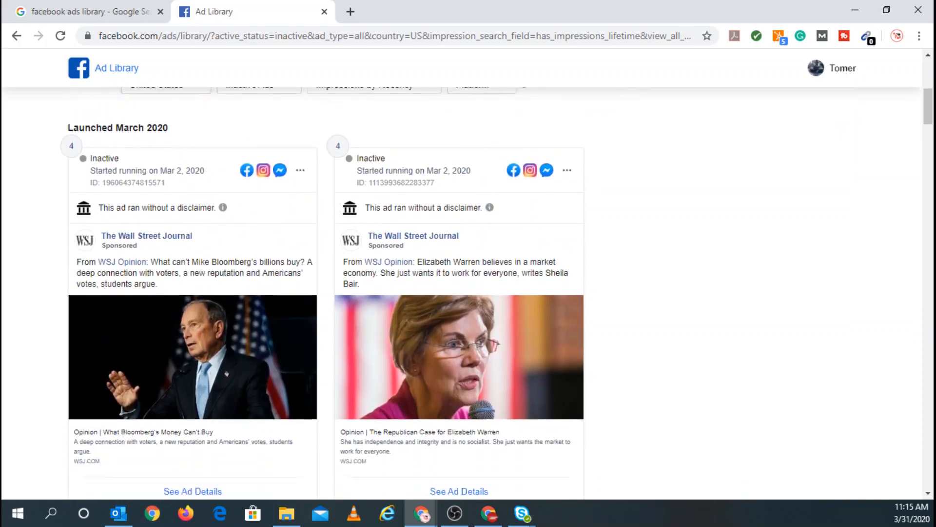
{"action": "scroll", "scroll_direction": "up", "scroll_amount": 3}
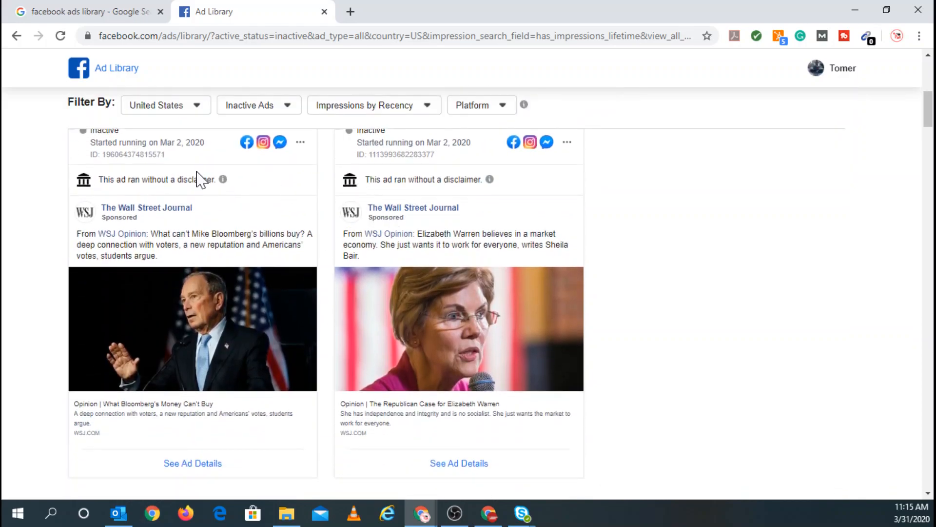
{"action": "mouse_move", "coordinate": [99, 191]}
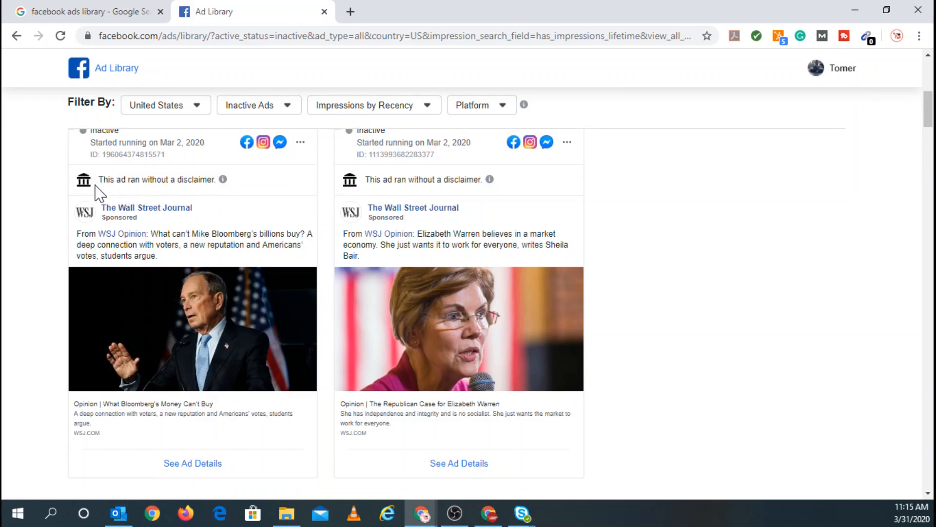
{"action": "scroll", "scroll_direction": "down", "scroll_amount": 3}
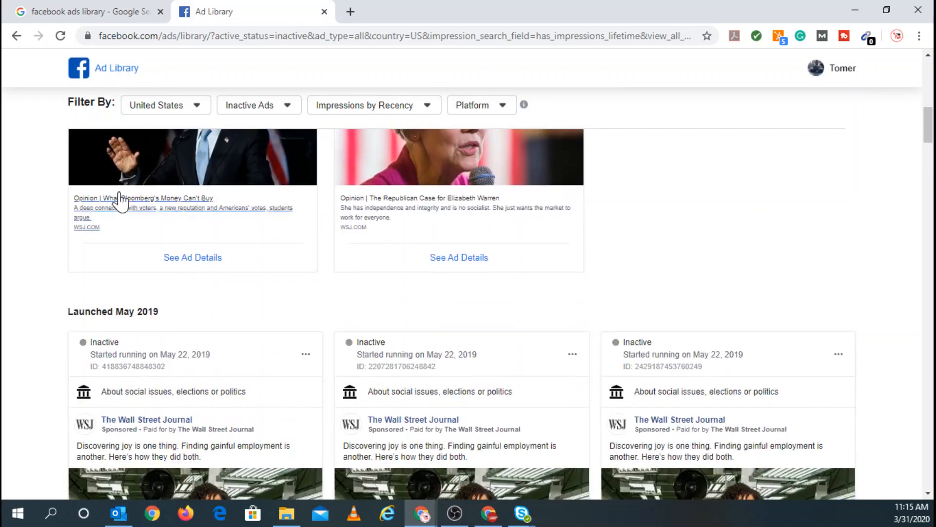
{"action": "scroll", "scroll_direction": "down", "scroll_amount": 3}
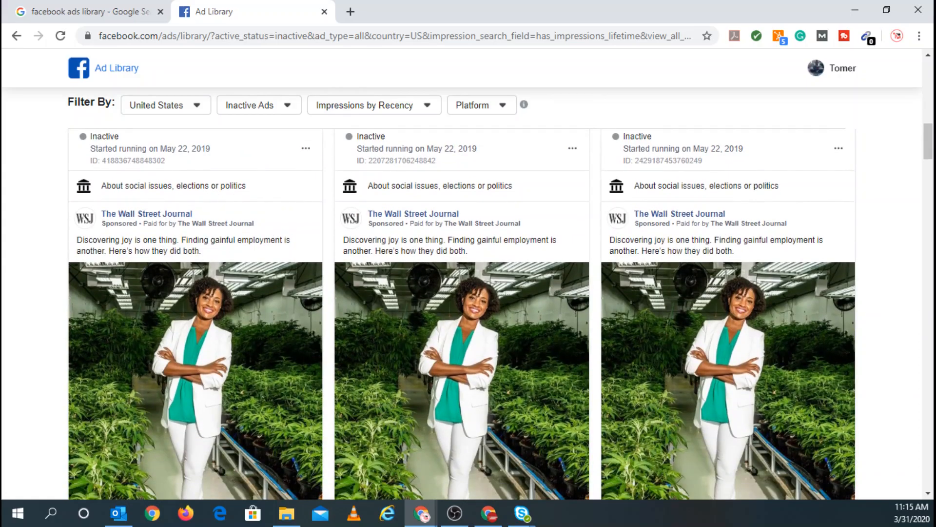
{"action": "scroll", "scroll_direction": "down", "scroll_amount": 3}
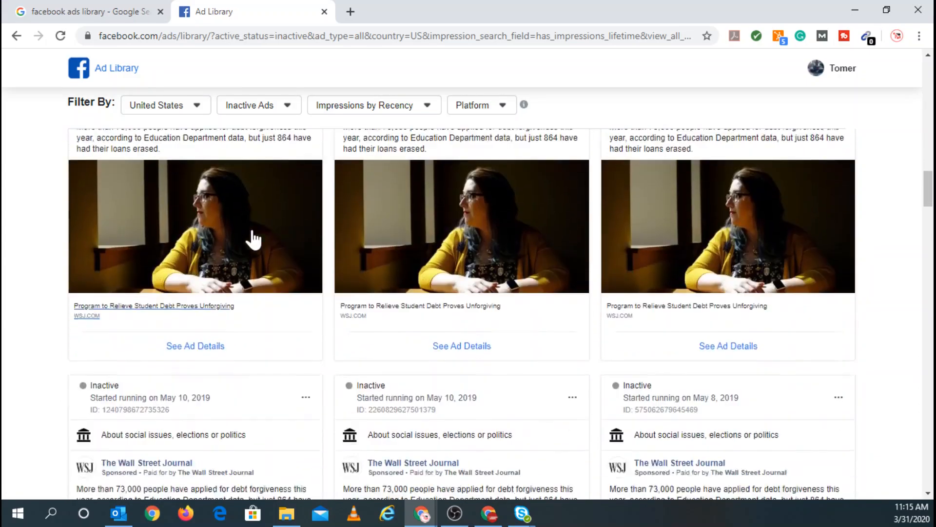
{"action": "scroll", "scroll_direction": "down", "scroll_amount": 3}
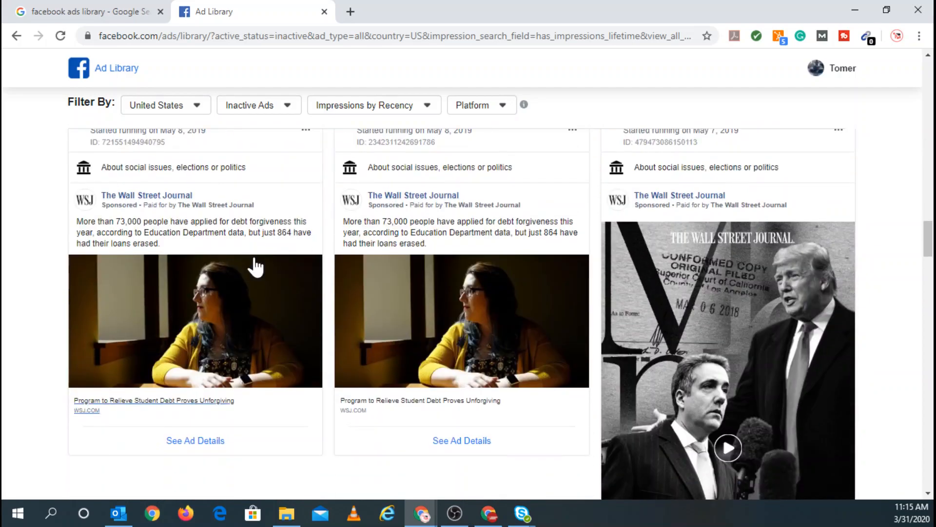
{"action": "scroll", "scroll_direction": "down", "scroll_amount": 3}
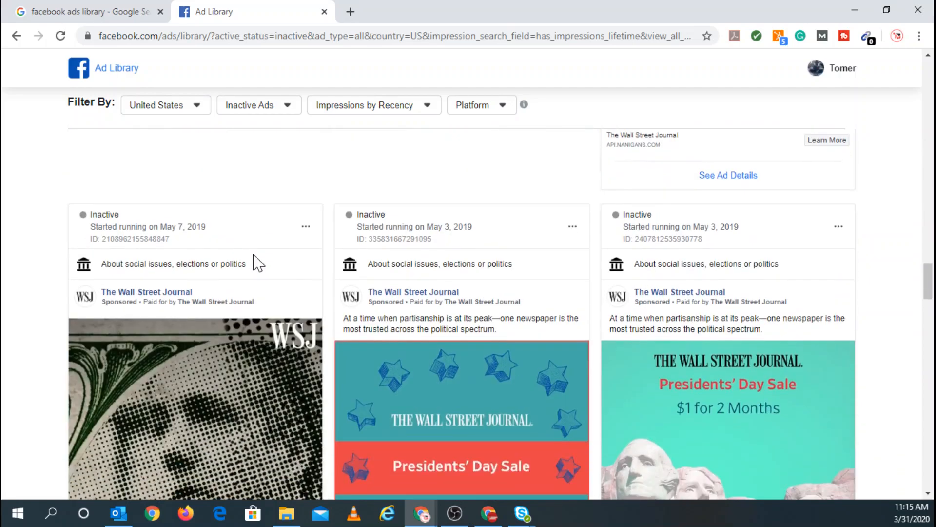
{"action": "scroll", "scroll_direction": "down", "scroll_amount": 3}
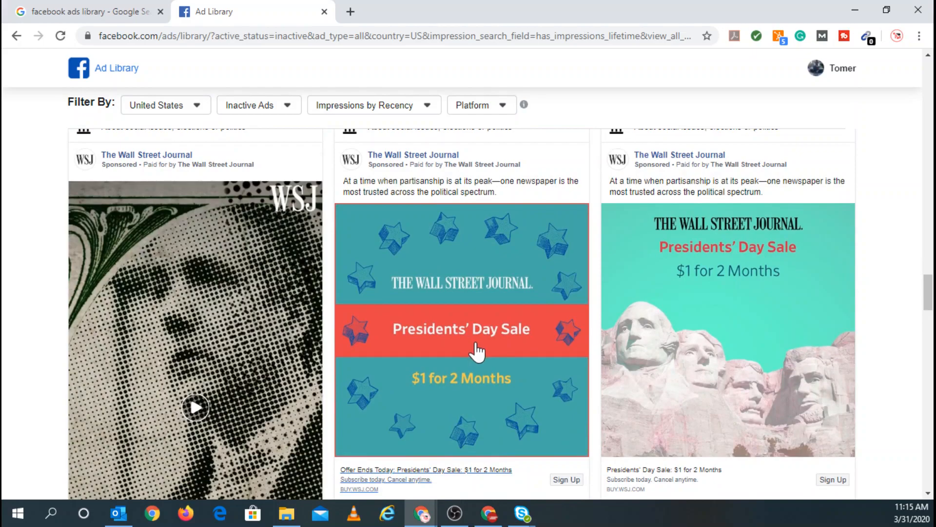
{"action": "mouse_move", "coordinate": [438, 385]}
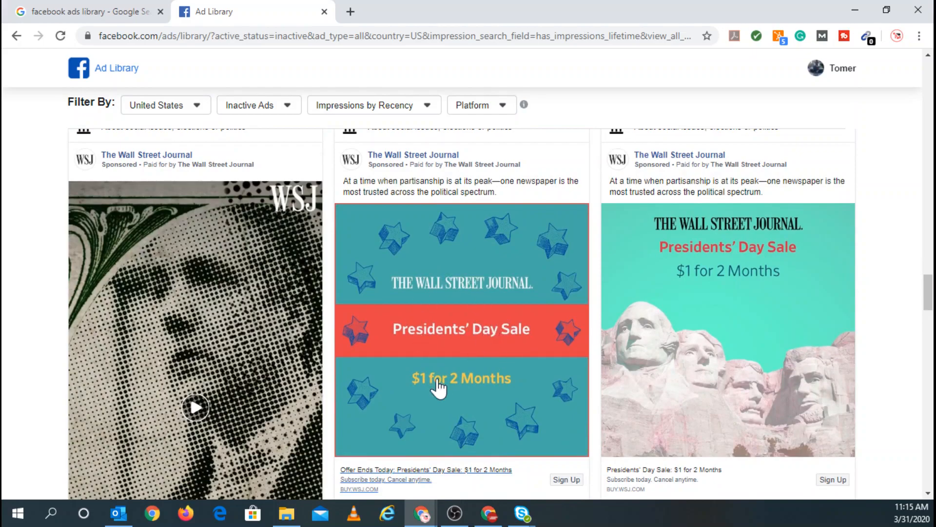
{"action": "scroll", "scroll_direction": "down", "scroll_amount": 3}
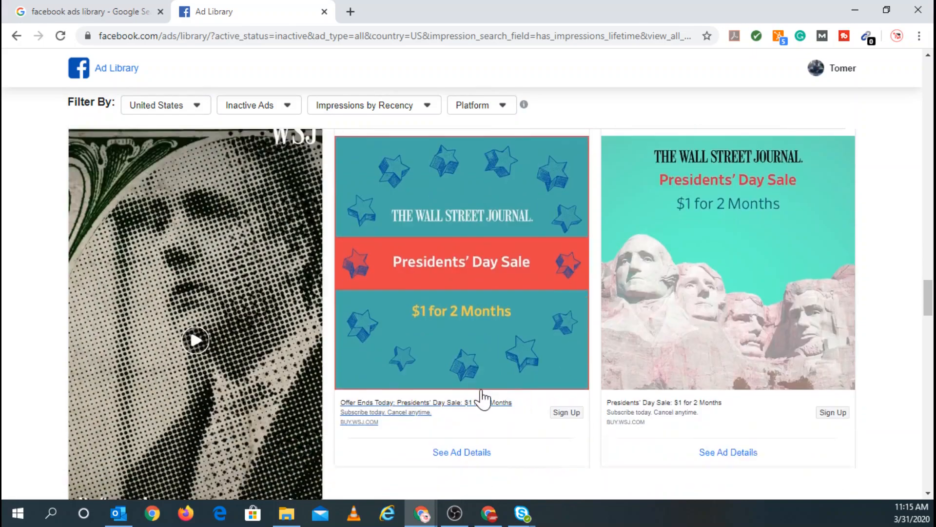
{"action": "scroll", "scroll_direction": "down", "scroll_amount": 3}
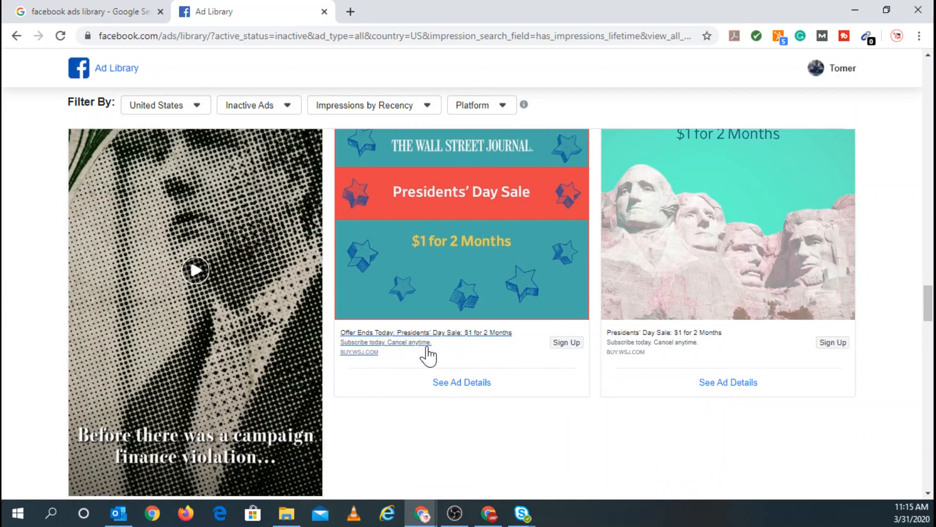
{"action": "mouse_move", "coordinate": [438, 383]}
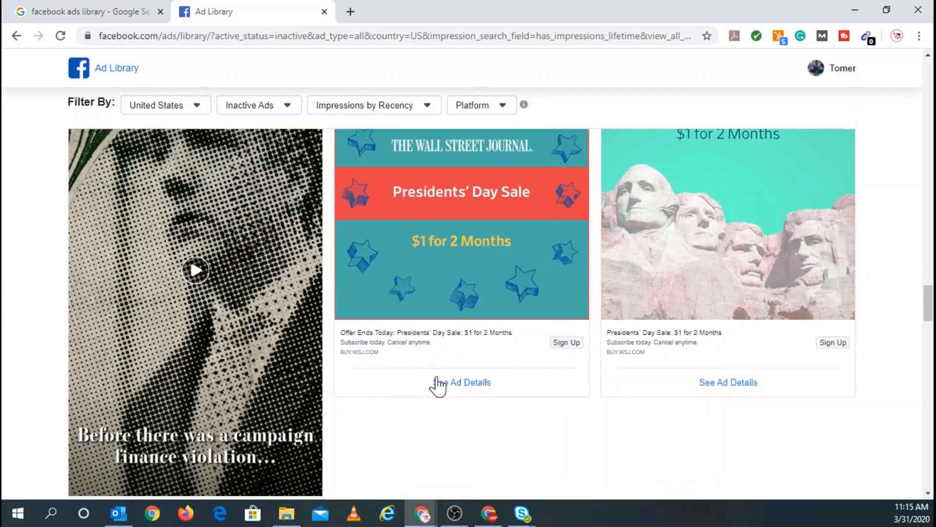
{"action": "mouse_move", "coordinate": [380, 364]}
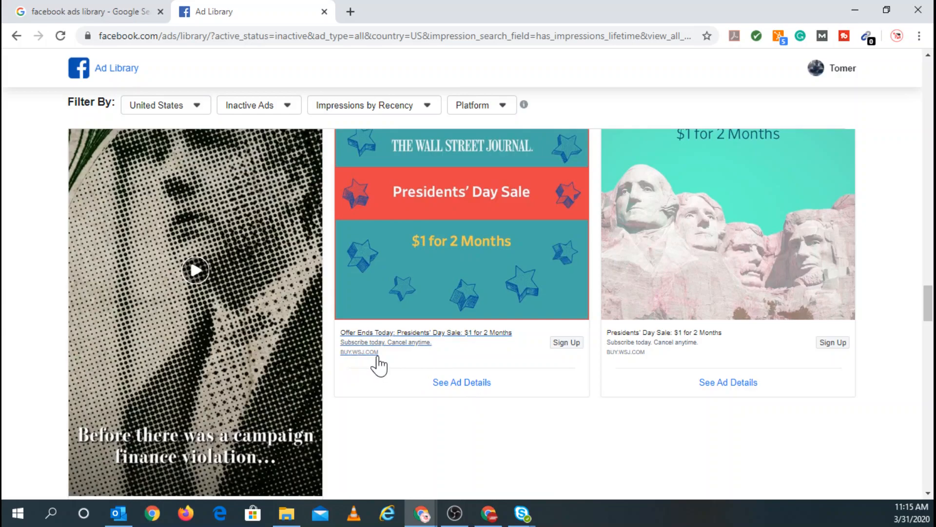
{"action": "mouse_move", "coordinate": [441, 393]}
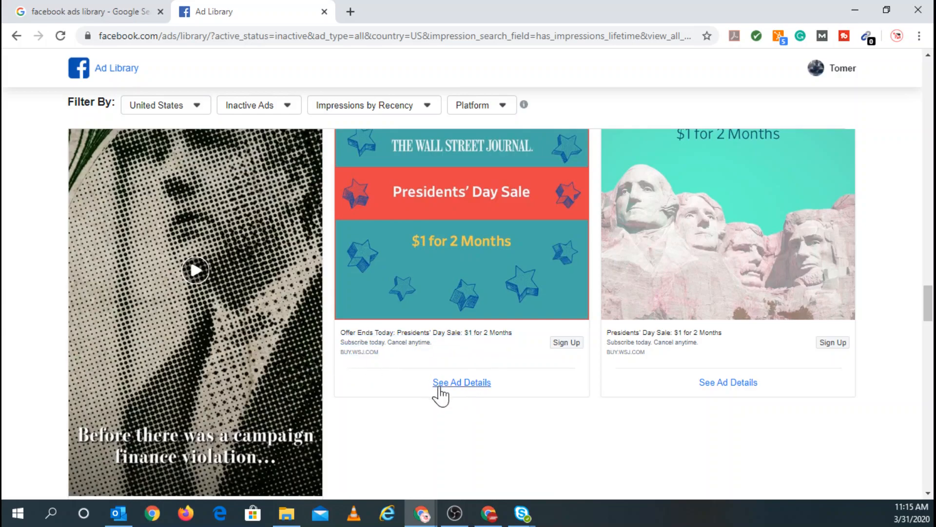
- Open the Presidents' Day Sale ad details: under 1K impressions, under $100 spent, ages and states
{"action": "left_click", "coordinate": [462, 383]}
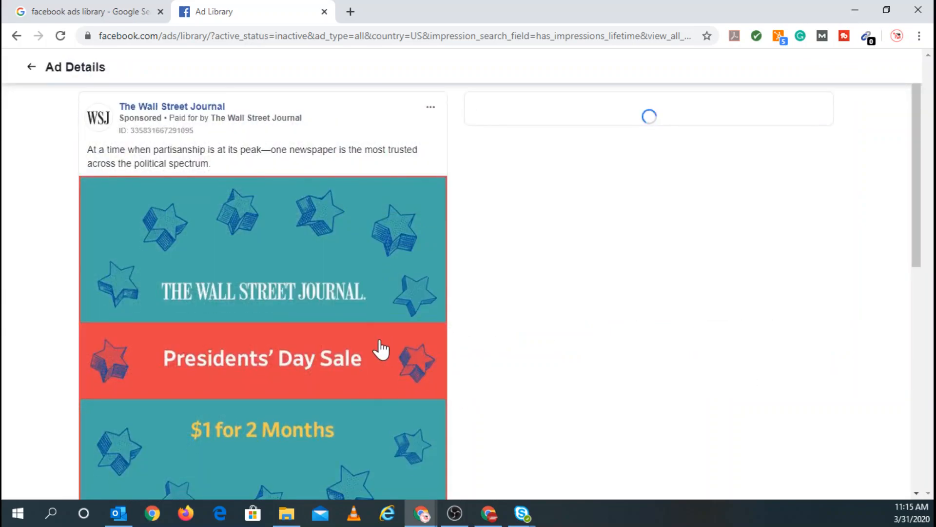
{"action": "scroll", "scroll_direction": "down", "scroll_amount": 3}
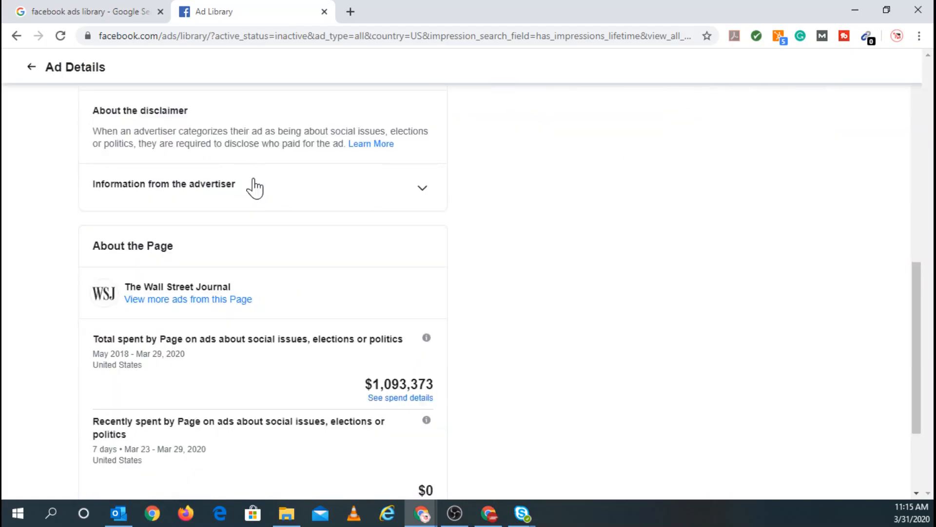
{"action": "scroll", "scroll_direction": "up", "scroll_amount": 3}
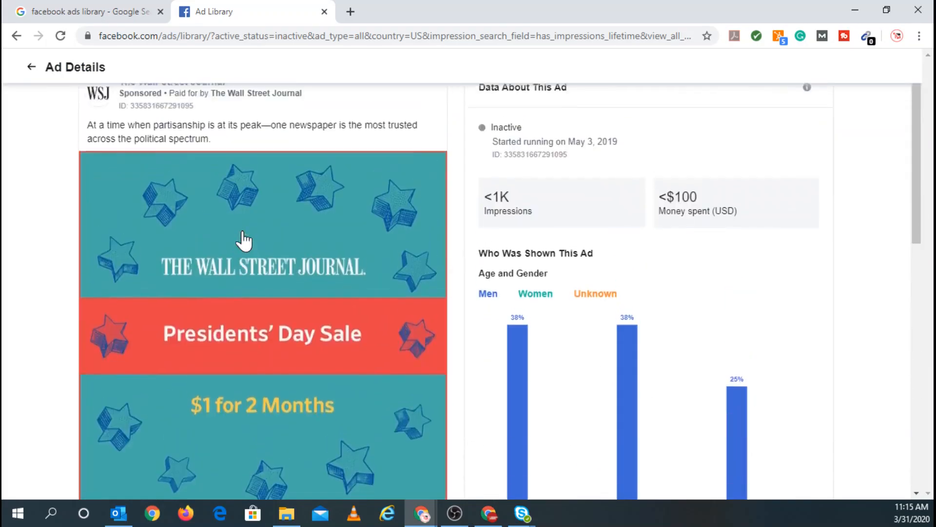
{"action": "scroll", "scroll_direction": "up", "scroll_amount": 3}
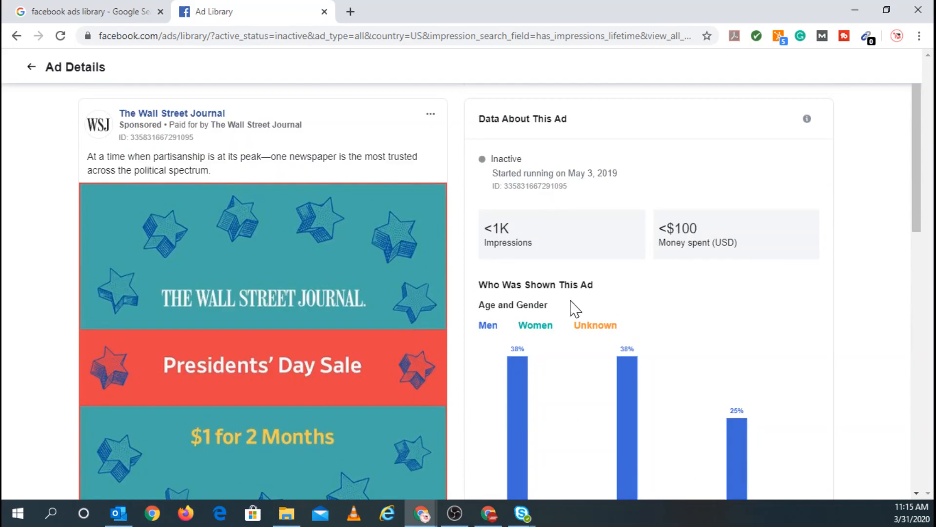
{"action": "mouse_move", "coordinate": [564, 238]}
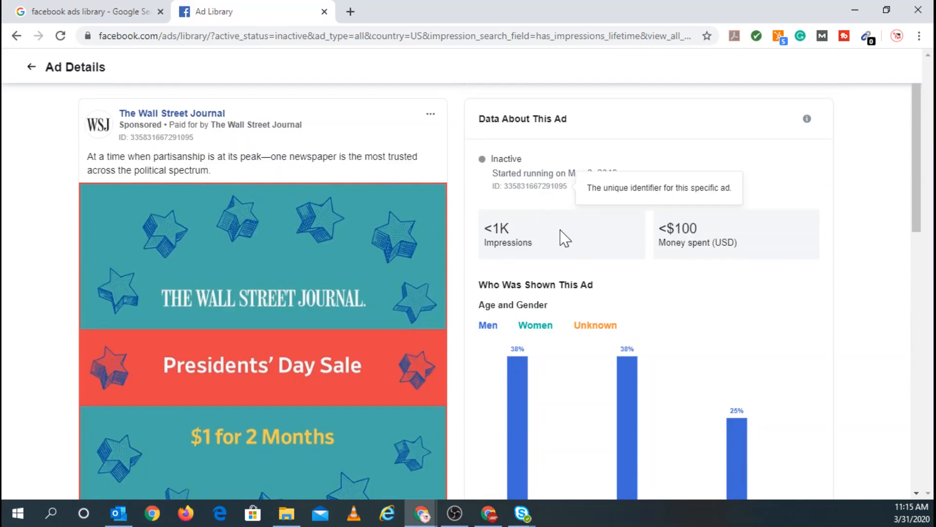
{"action": "scroll", "scroll_direction": "down", "scroll_amount": 3}
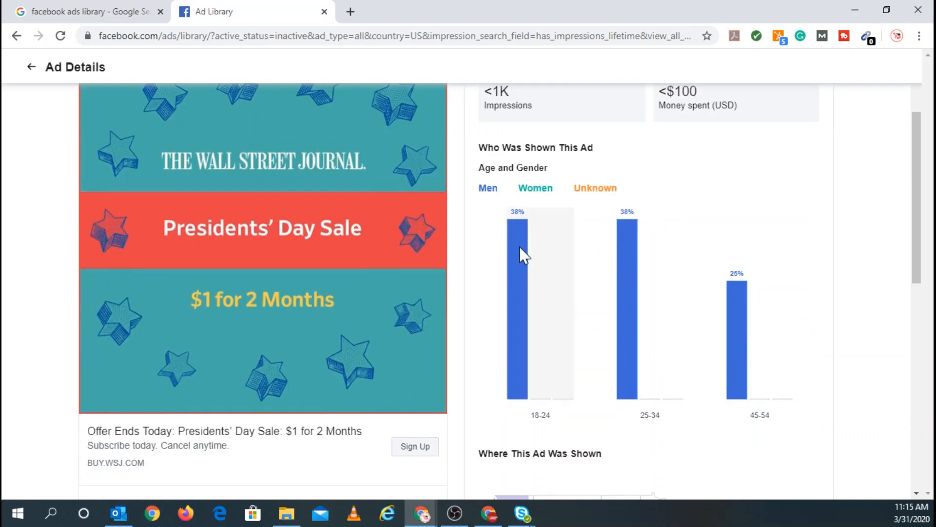
{"action": "mouse_move", "coordinate": [545, 322]}
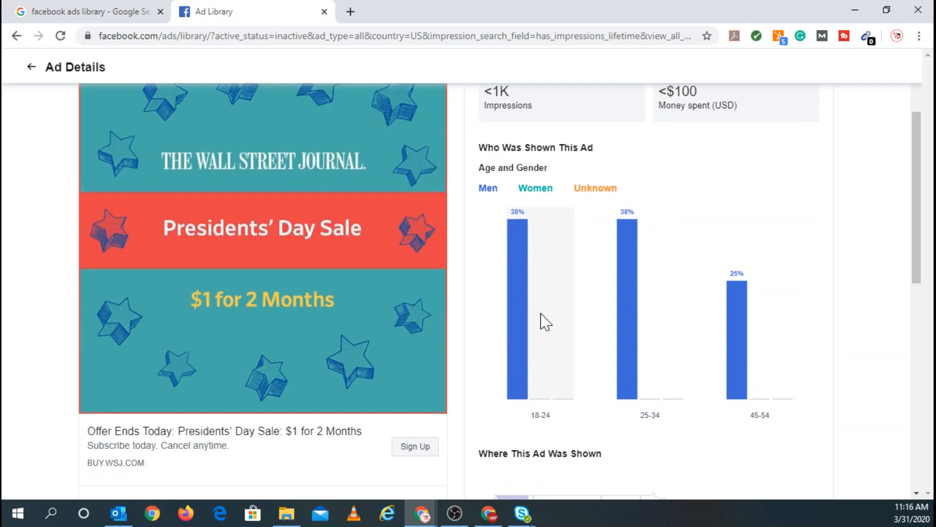
{"action": "mouse_move", "coordinate": [516, 304]}
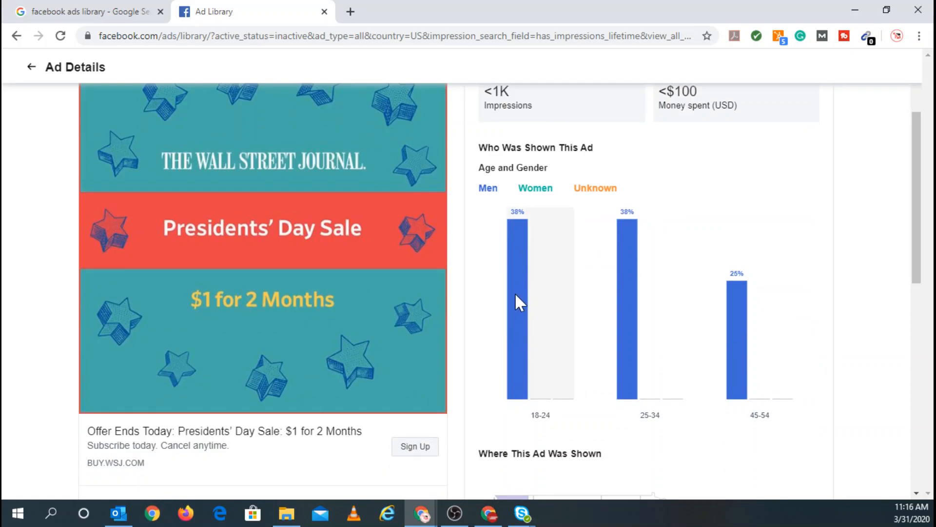
{"action": "mouse_move", "coordinate": [738, 294]}
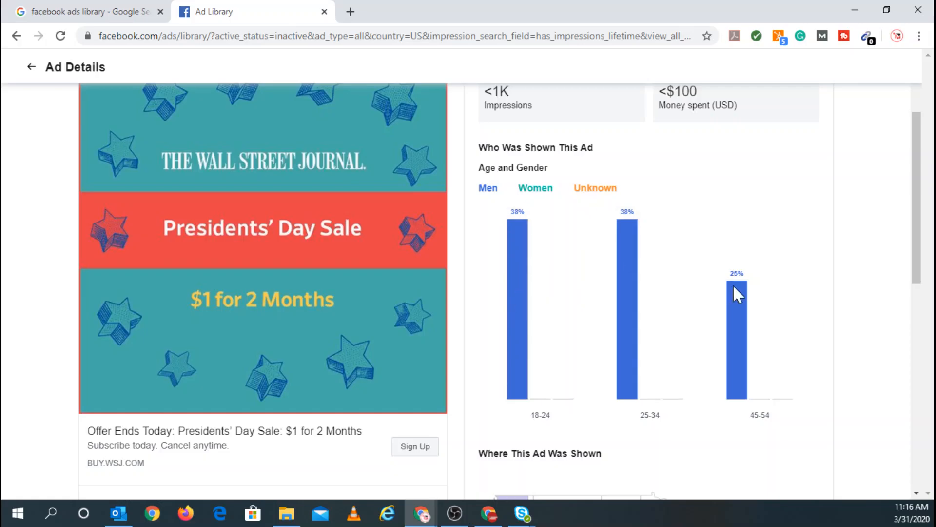
{"action": "mouse_move", "coordinate": [733, 432]}
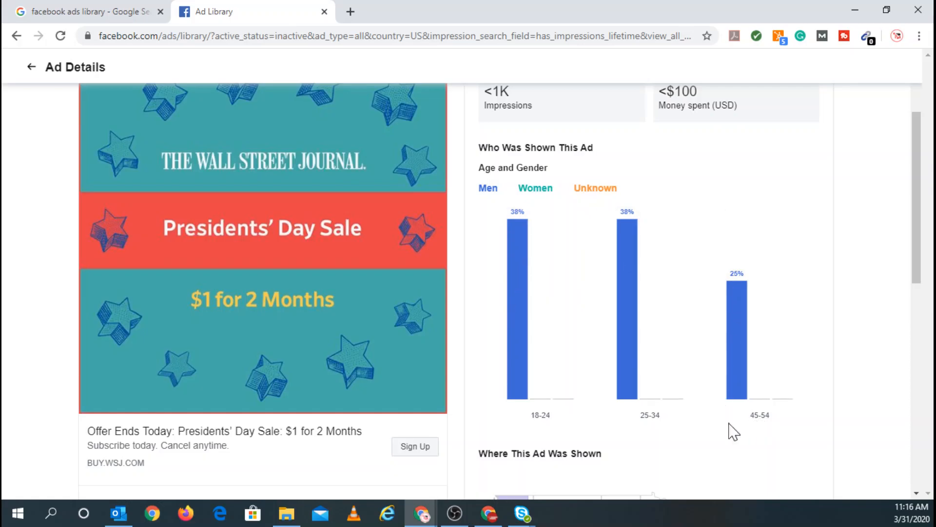
{"action": "scroll", "scroll_direction": "down", "scroll_amount": 3}
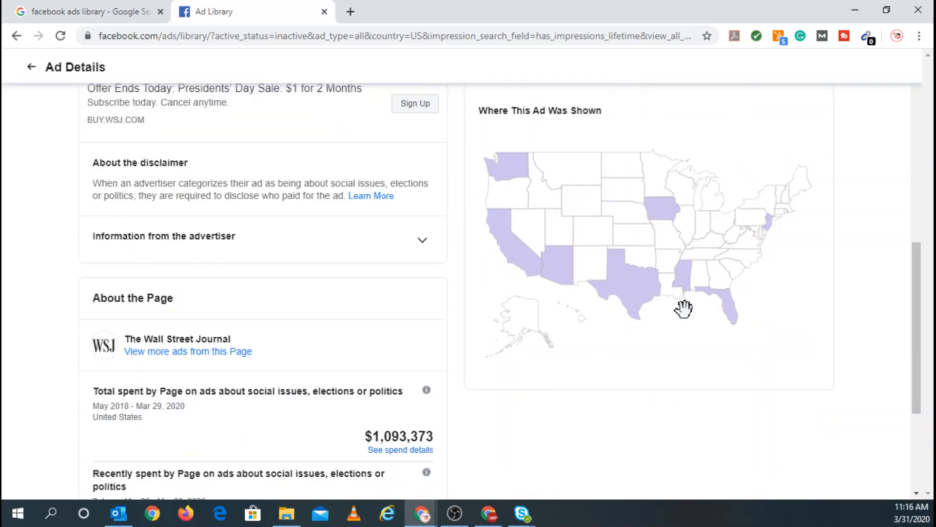
{"action": "mouse_move", "coordinate": [763, 312]}
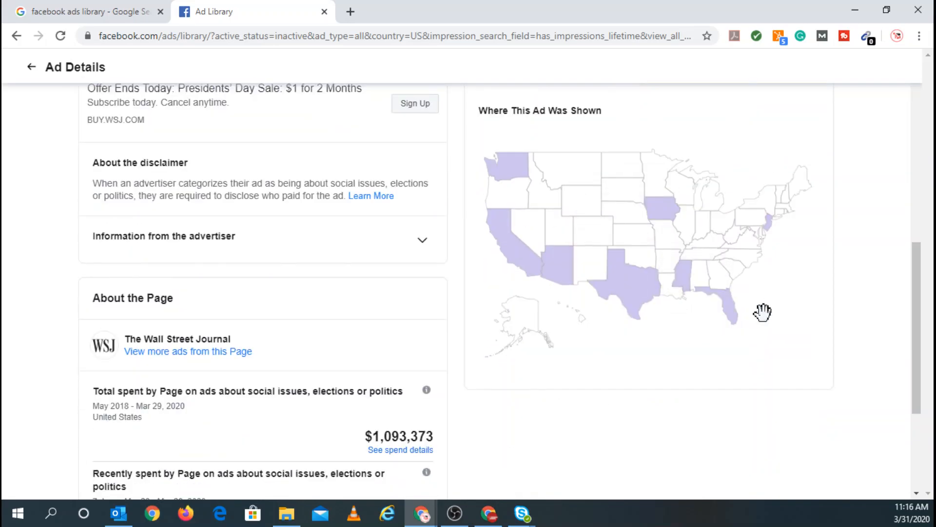
{"action": "scroll", "scroll_direction": "up", "scroll_amount": 3}
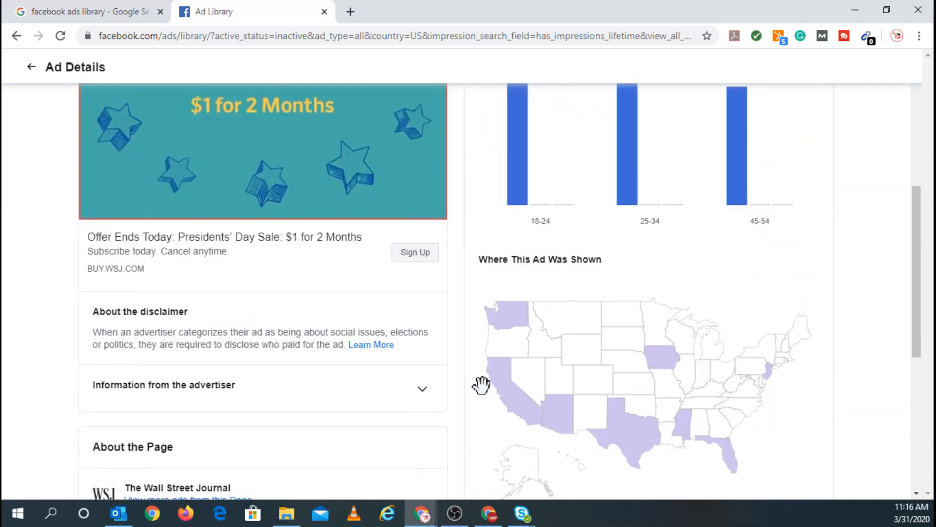
{"action": "scroll", "scroll_direction": "up", "scroll_amount": 3}
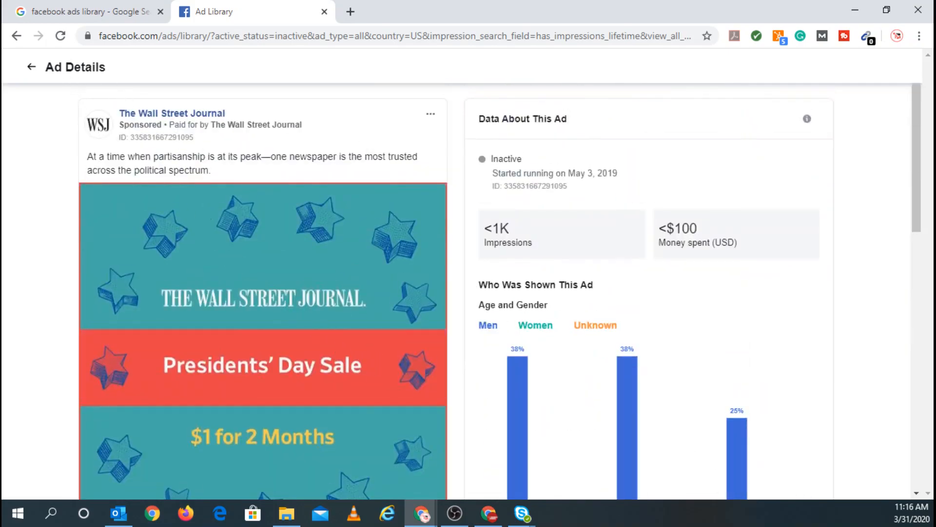
- Go back from Ad Details to the inactive Wall Street Journal ads list
{"action": "left_click", "coordinate": [31, 67]}
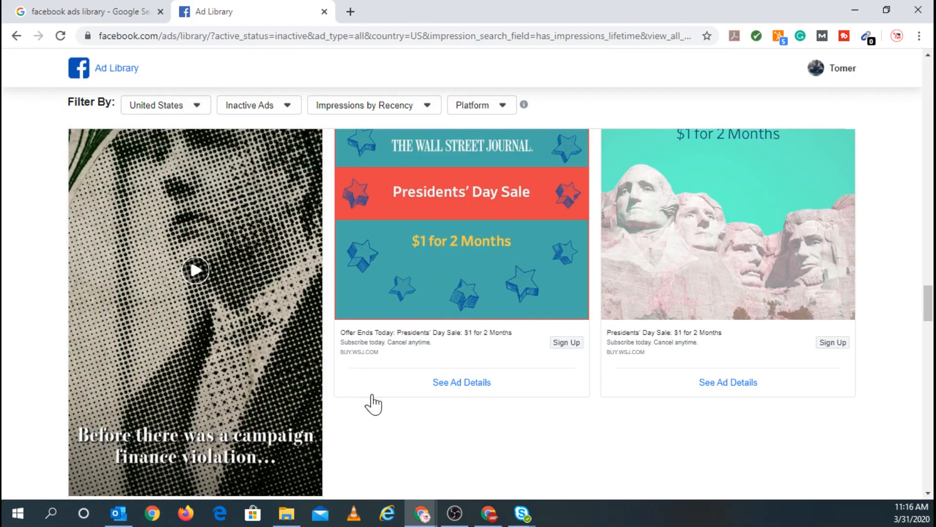
{"action": "scroll", "scroll_direction": "down", "scroll_amount": 3}
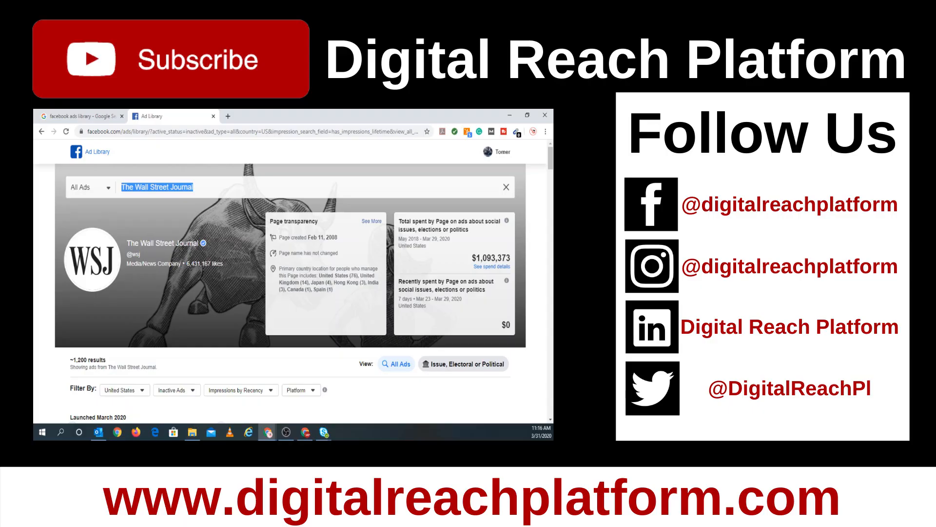
{"action": "scroll", "scroll_direction": "down", "scroll_amount": 3}
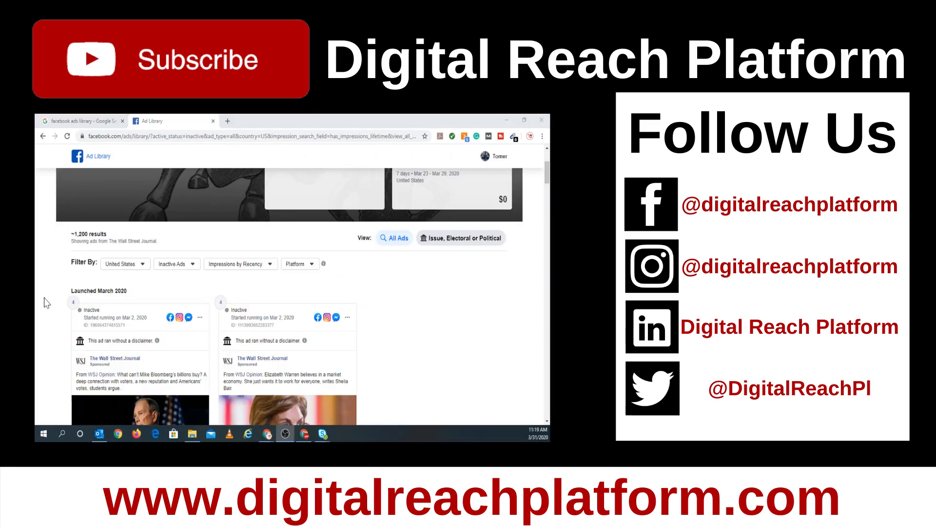